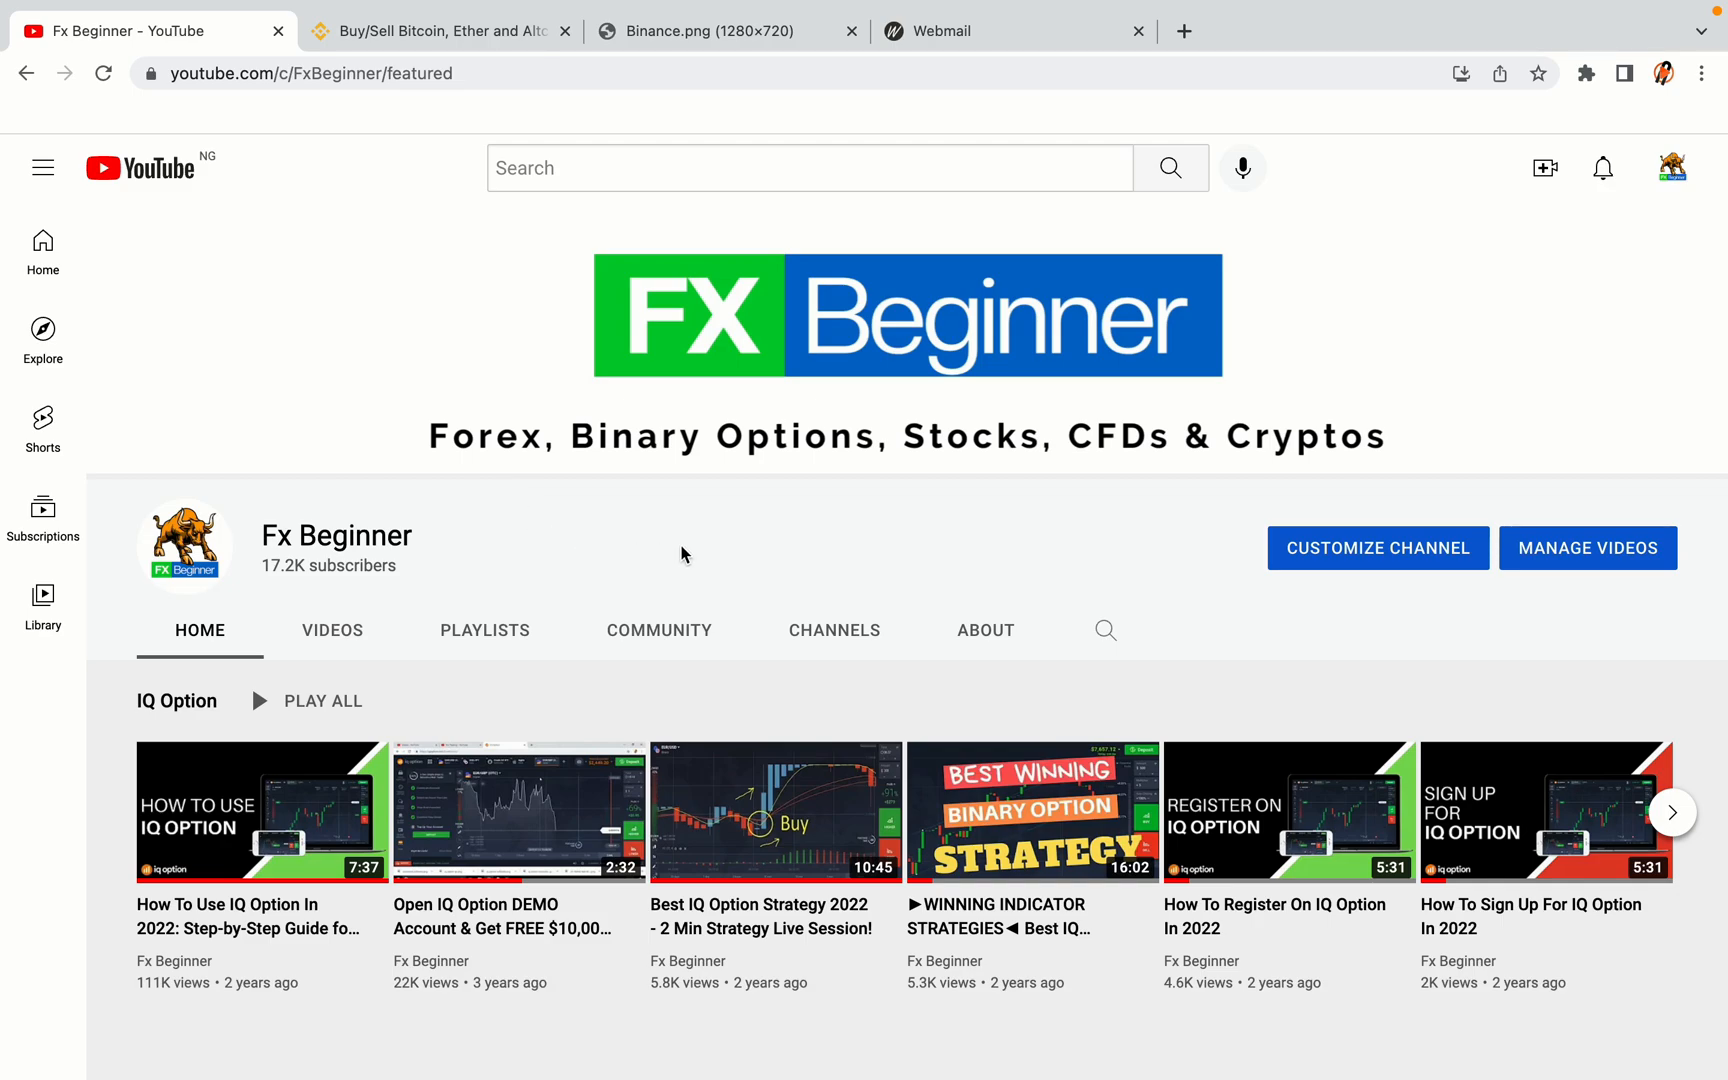
mouse_move(1106, 510)
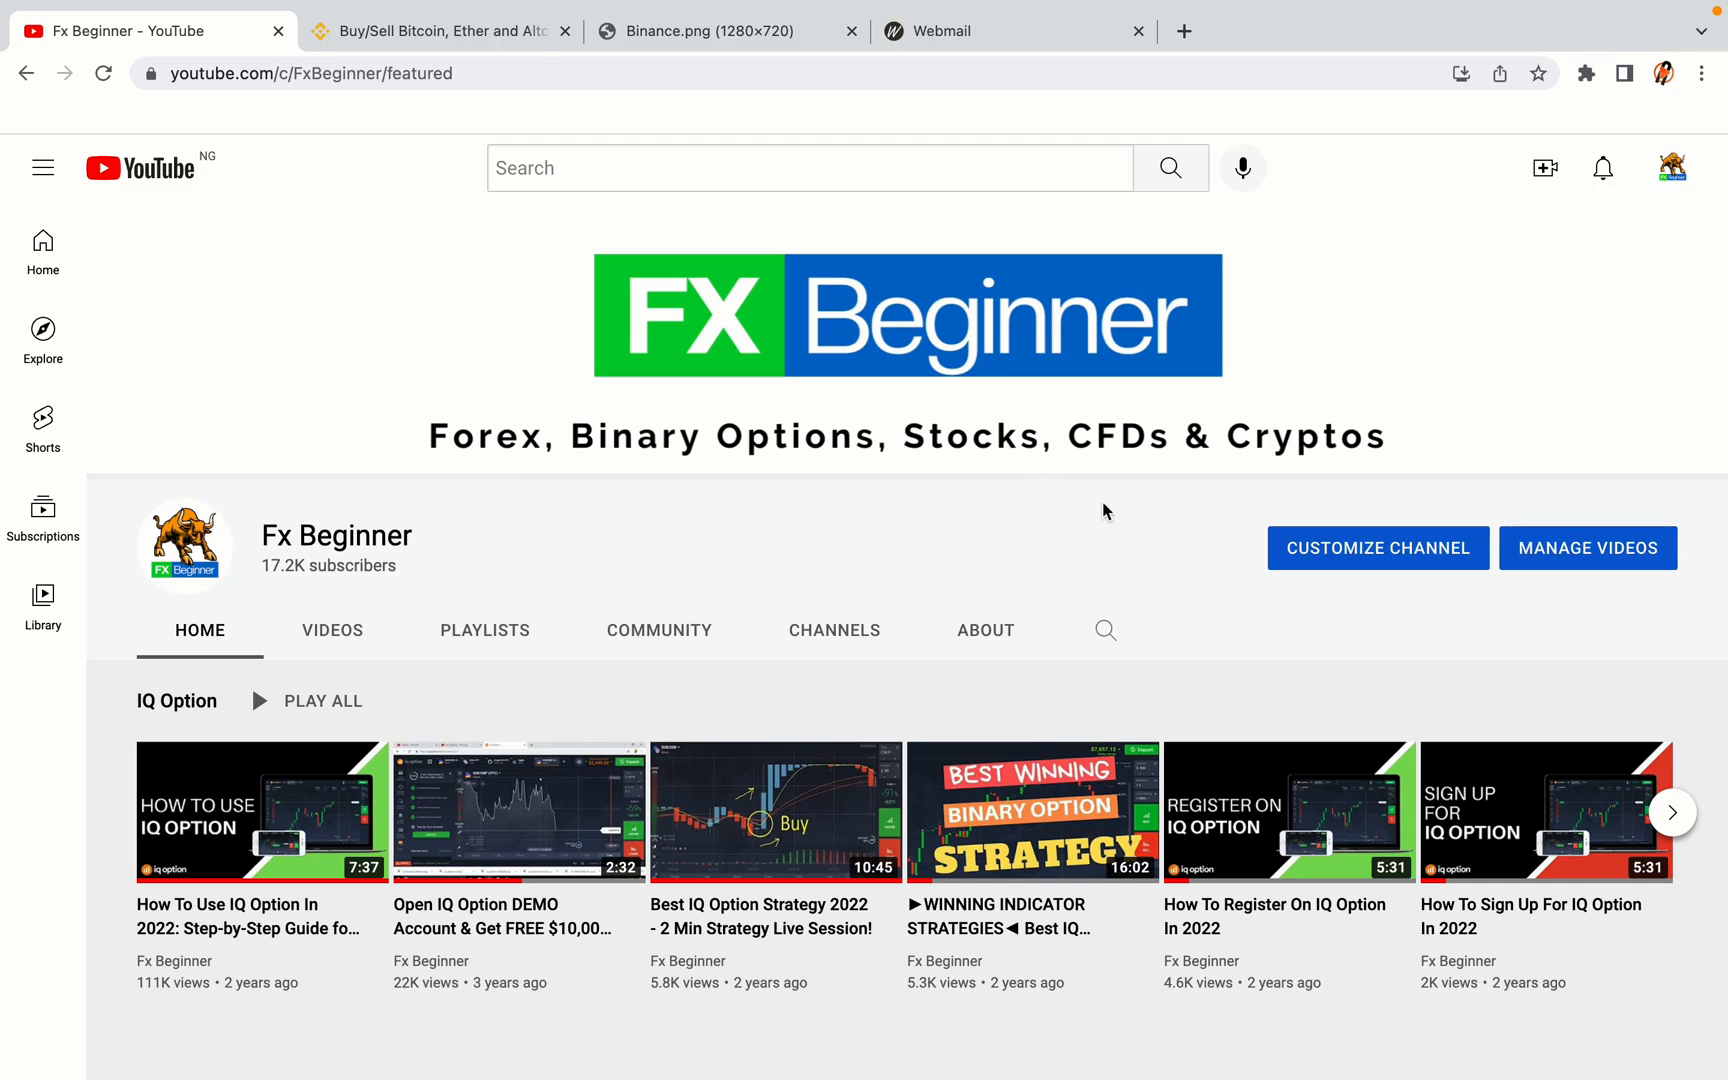
Switch to the Binance tab and browse the homepage sections, ending back at the welcome area.
left_click(438, 30)
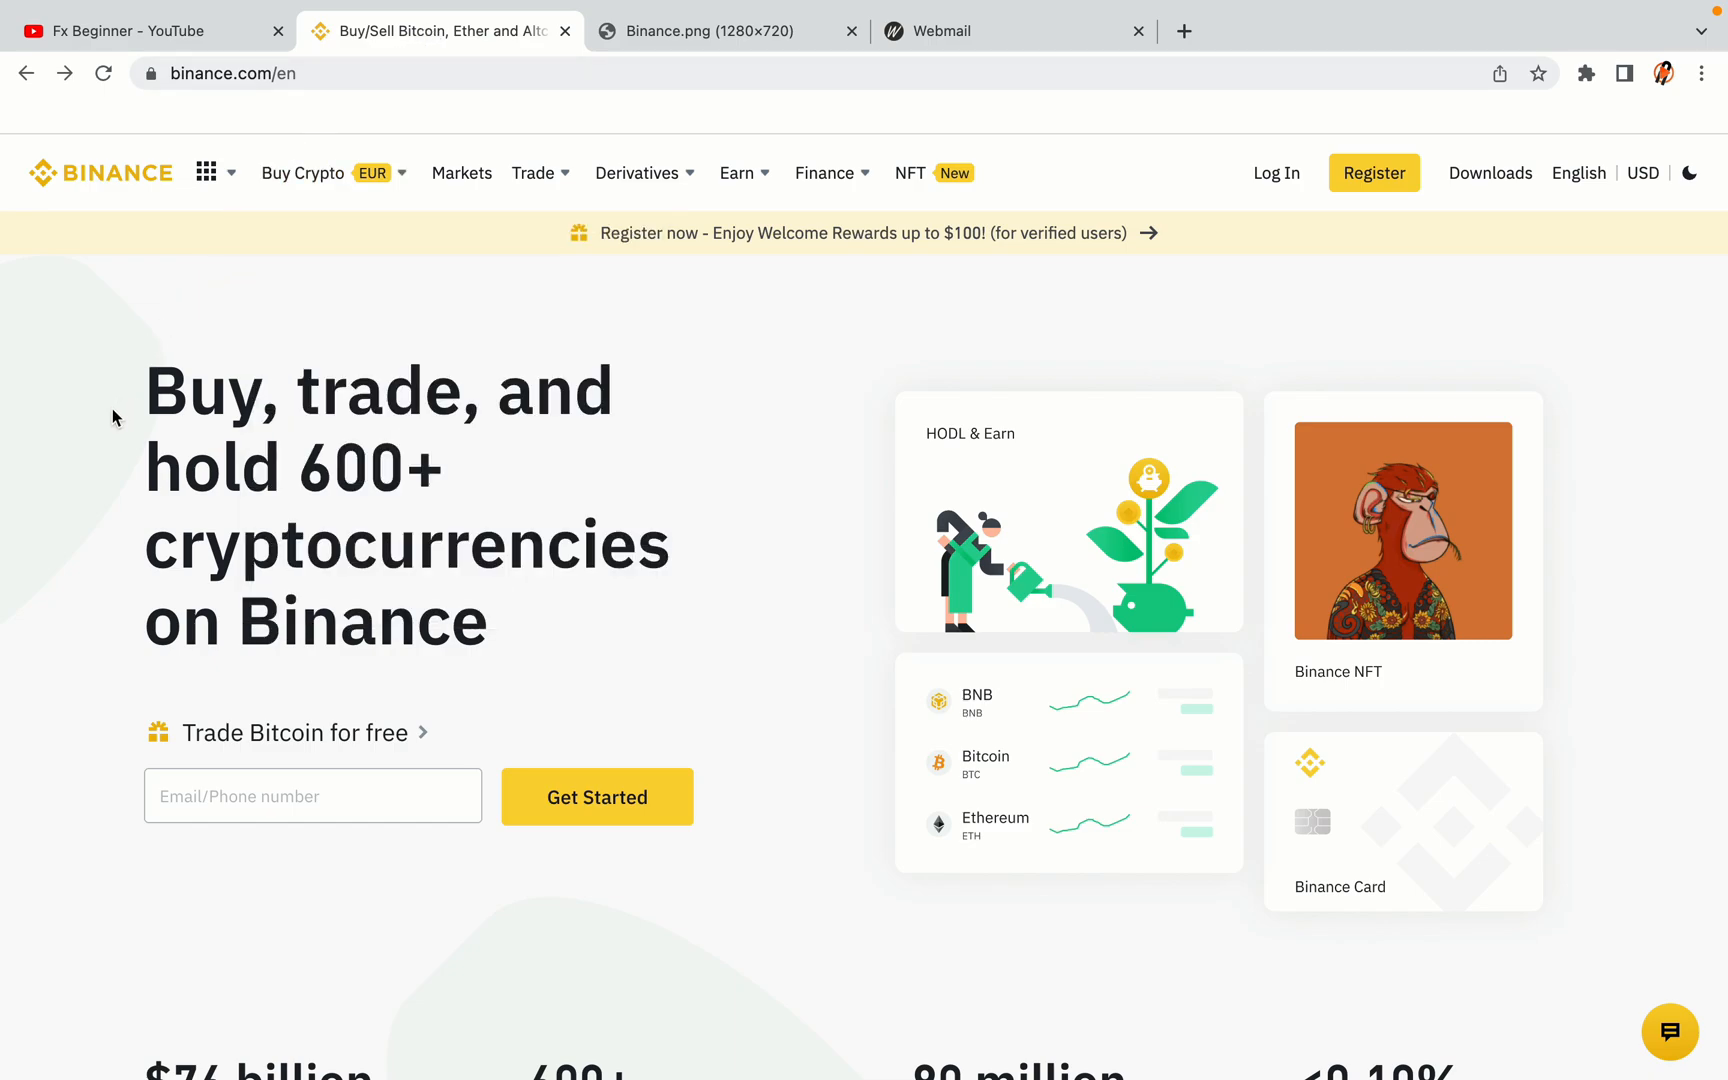
mouse_move(829, 528)
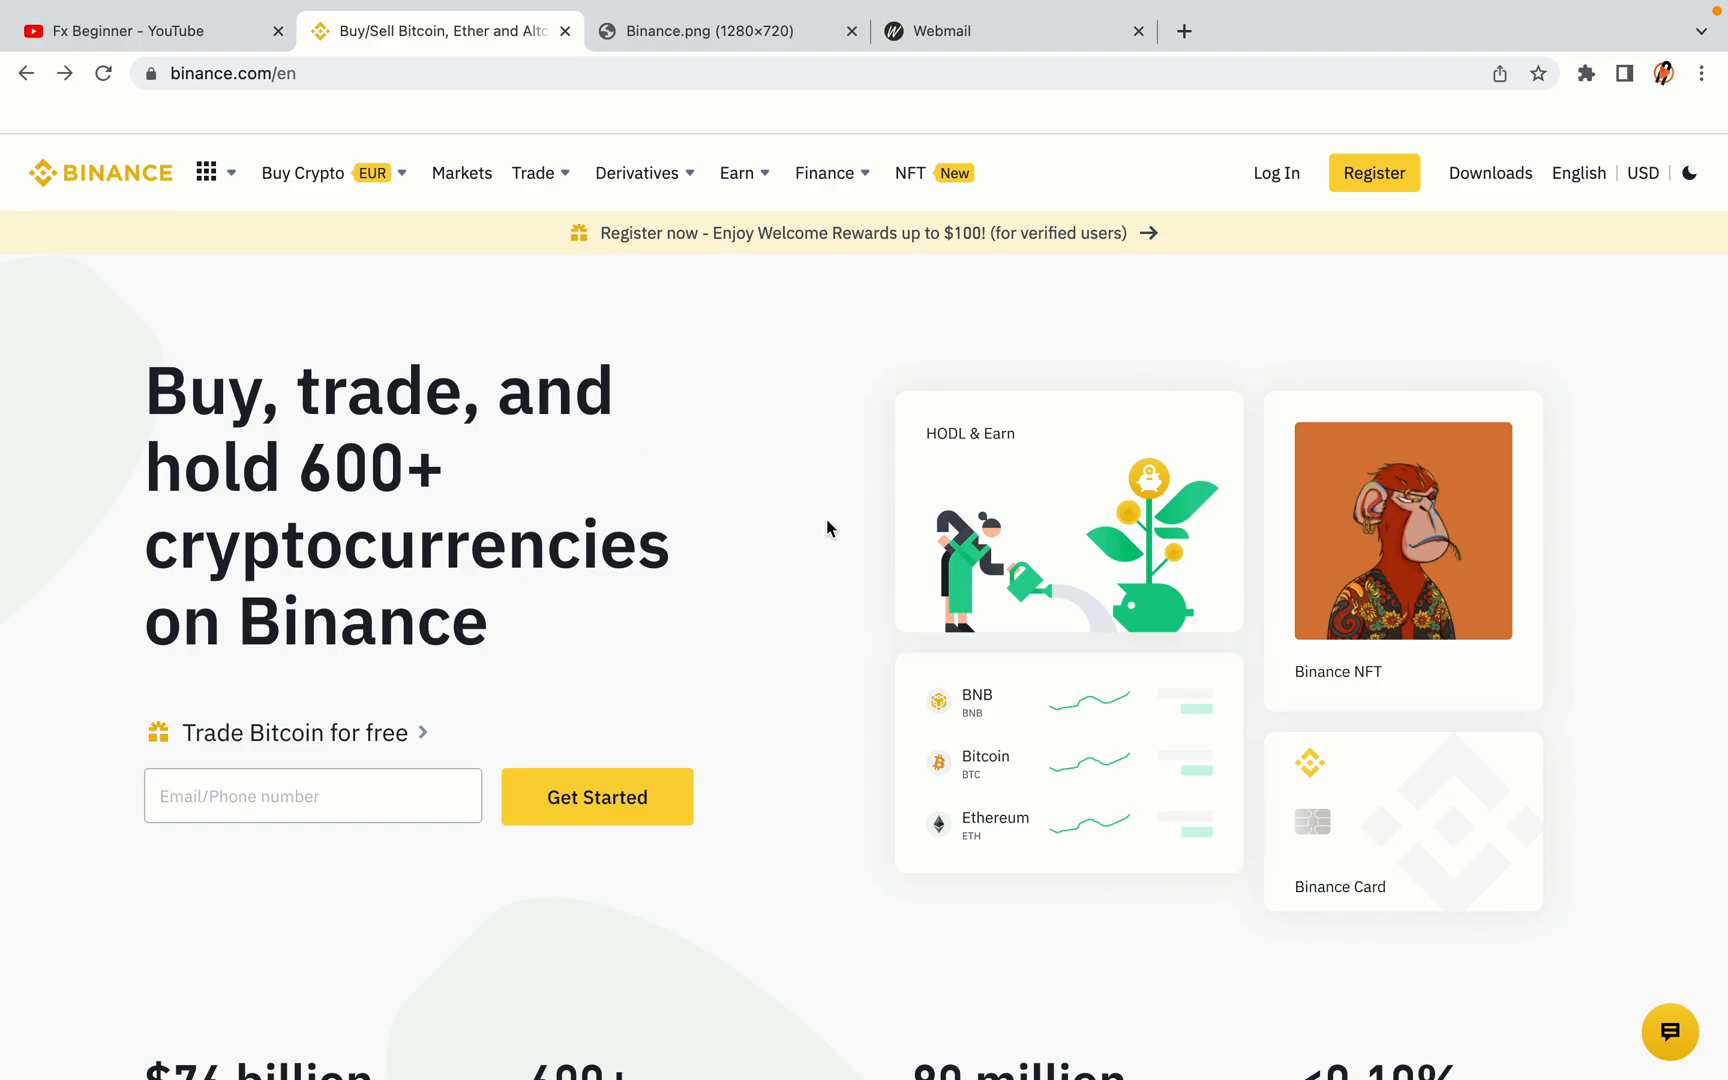
scroll("down", 3)
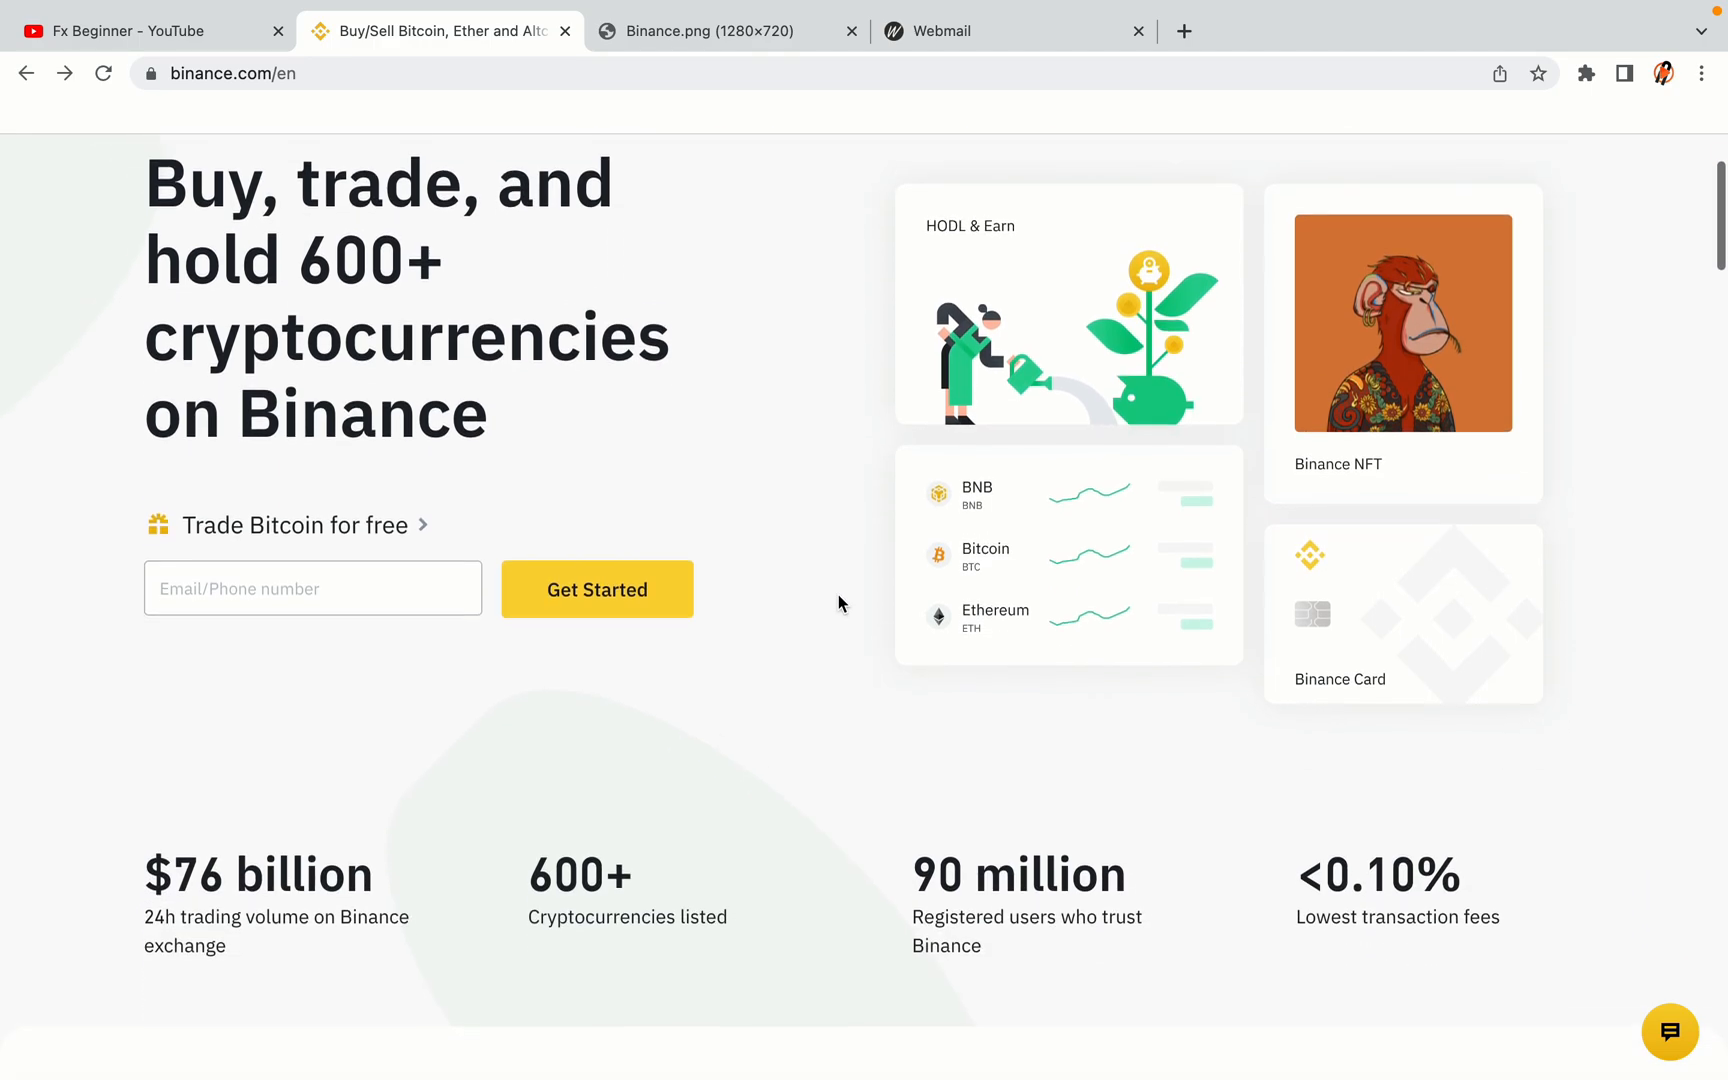
scroll("down", 3)
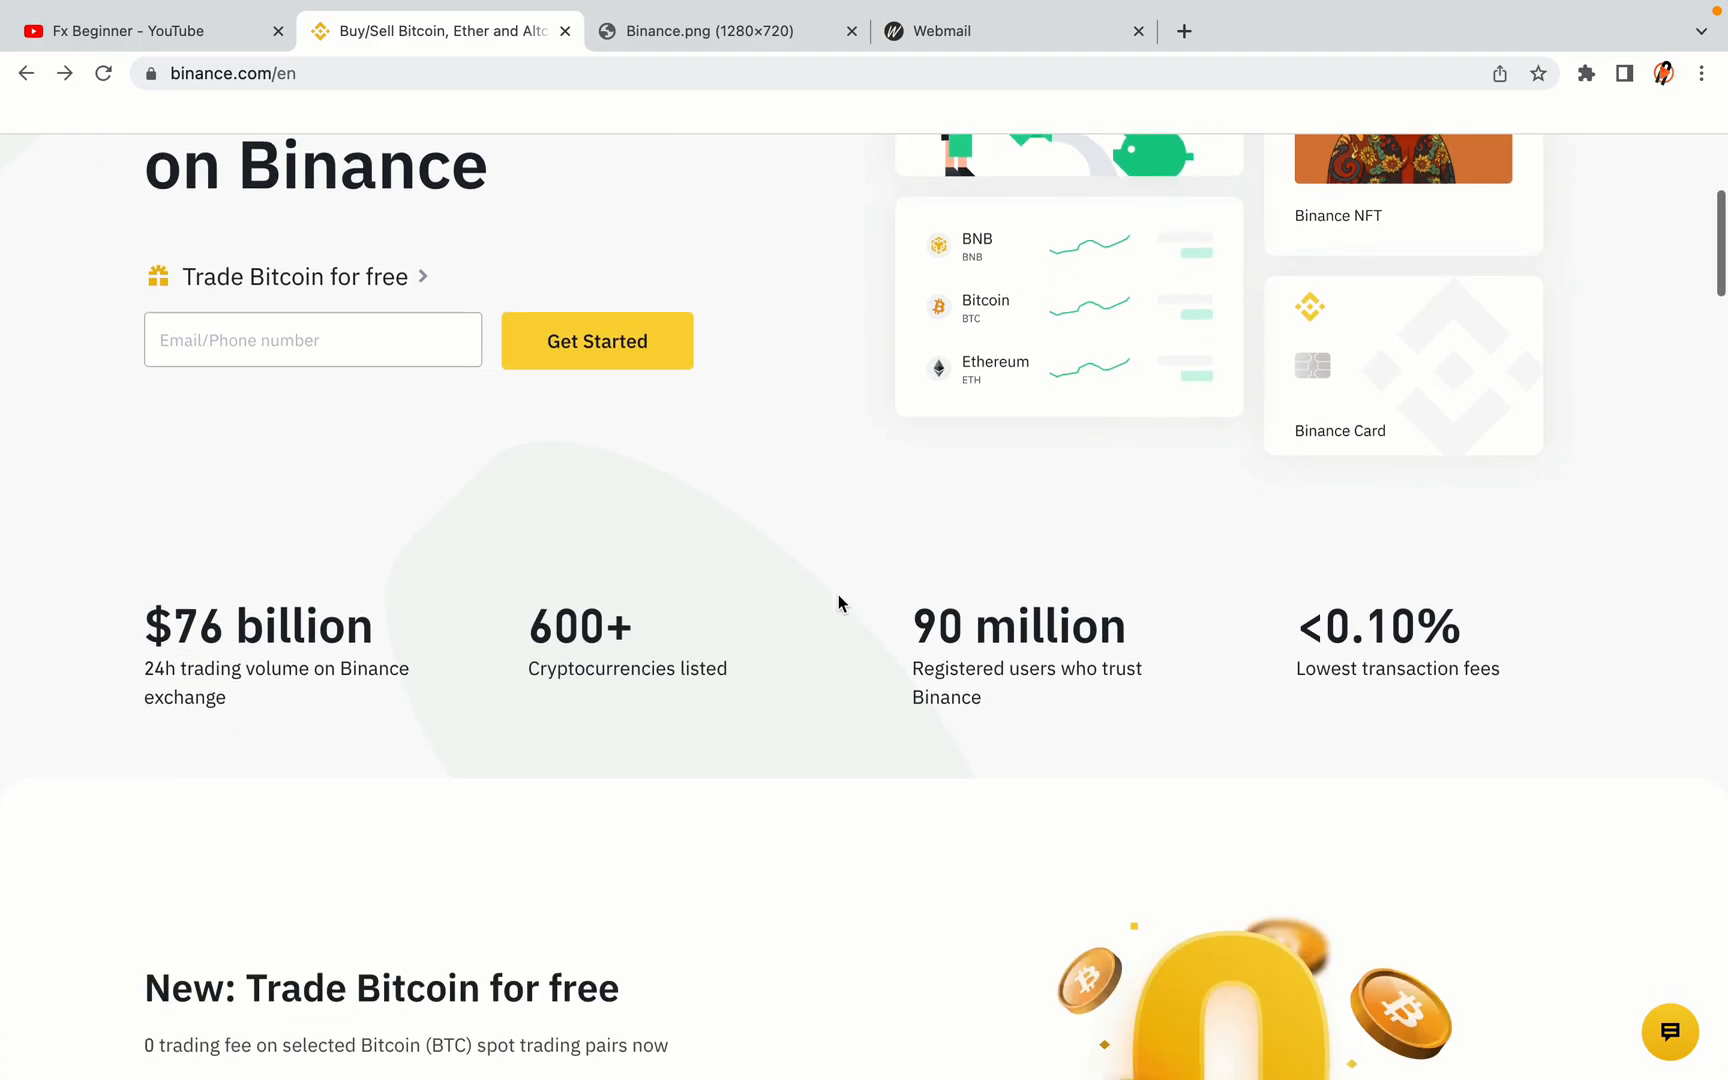
scroll("down", 3)
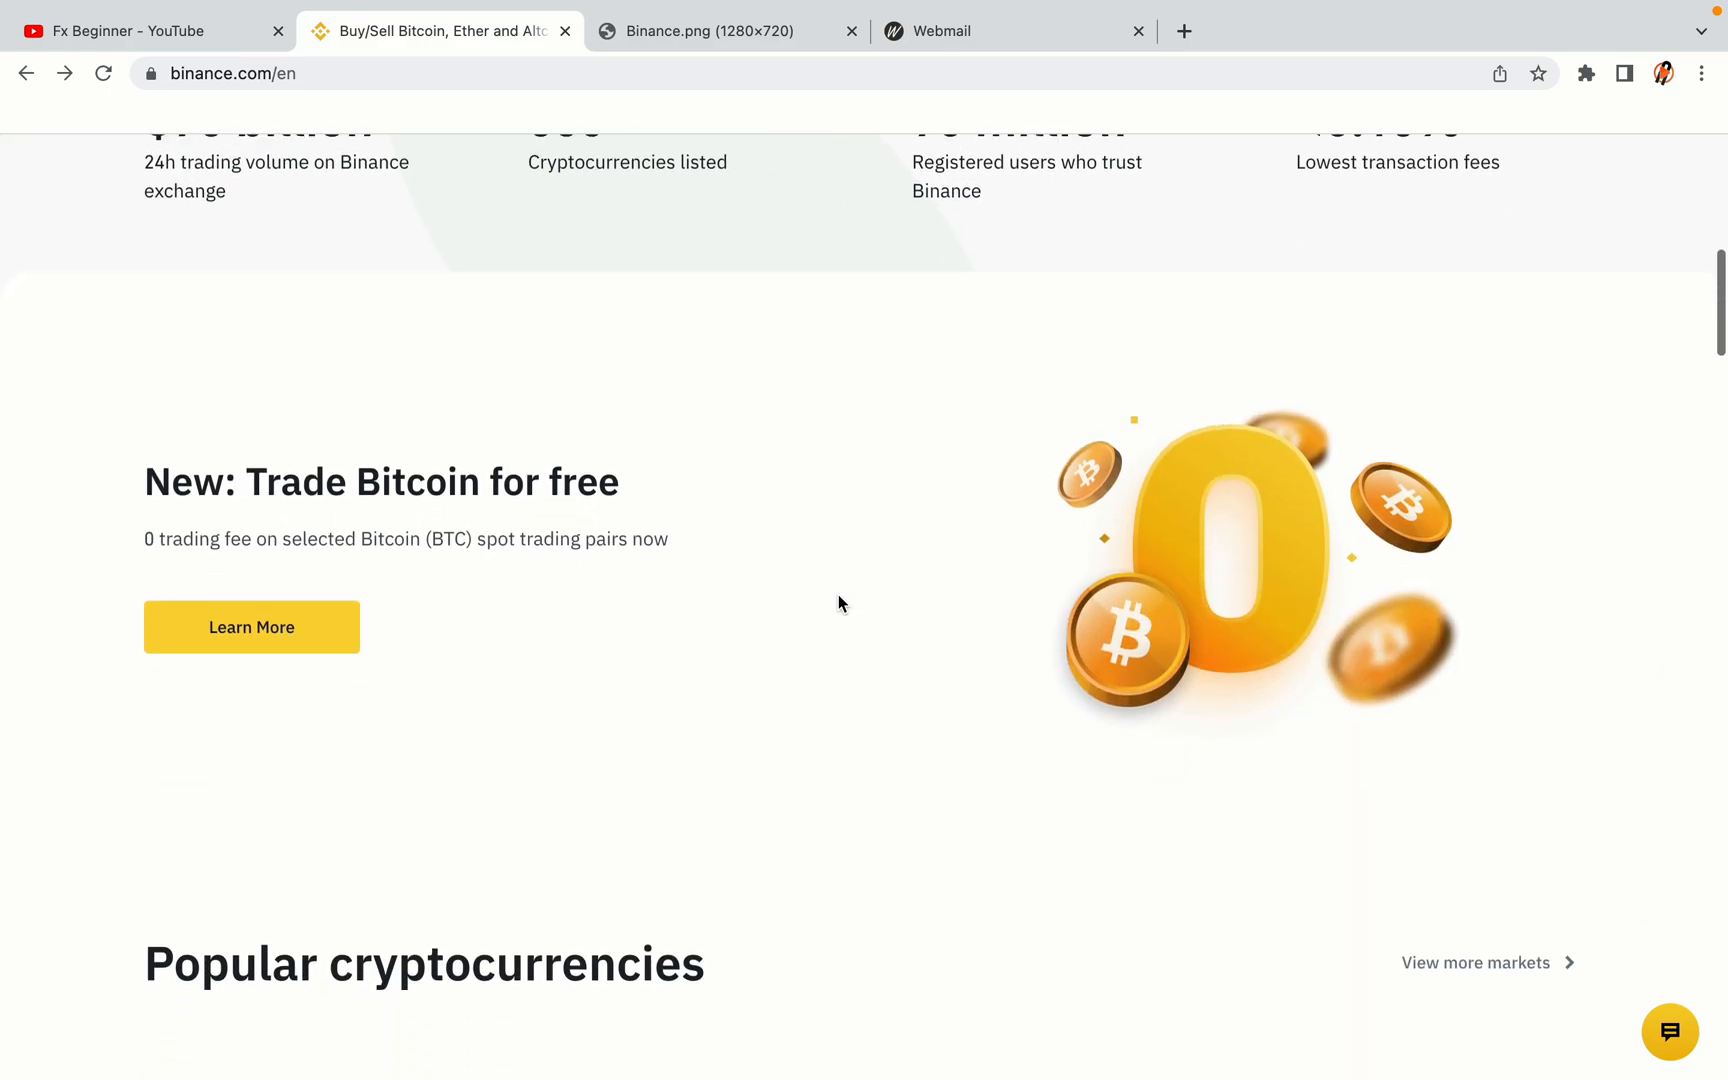
scroll("up", 3)
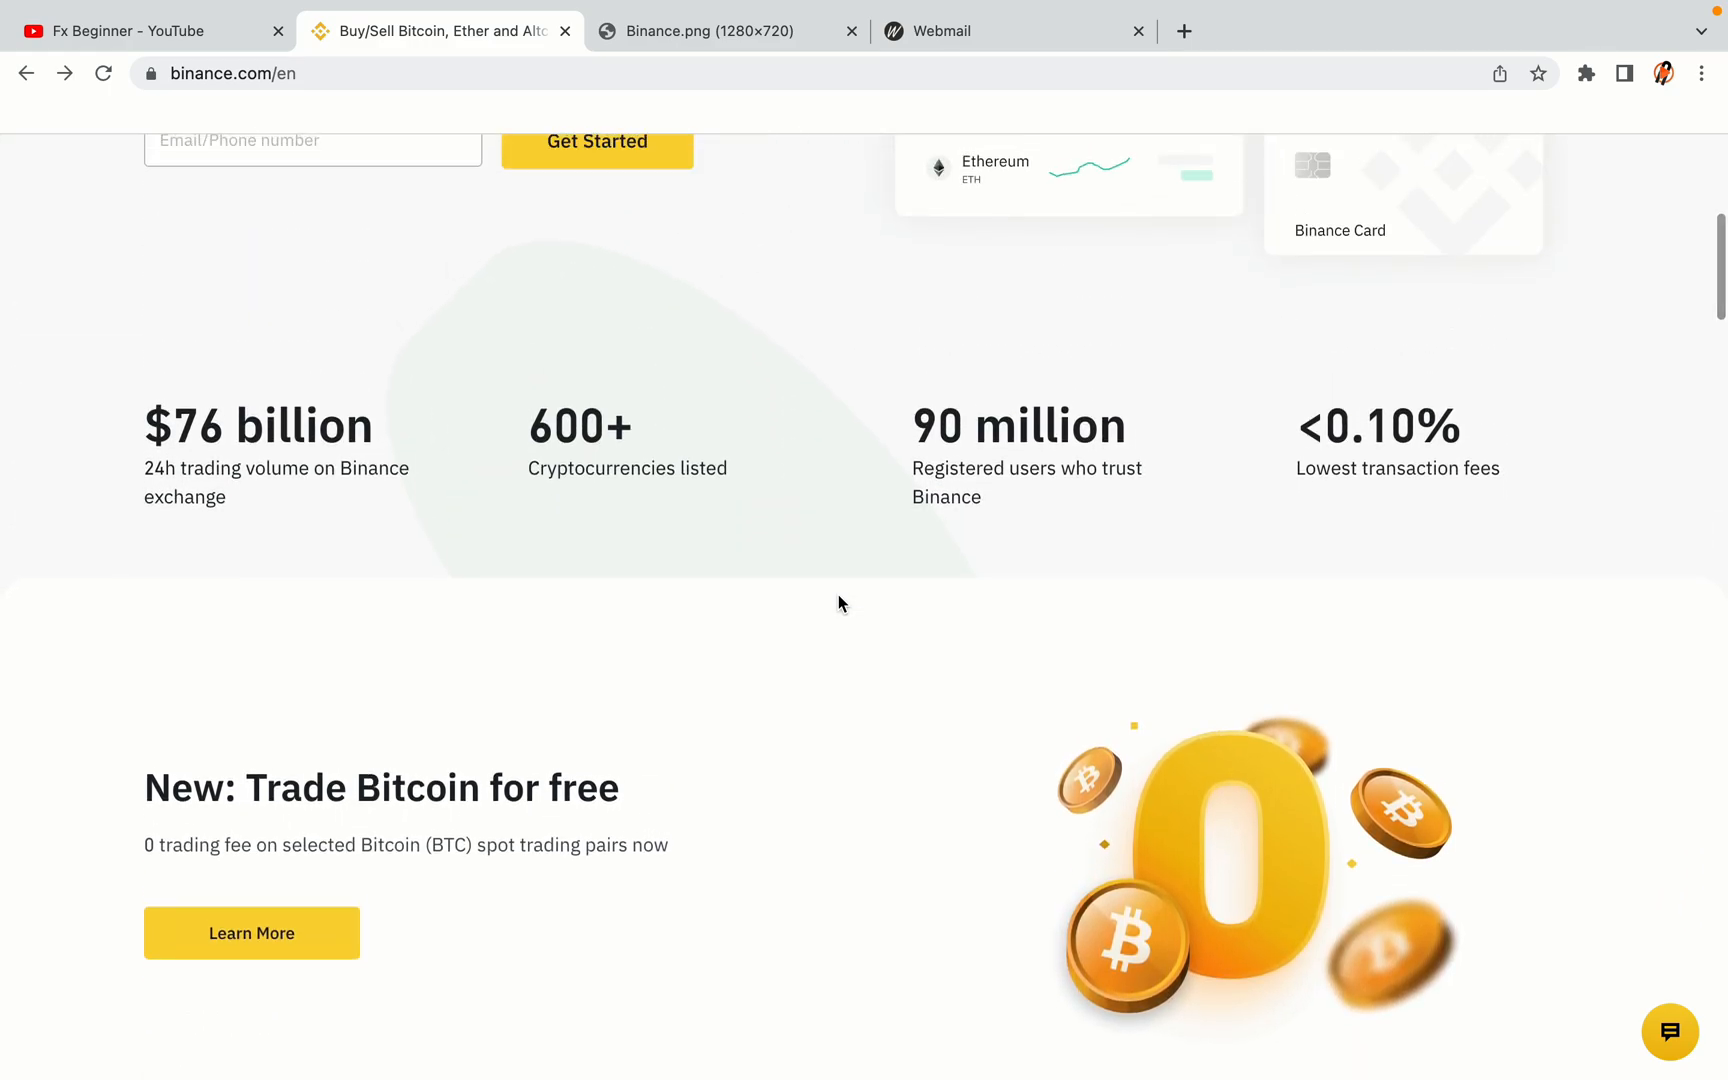
scroll("down", 3)
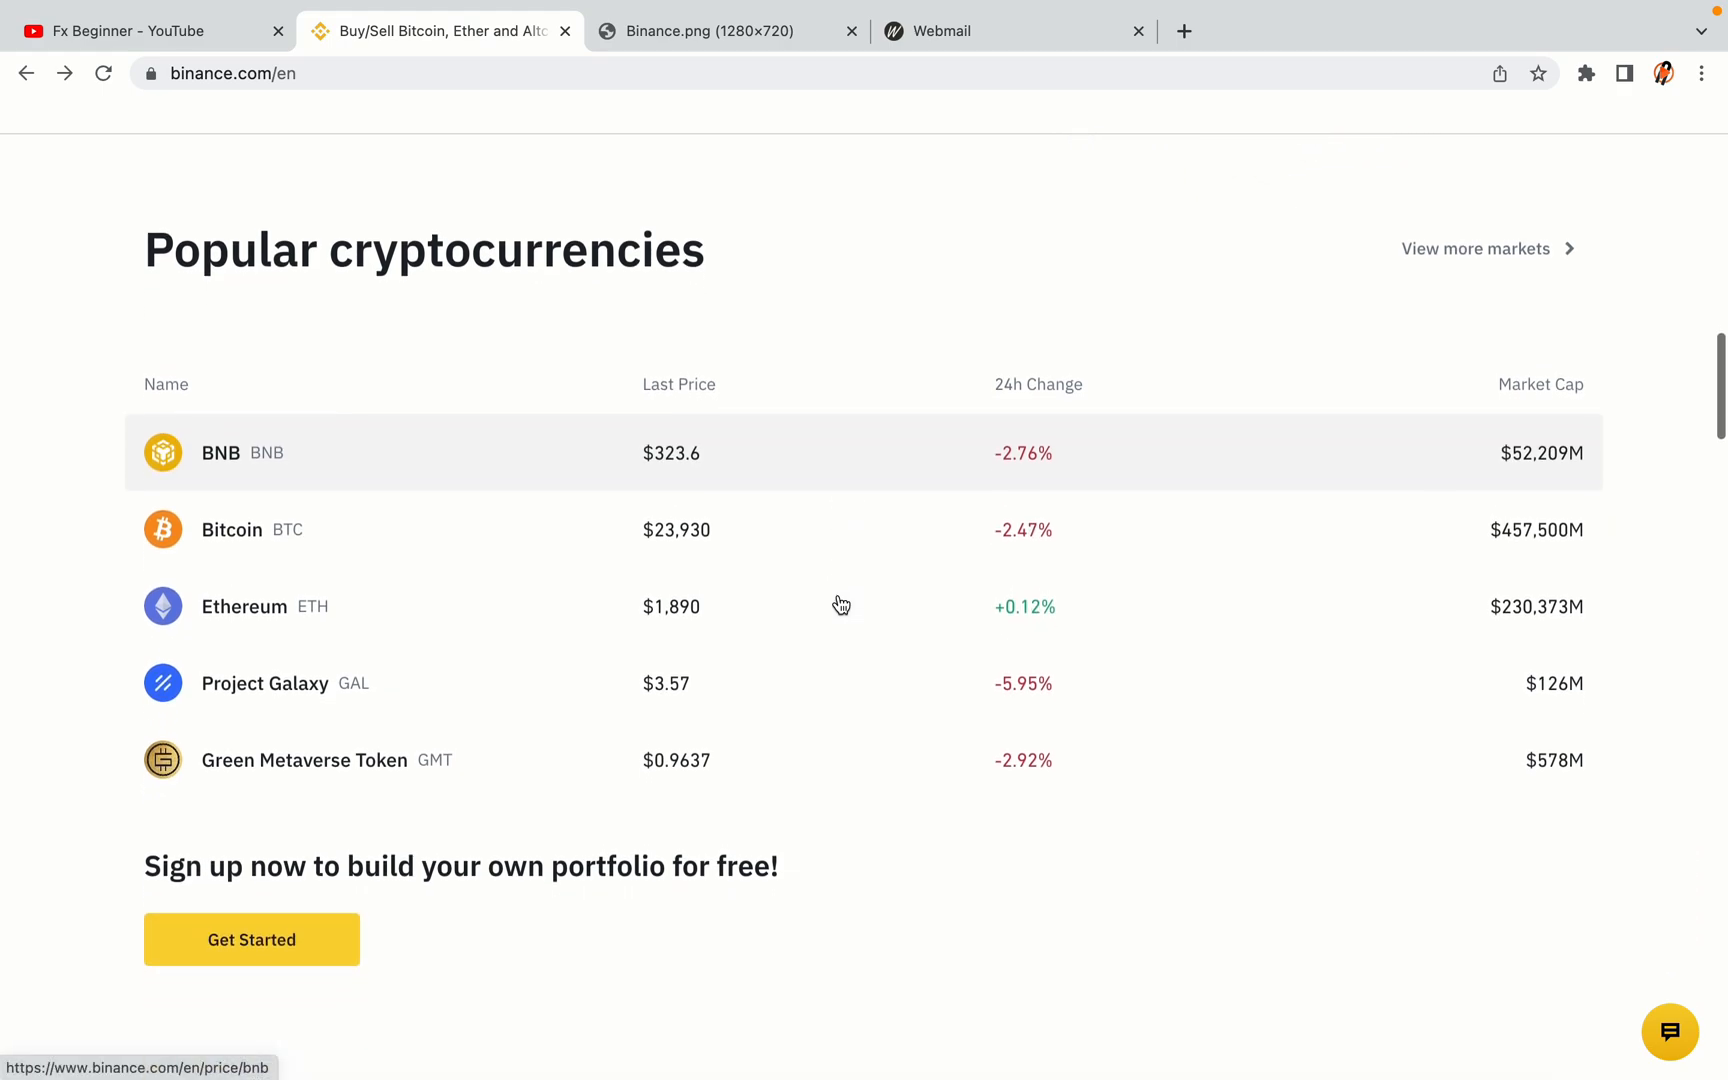
scroll("down", 3)
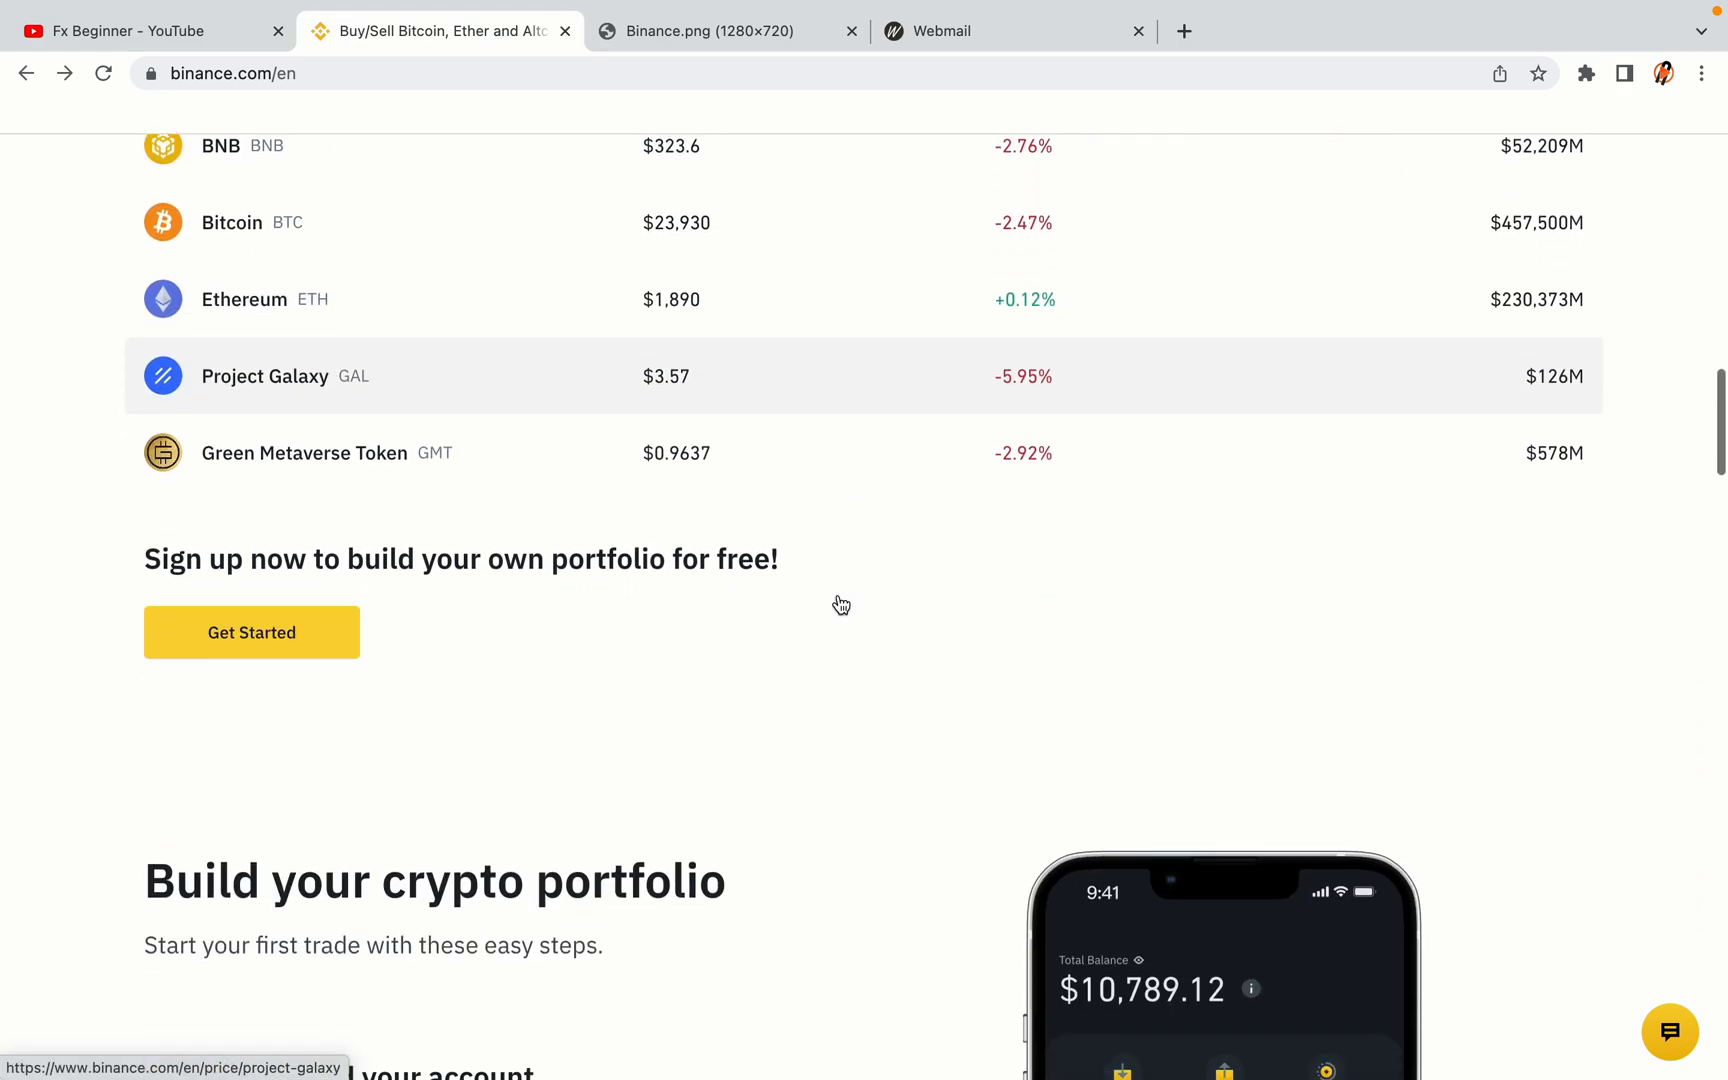
scroll("down", 3)
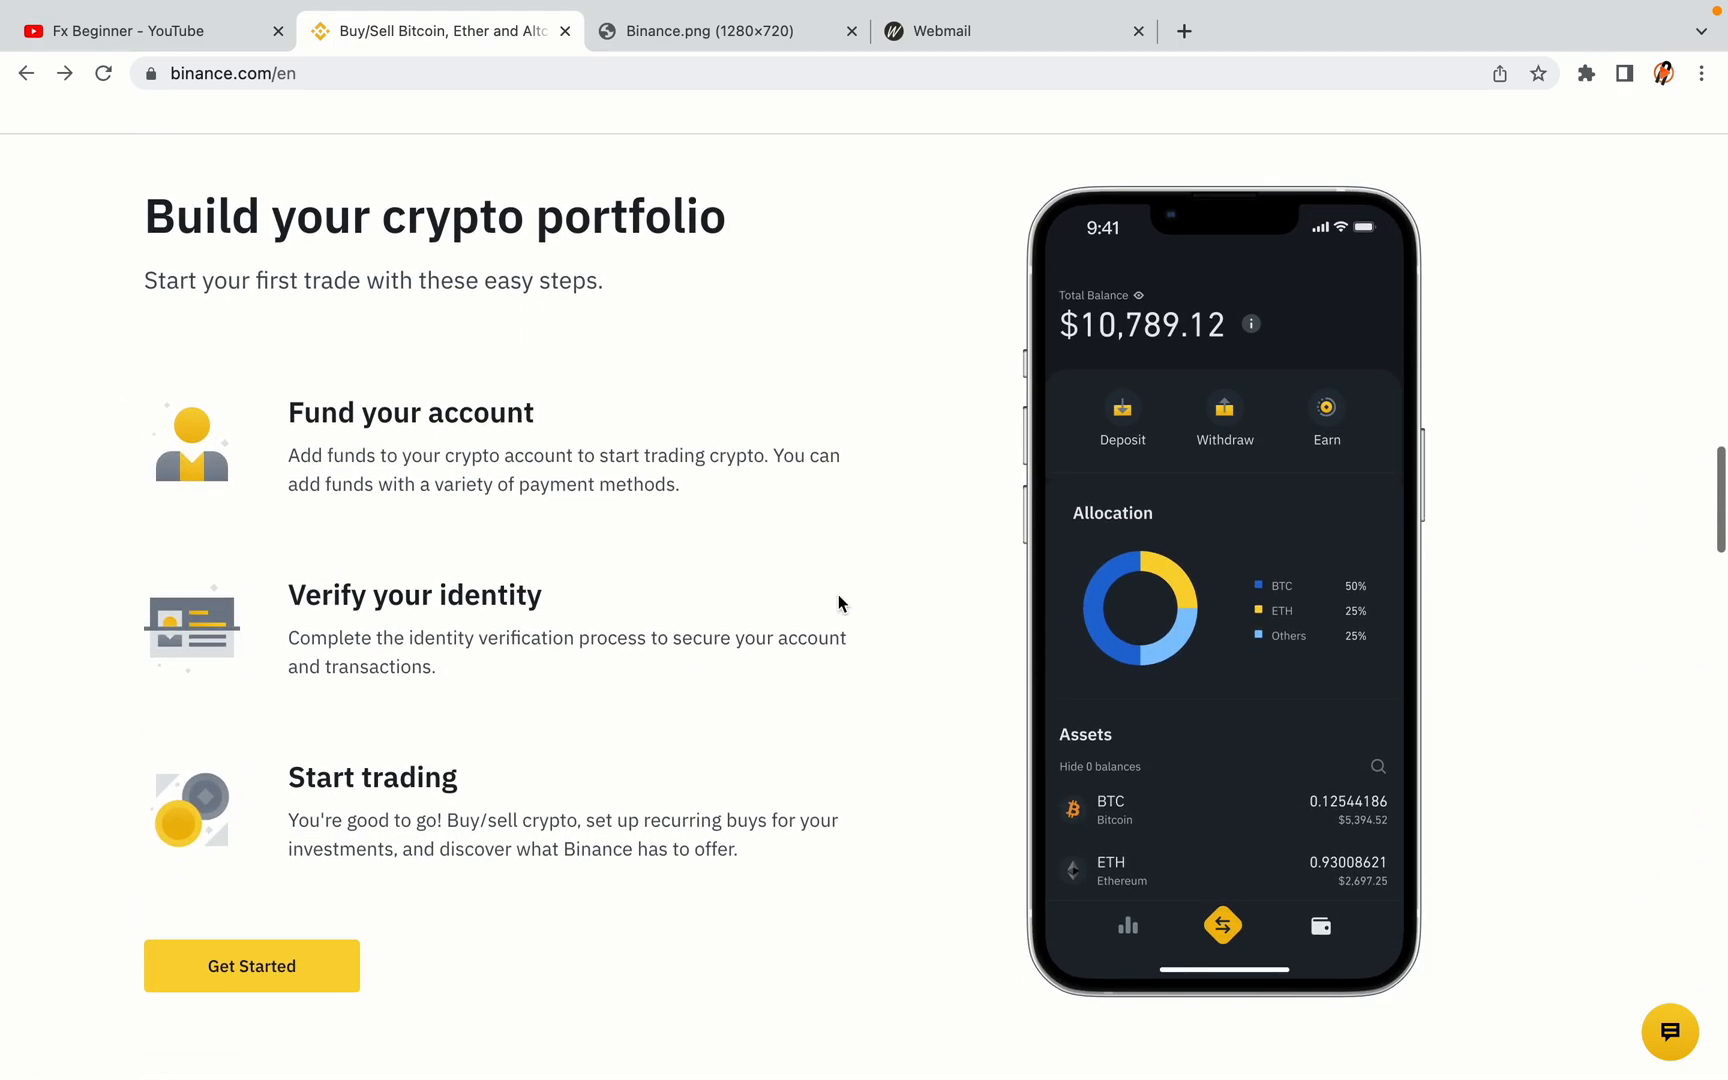
scroll("down", 3)
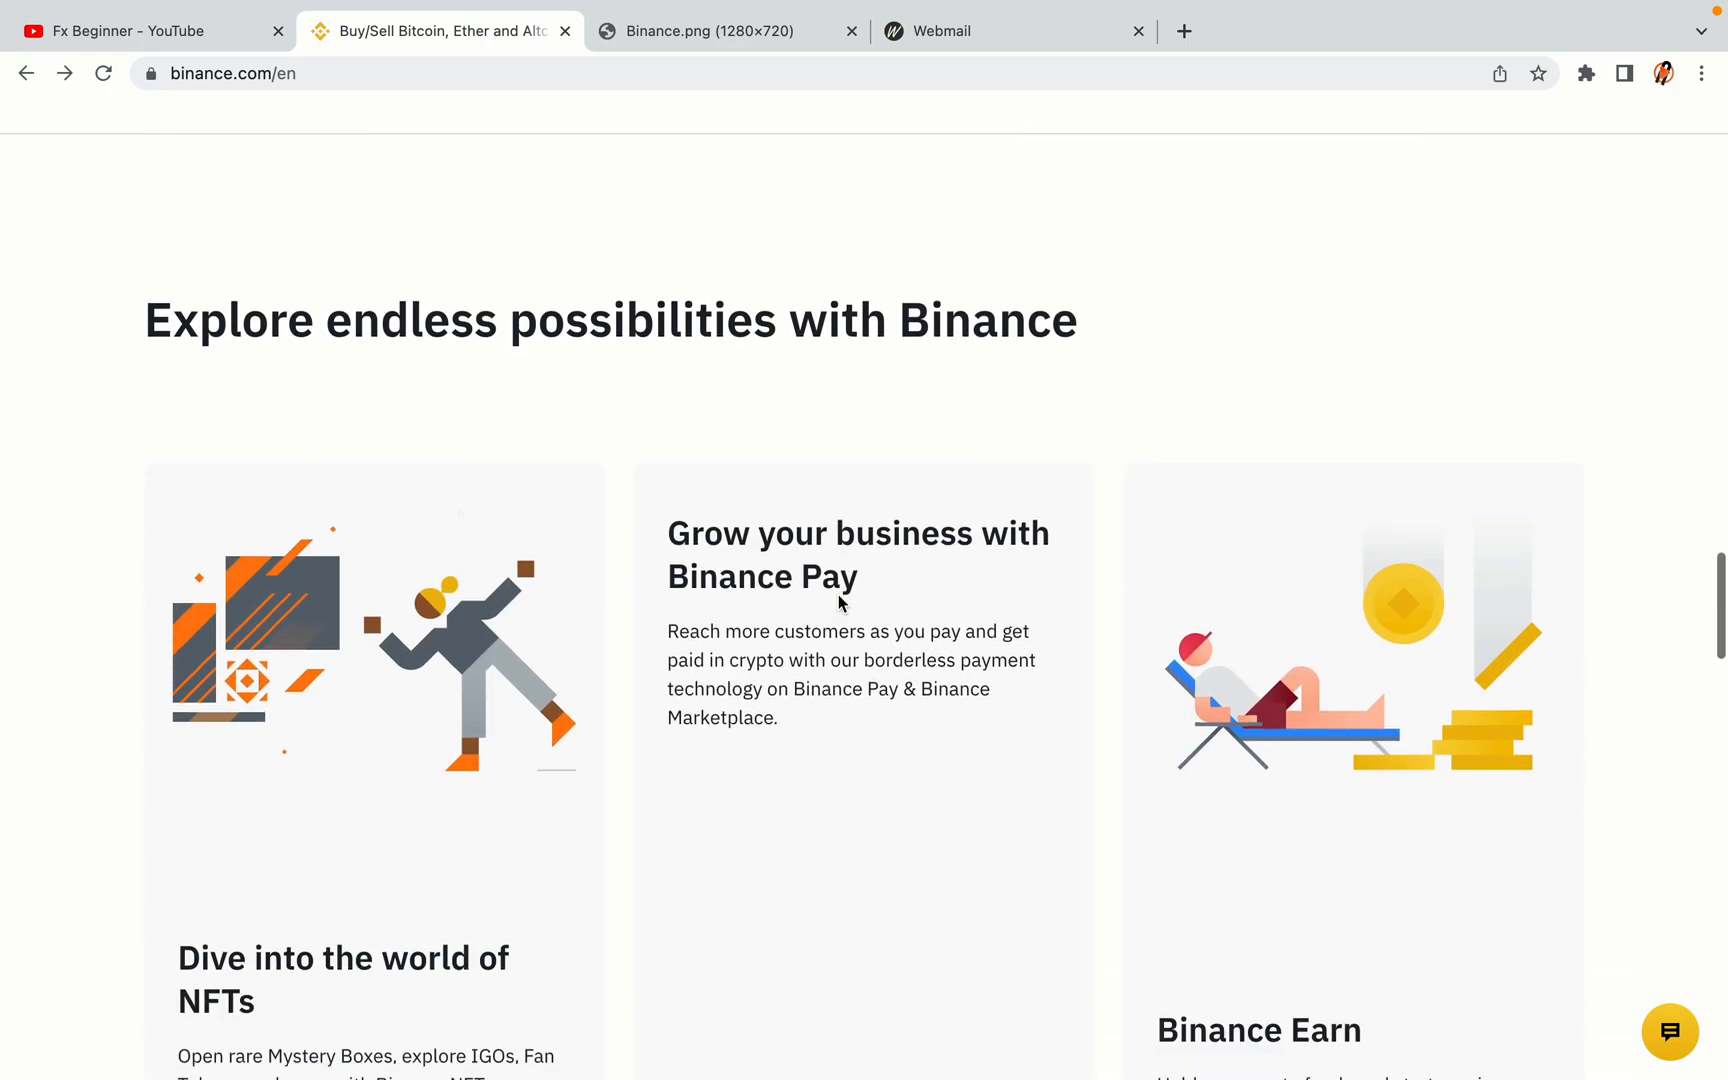
scroll("down", 3)
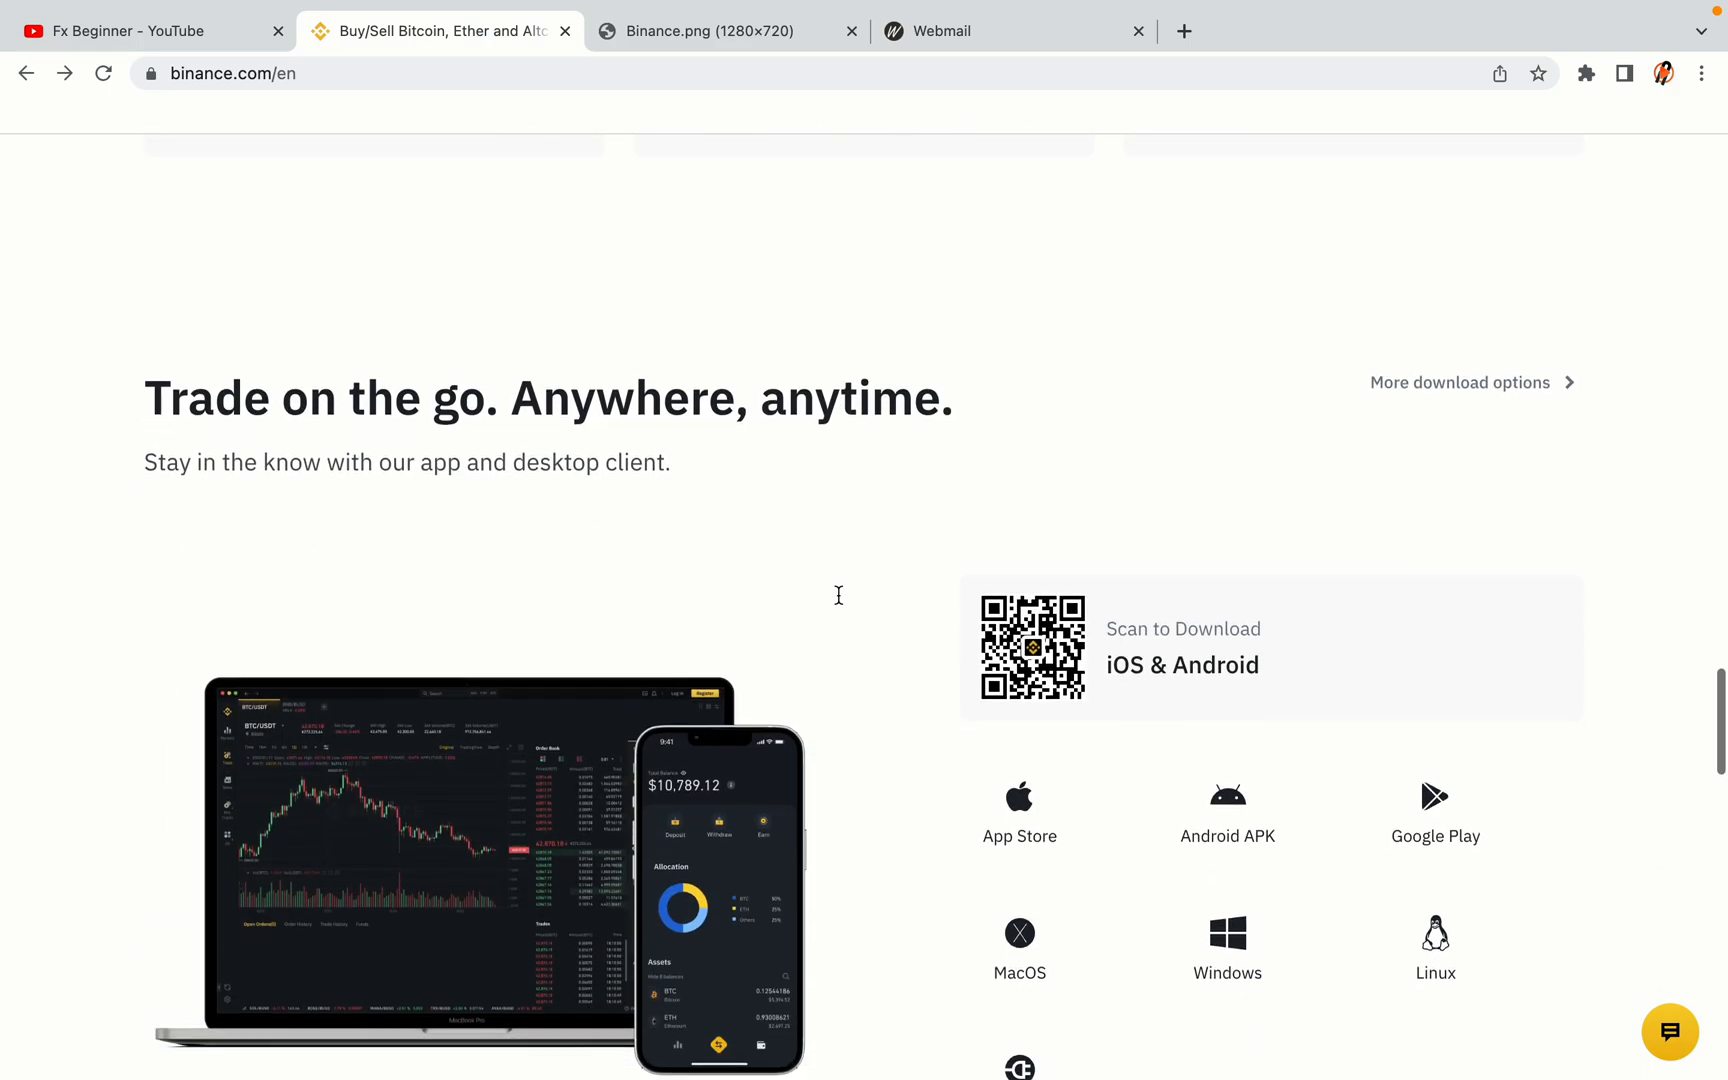
scroll("down", 3)
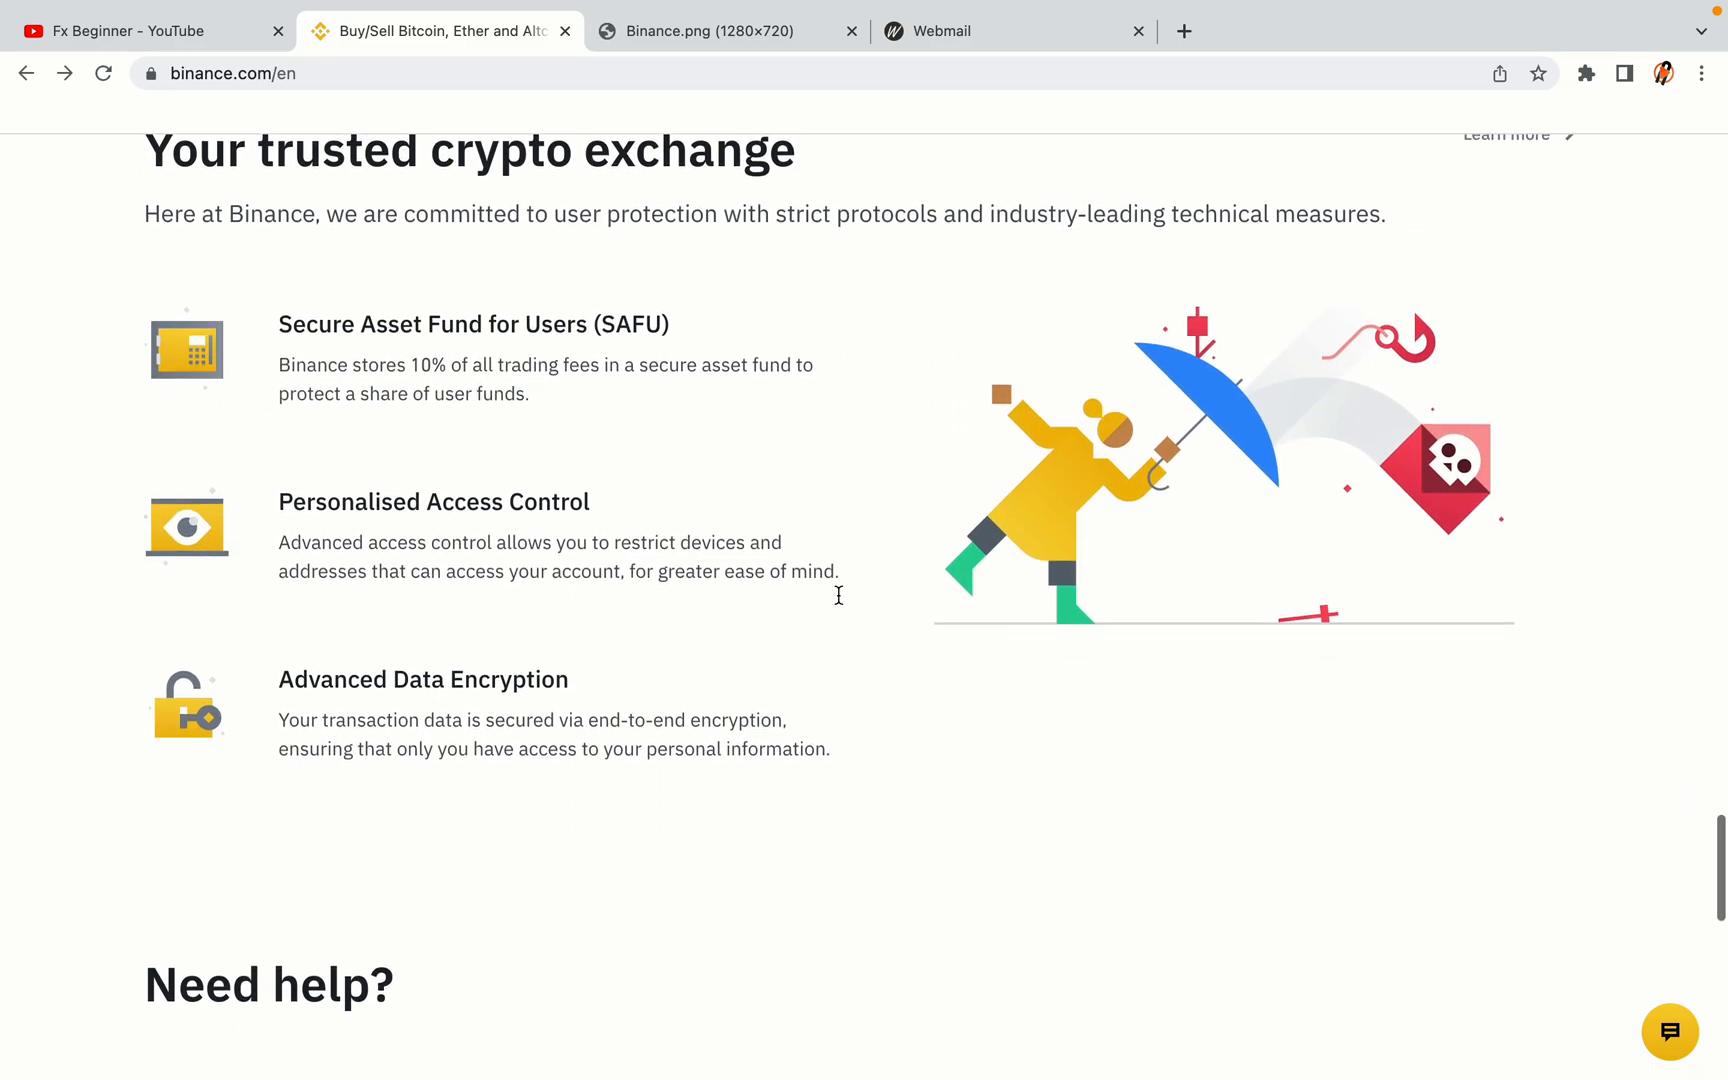
scroll("down", 3)
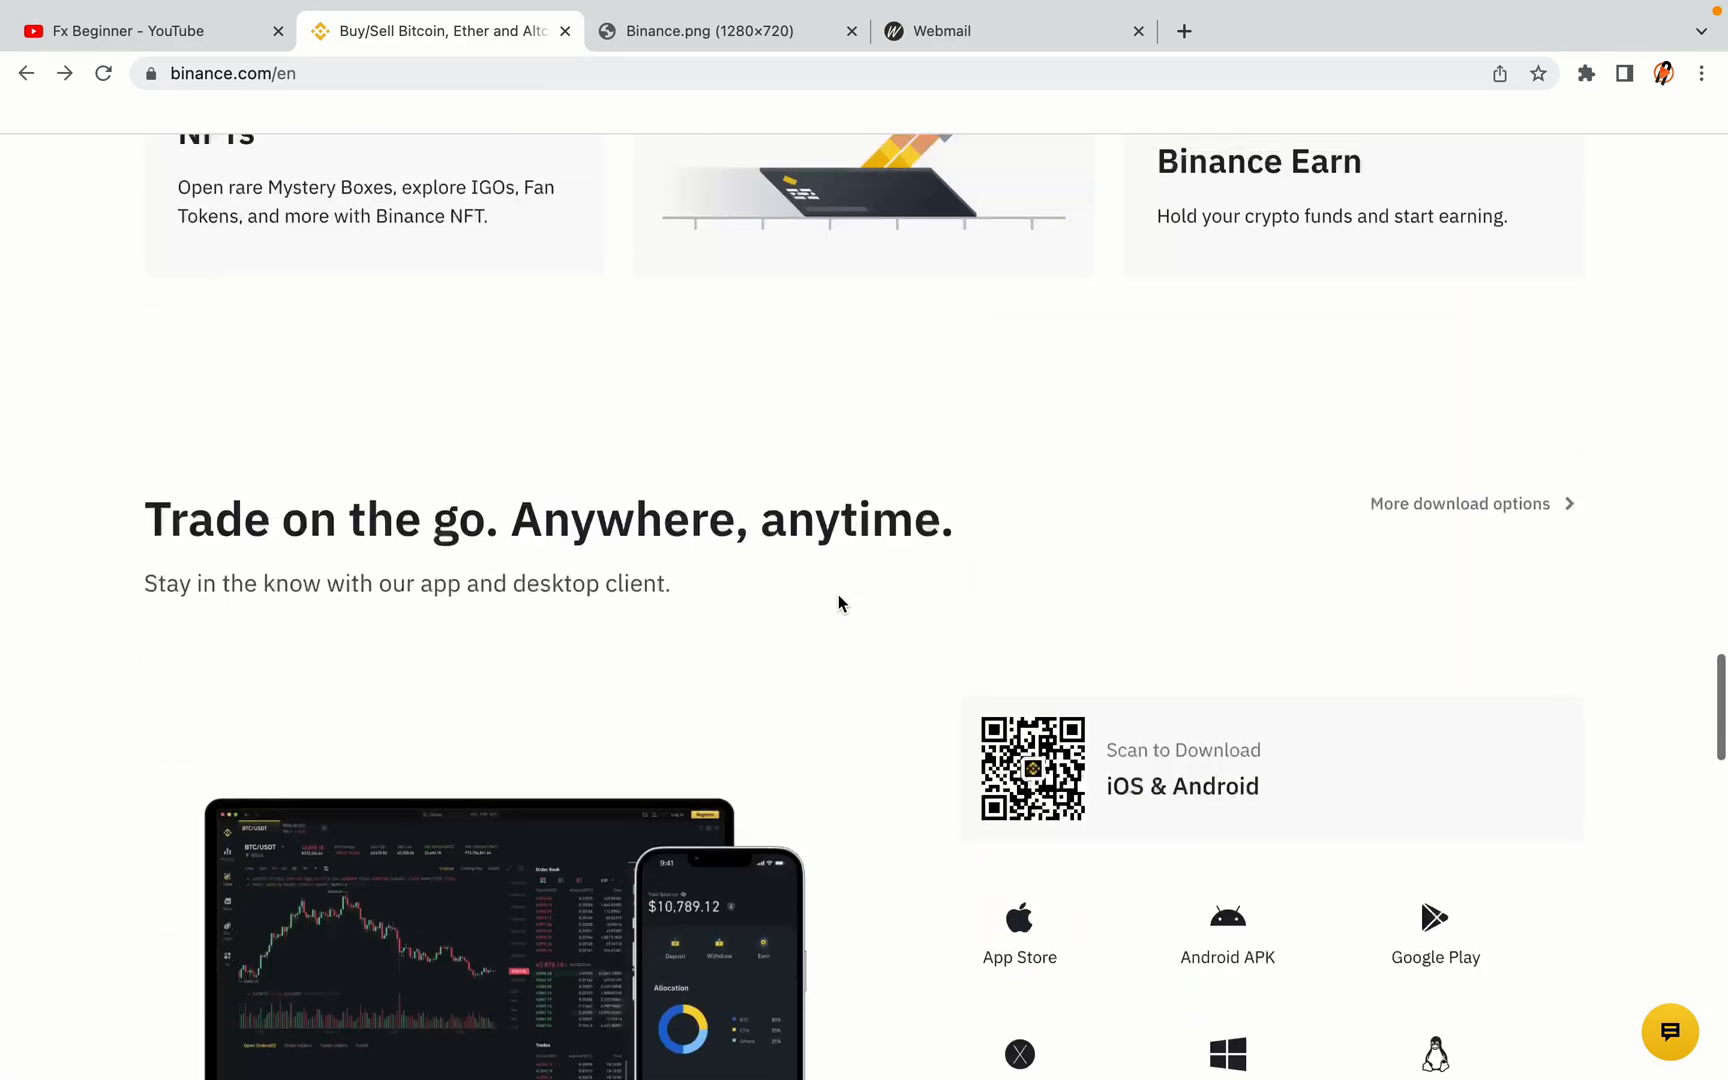
scroll("up", 3)
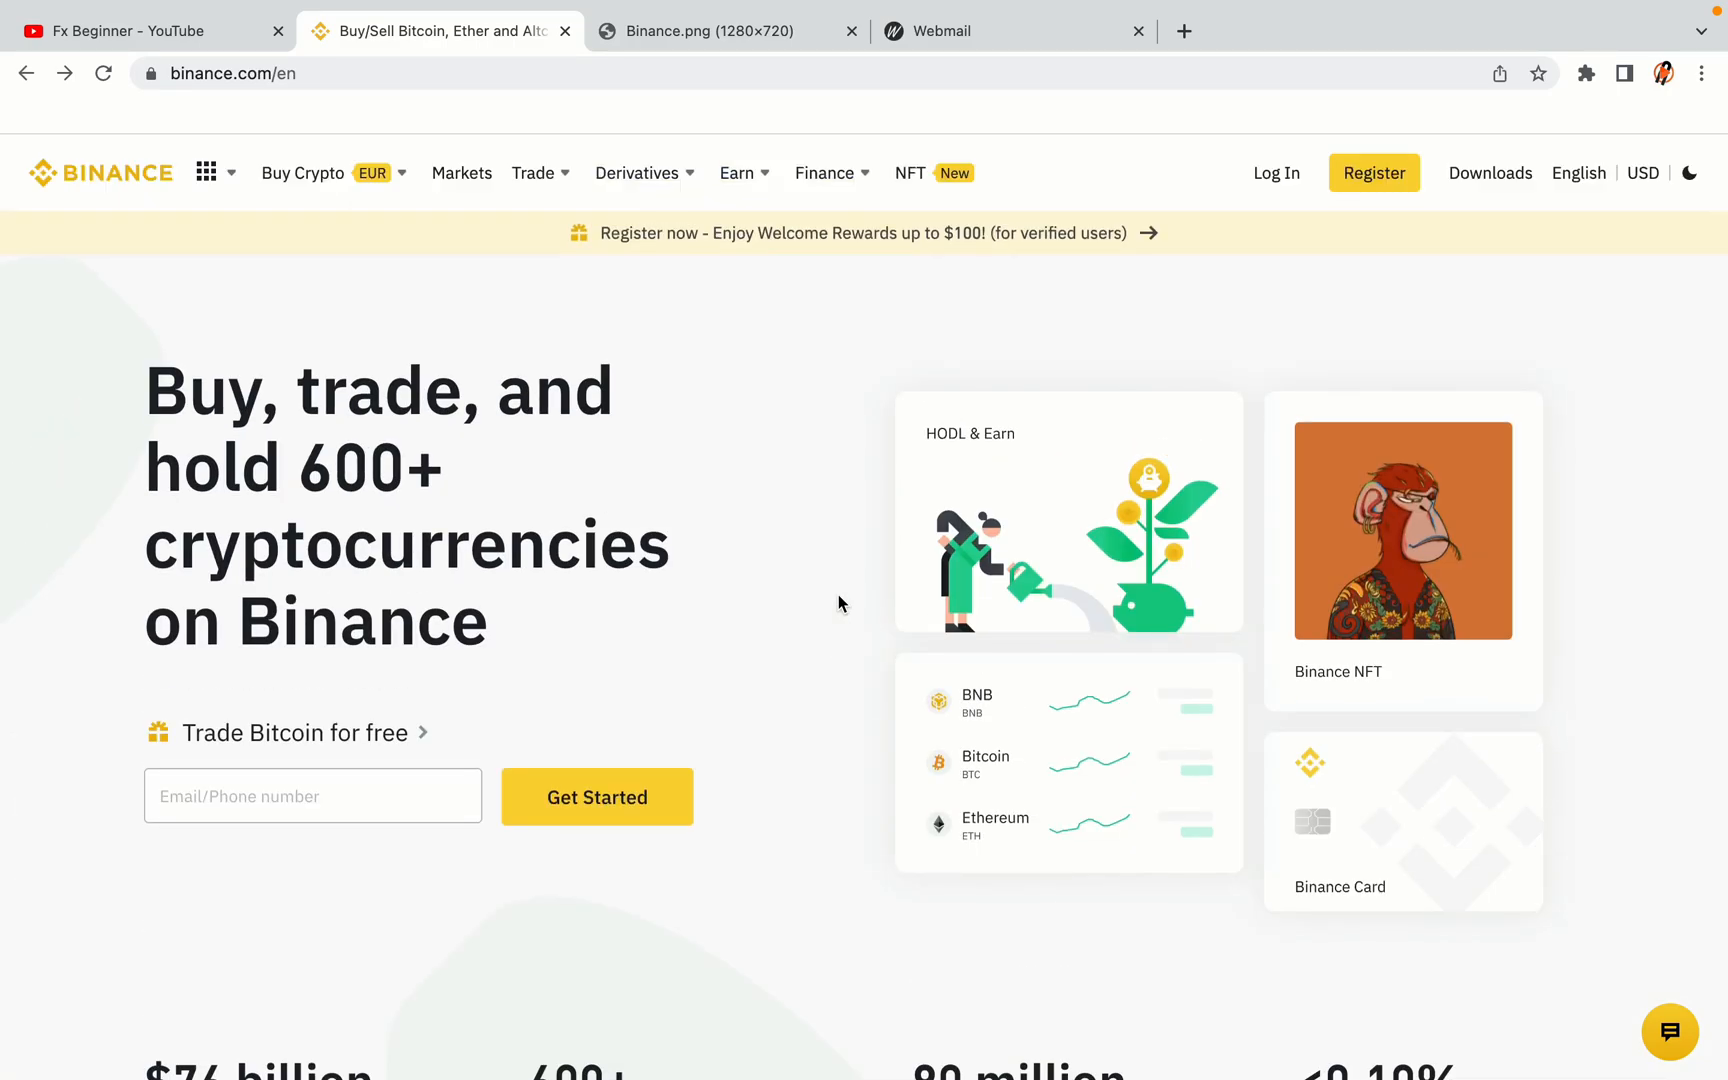
mouse_move(787, 627)
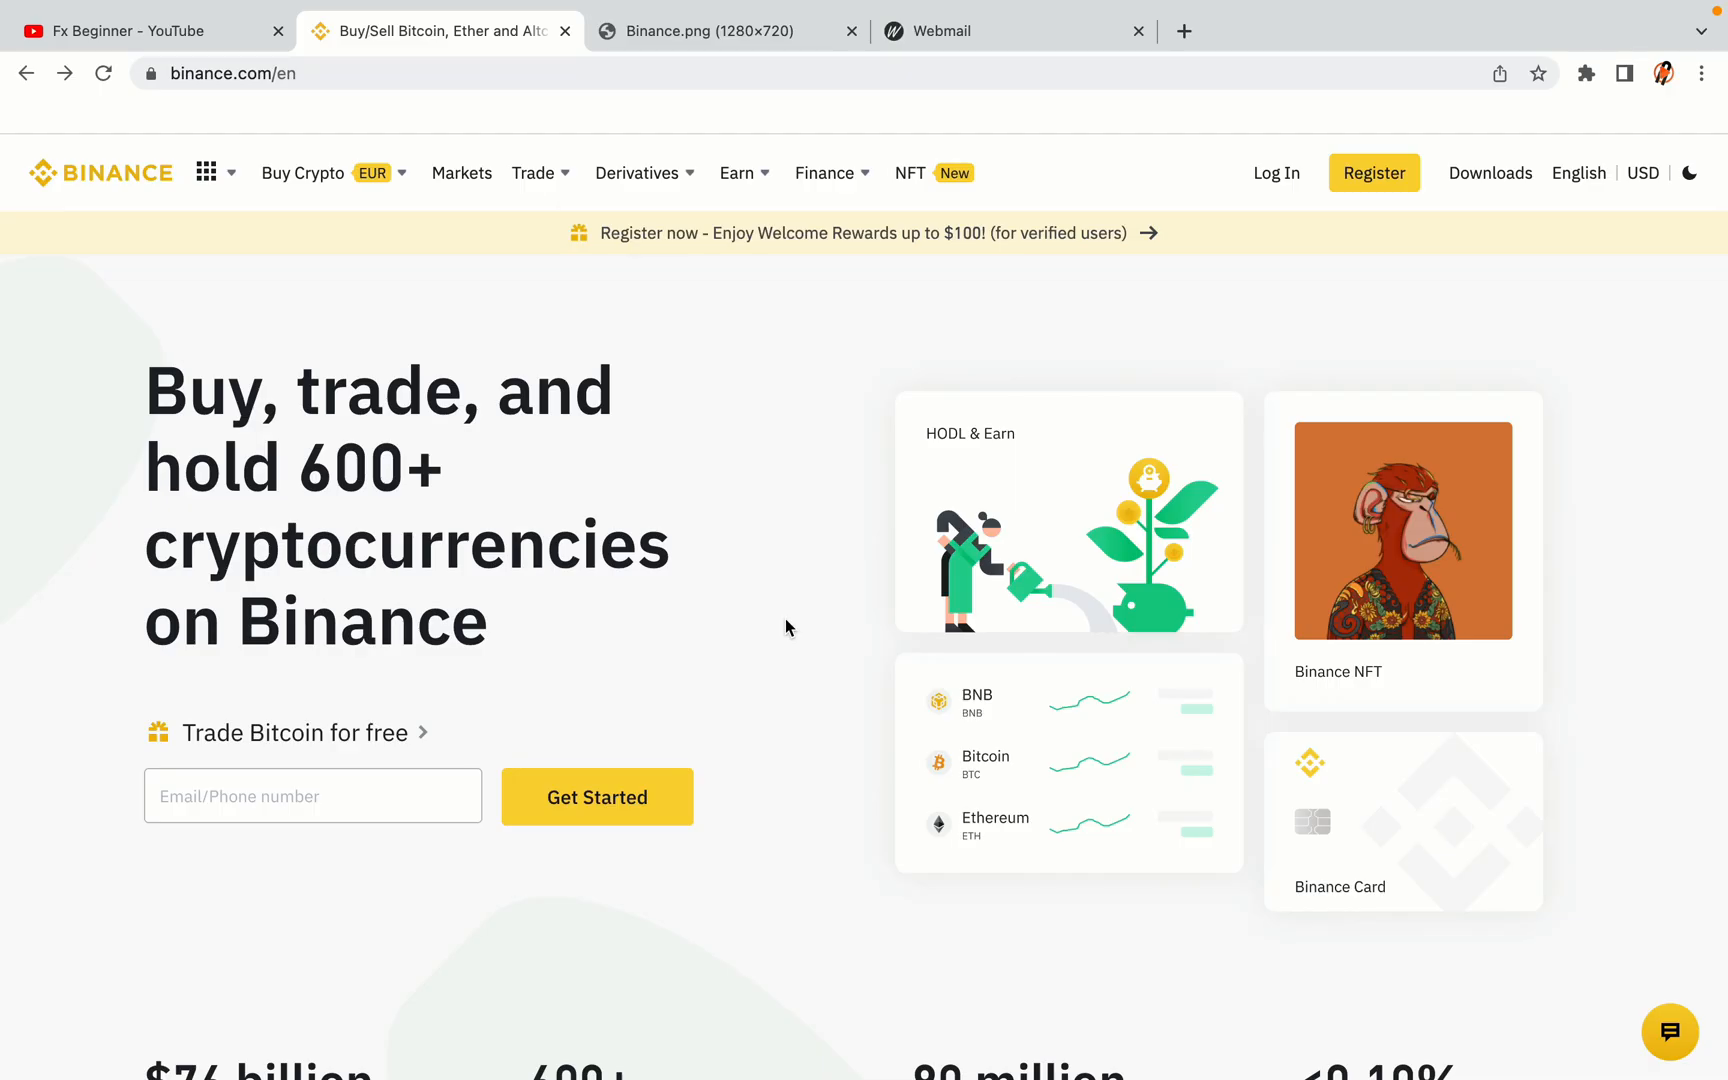
mouse_move(680, 376)
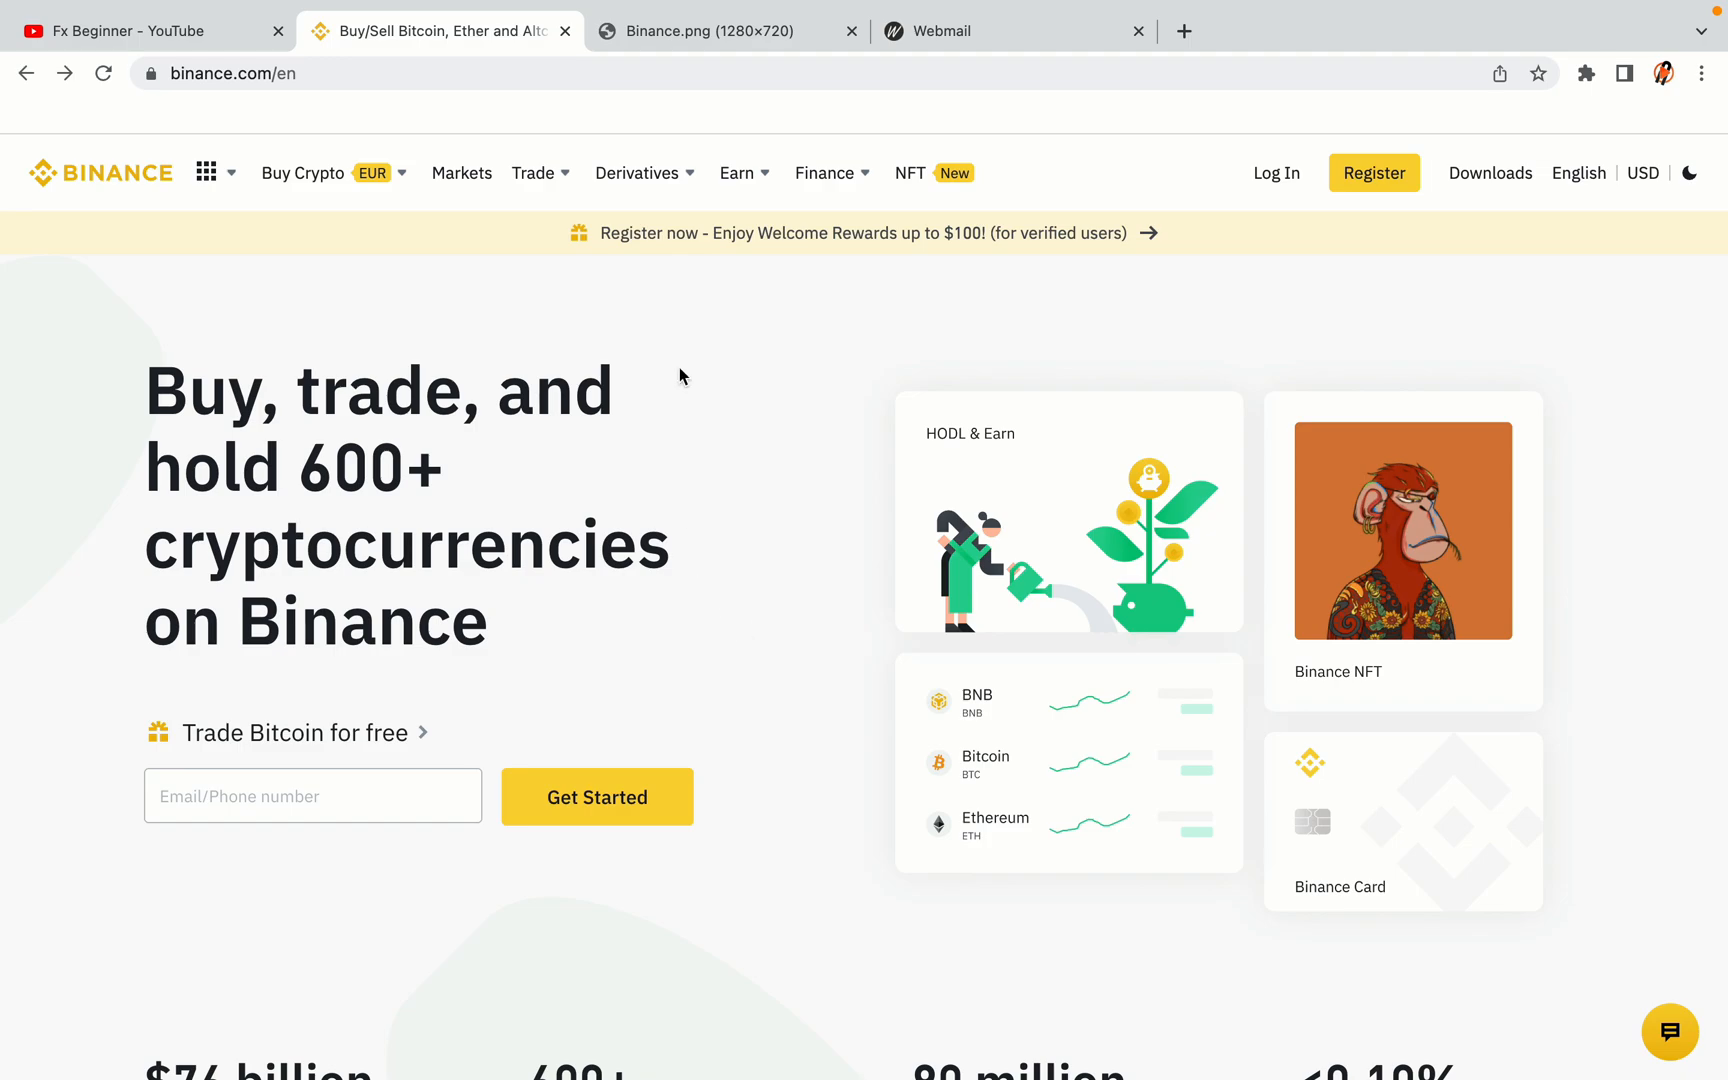
Show the Binance.png image with the fxbeginner.net/go/binance link.
left_click(711, 31)
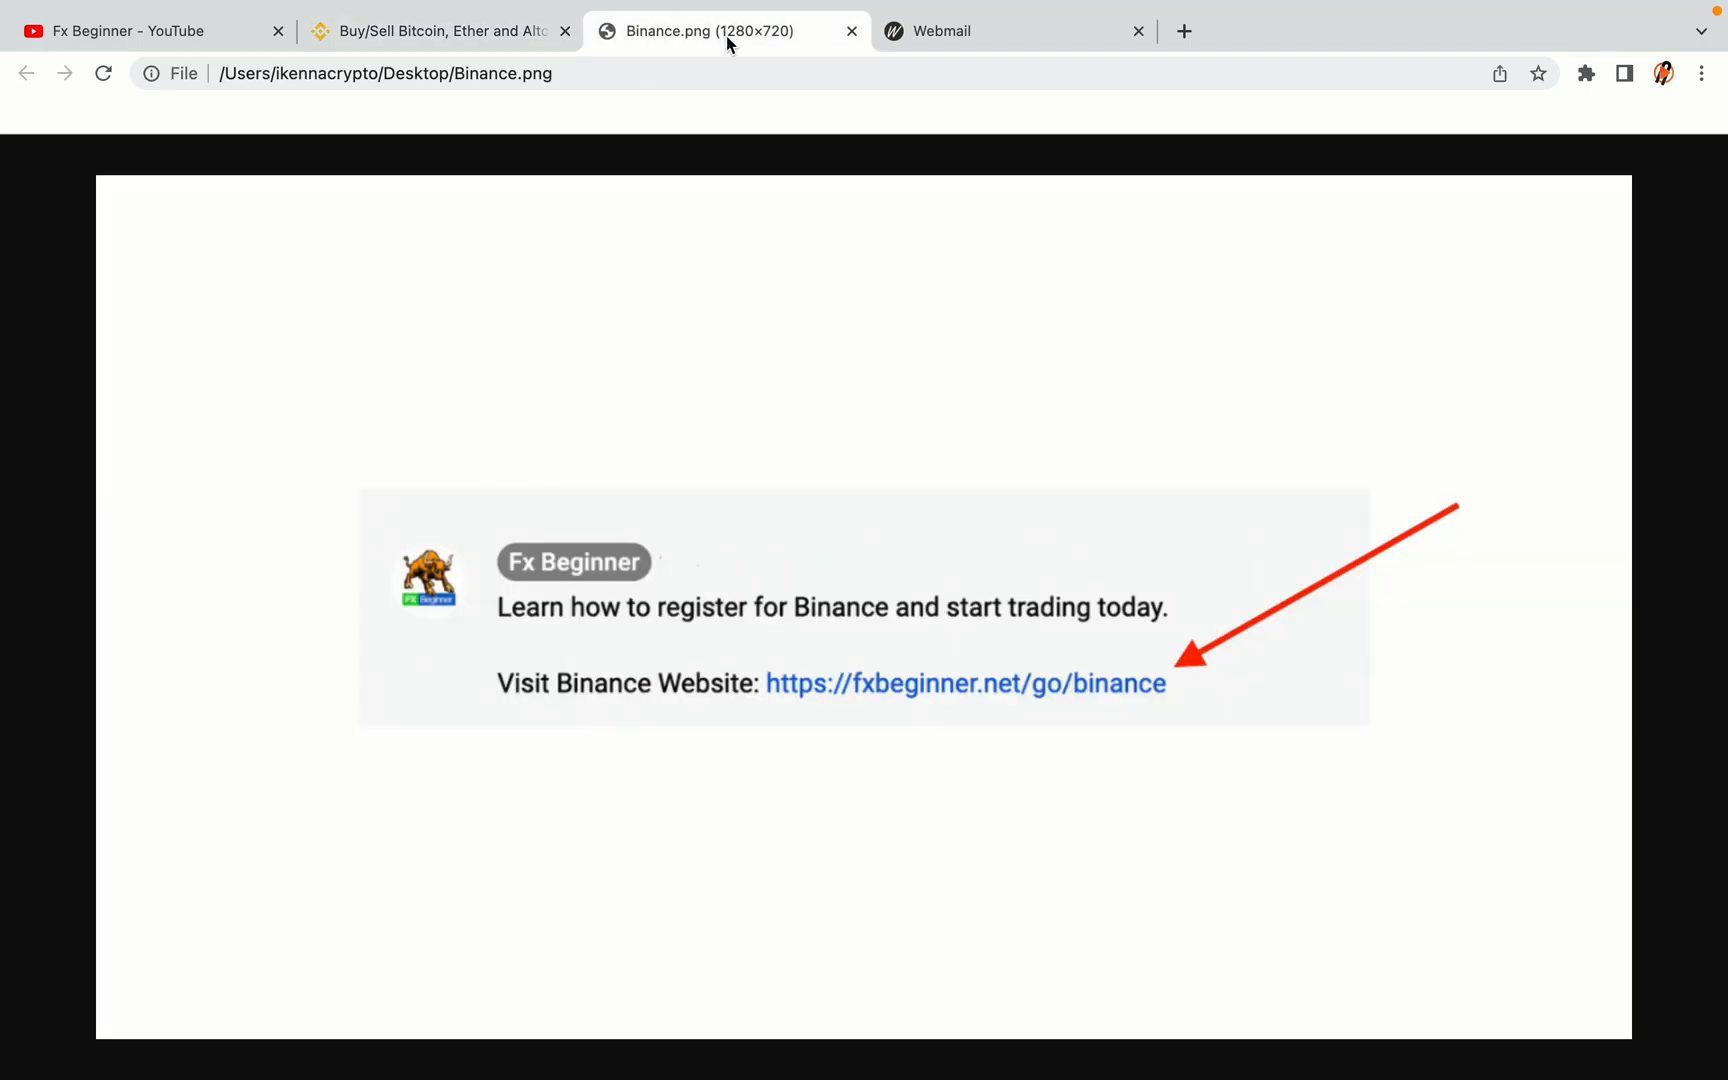
mouse_move(766, 796)
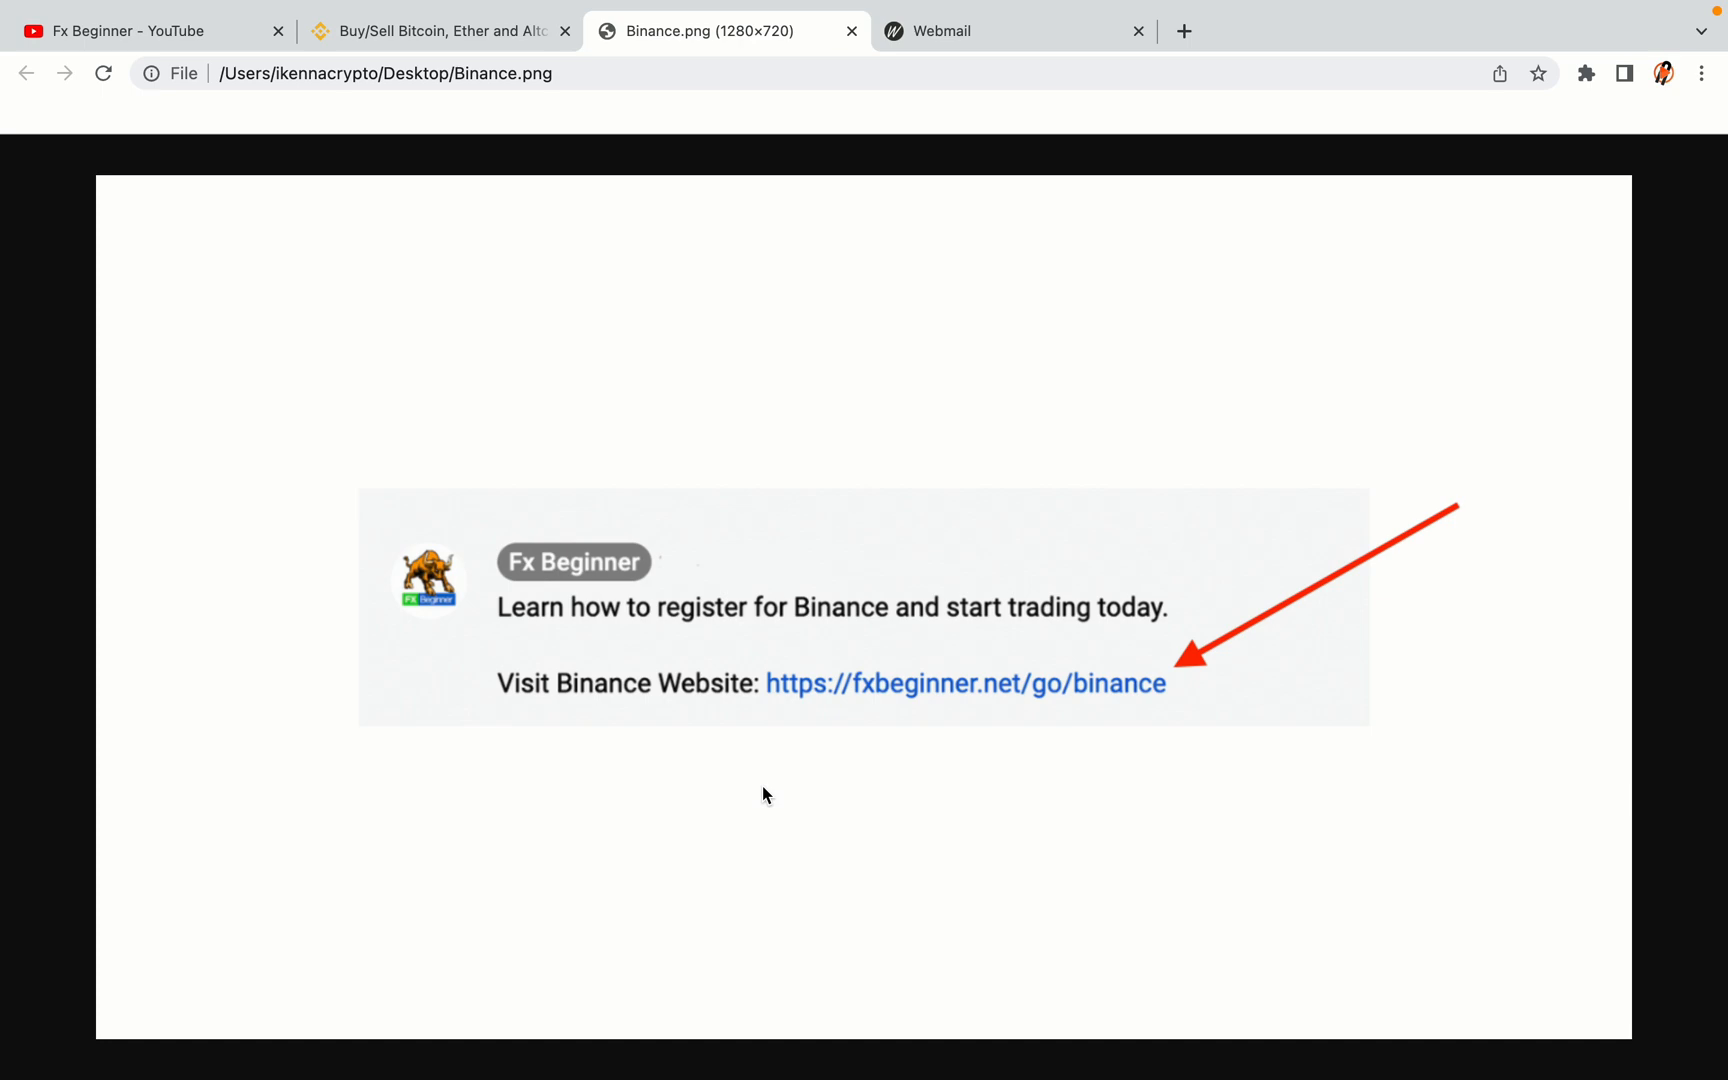
mouse_move(924, 580)
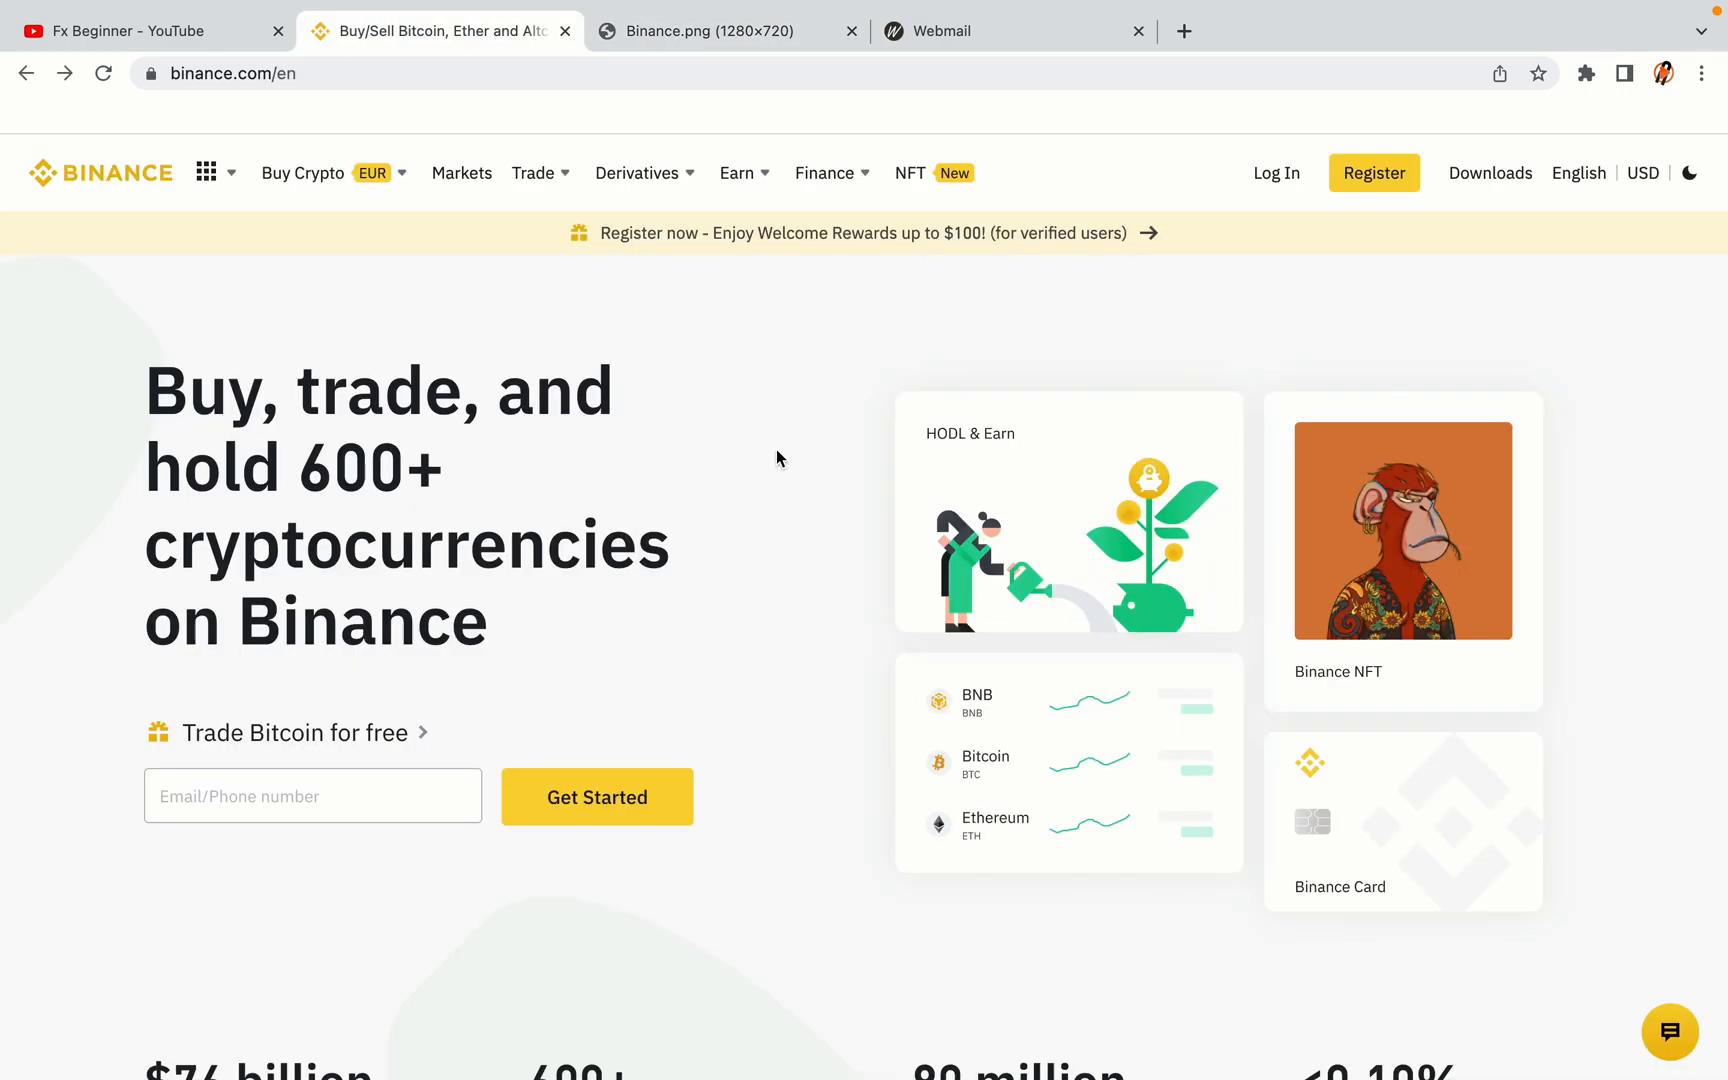
mouse_move(1330, 371)
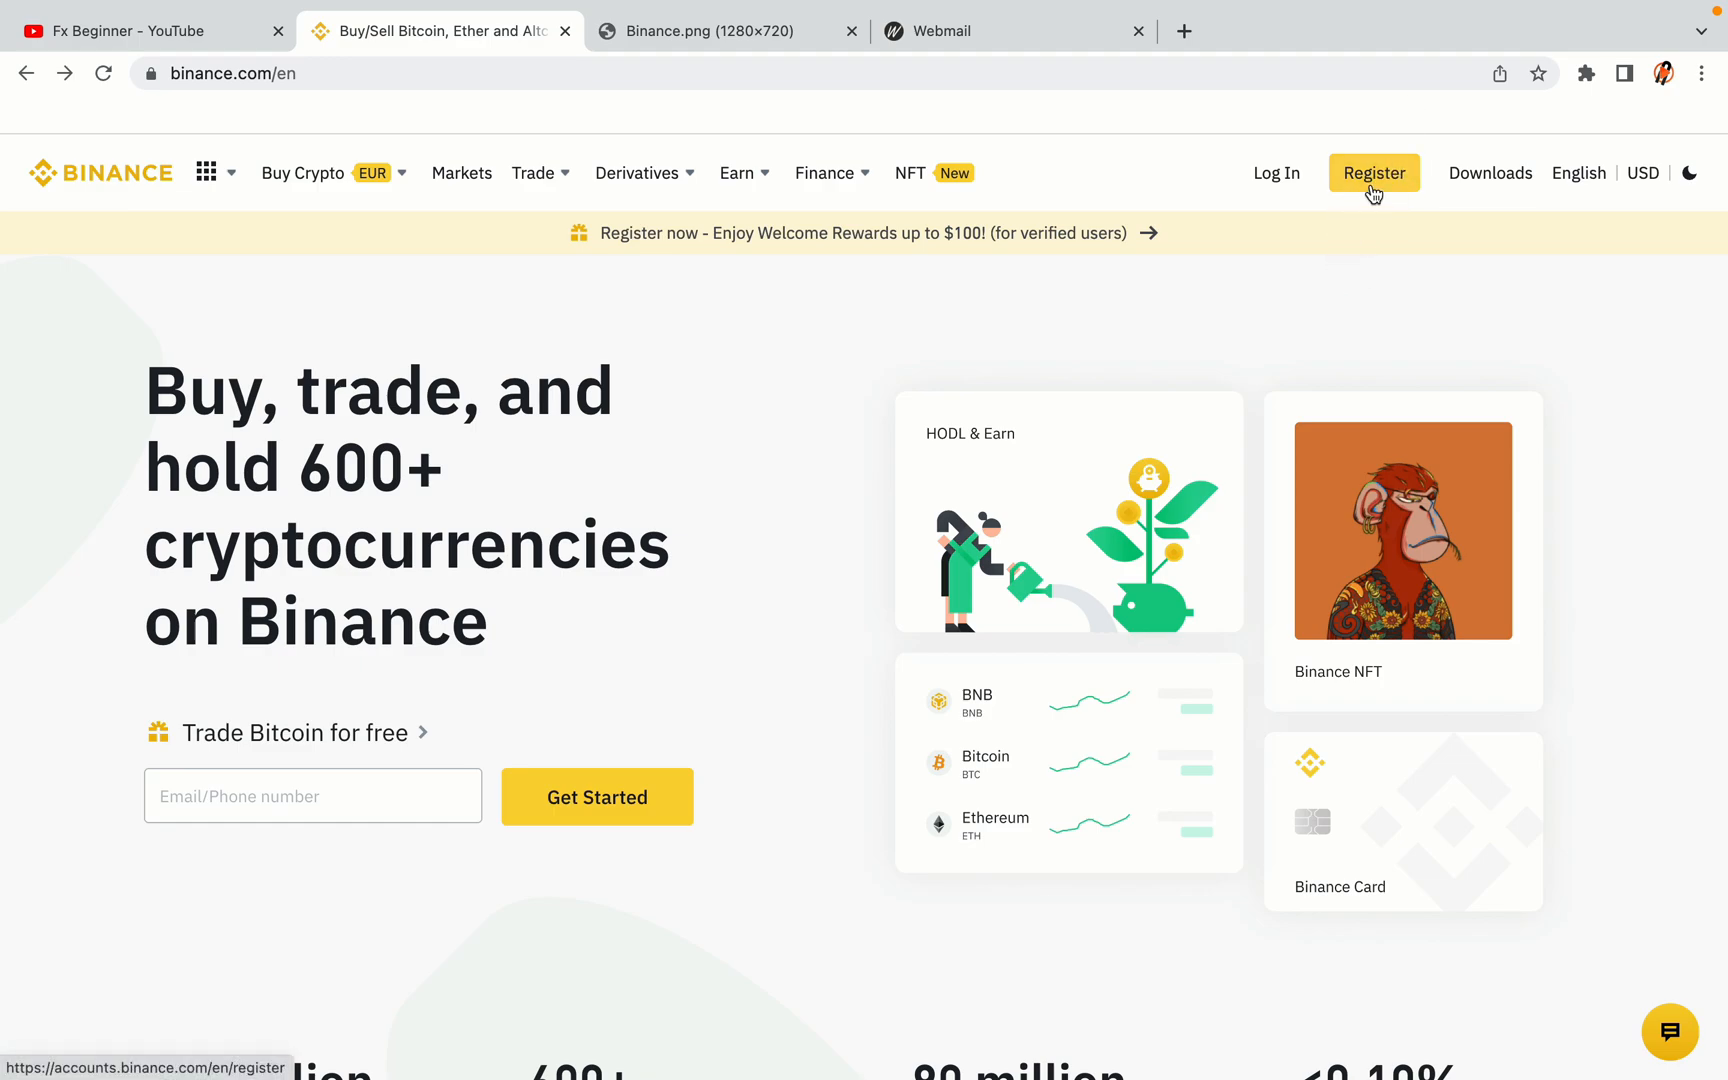
mouse_move(1383, 196)
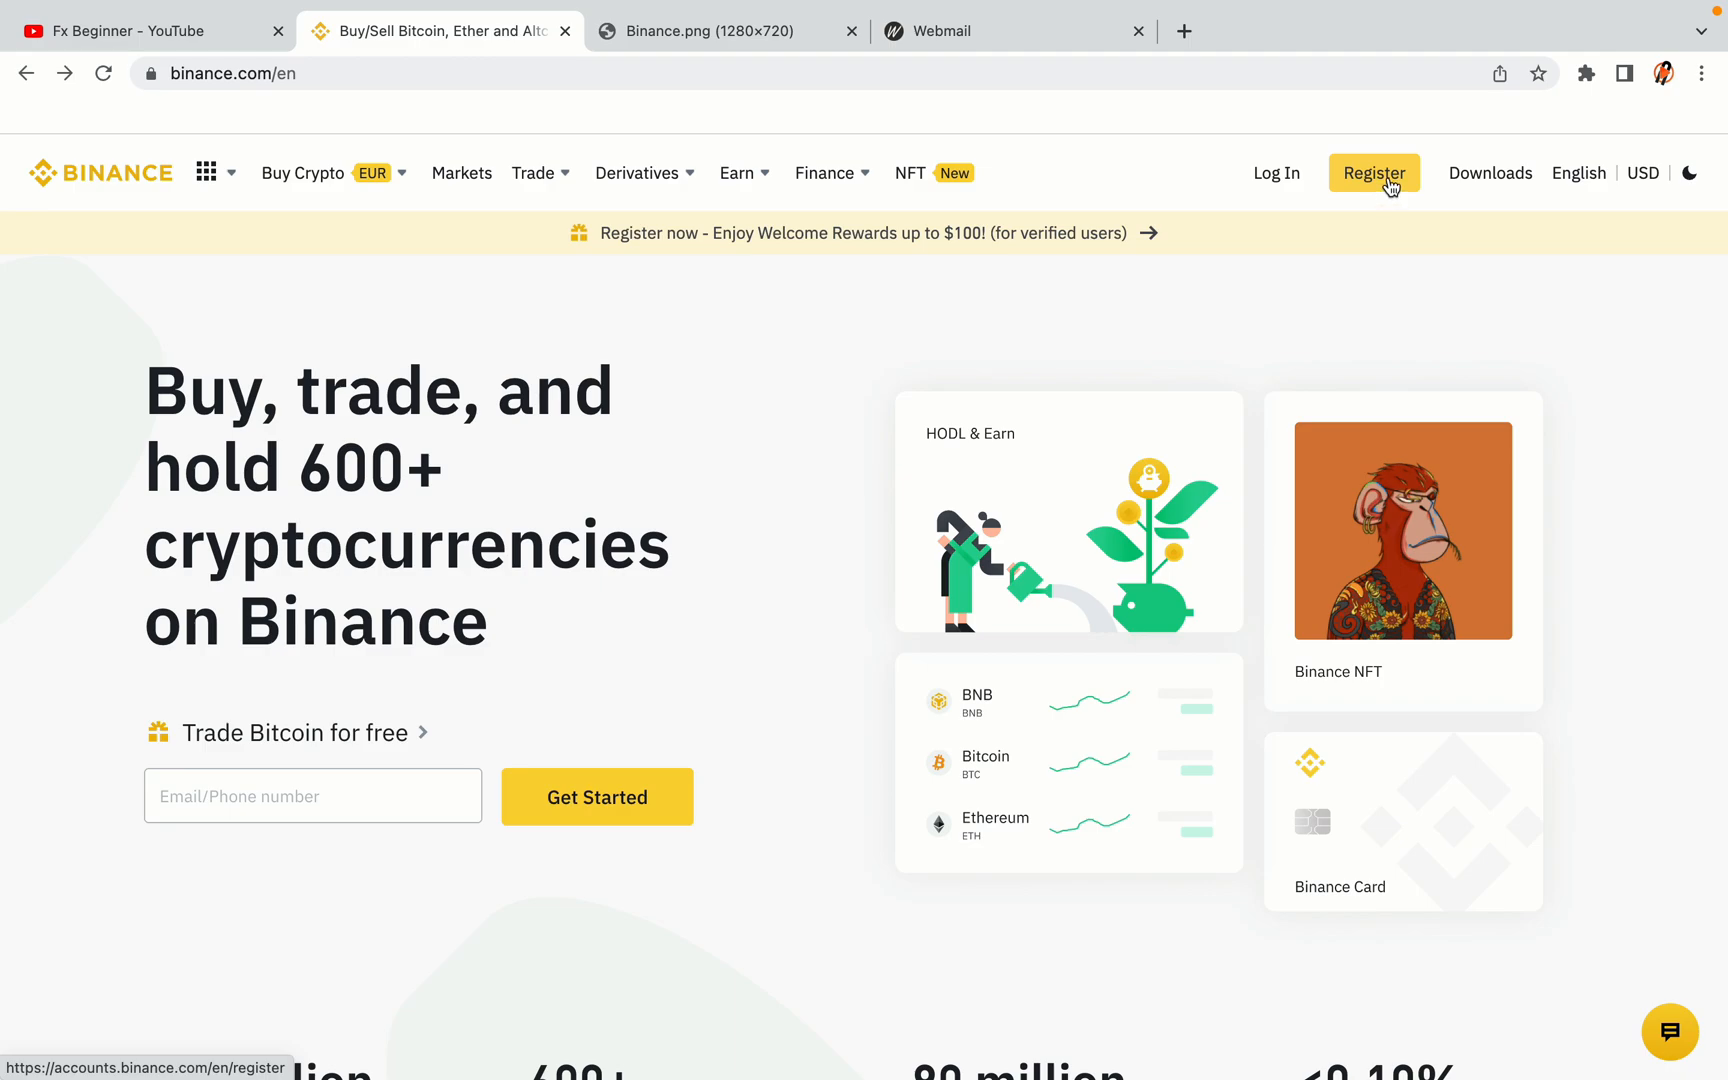
Start registration and choose sign-up with phone or email to reach Create Personal Account.
left_click(1373, 173)
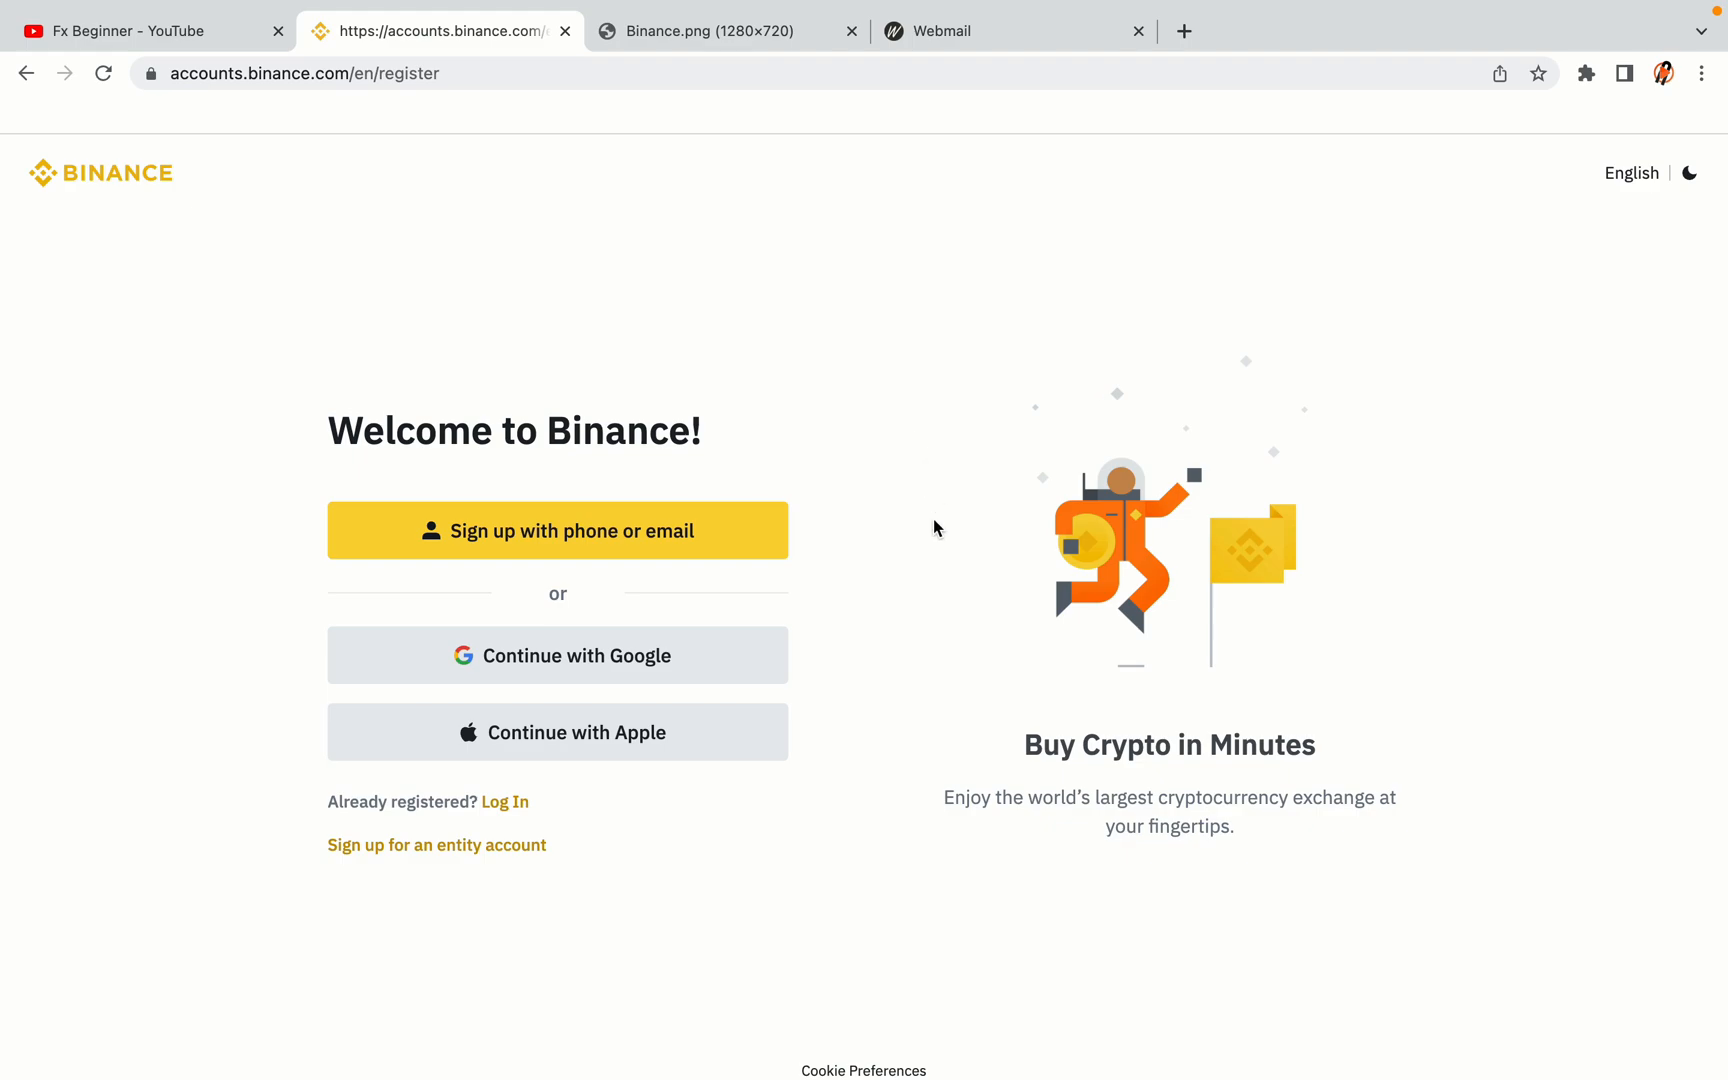
mouse_move(661, 548)
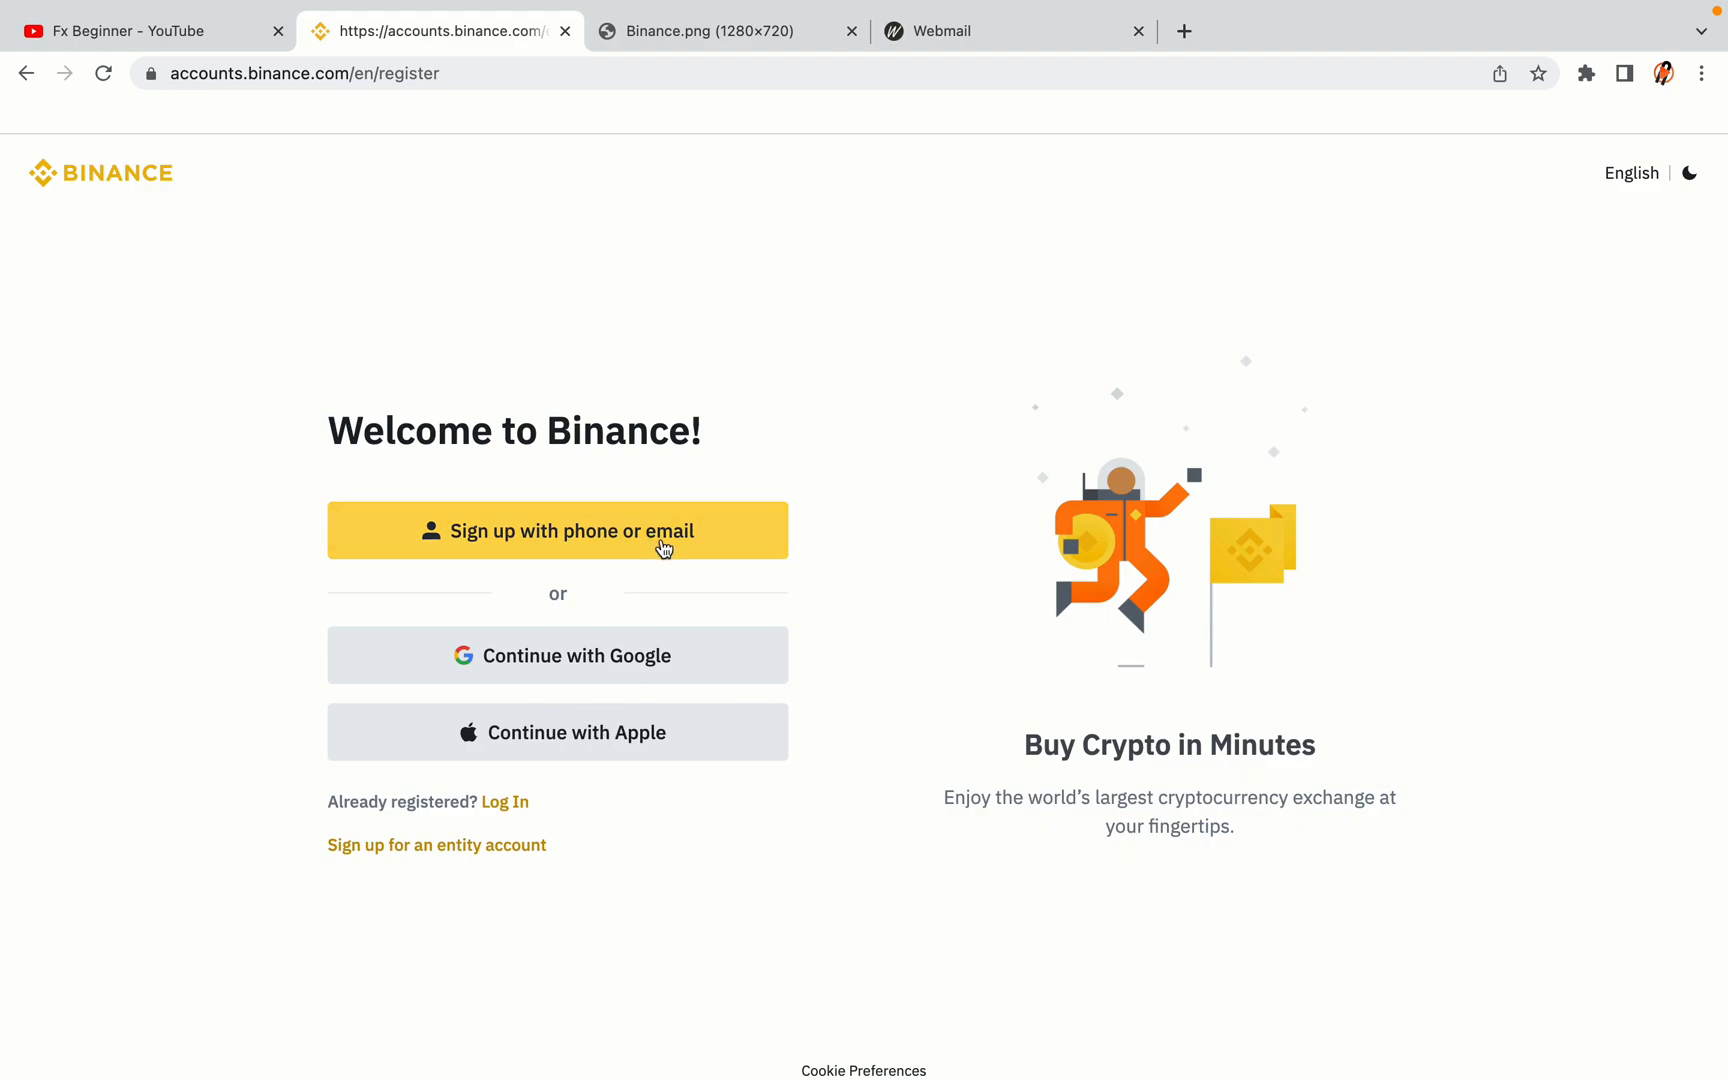
mouse_move(849, 603)
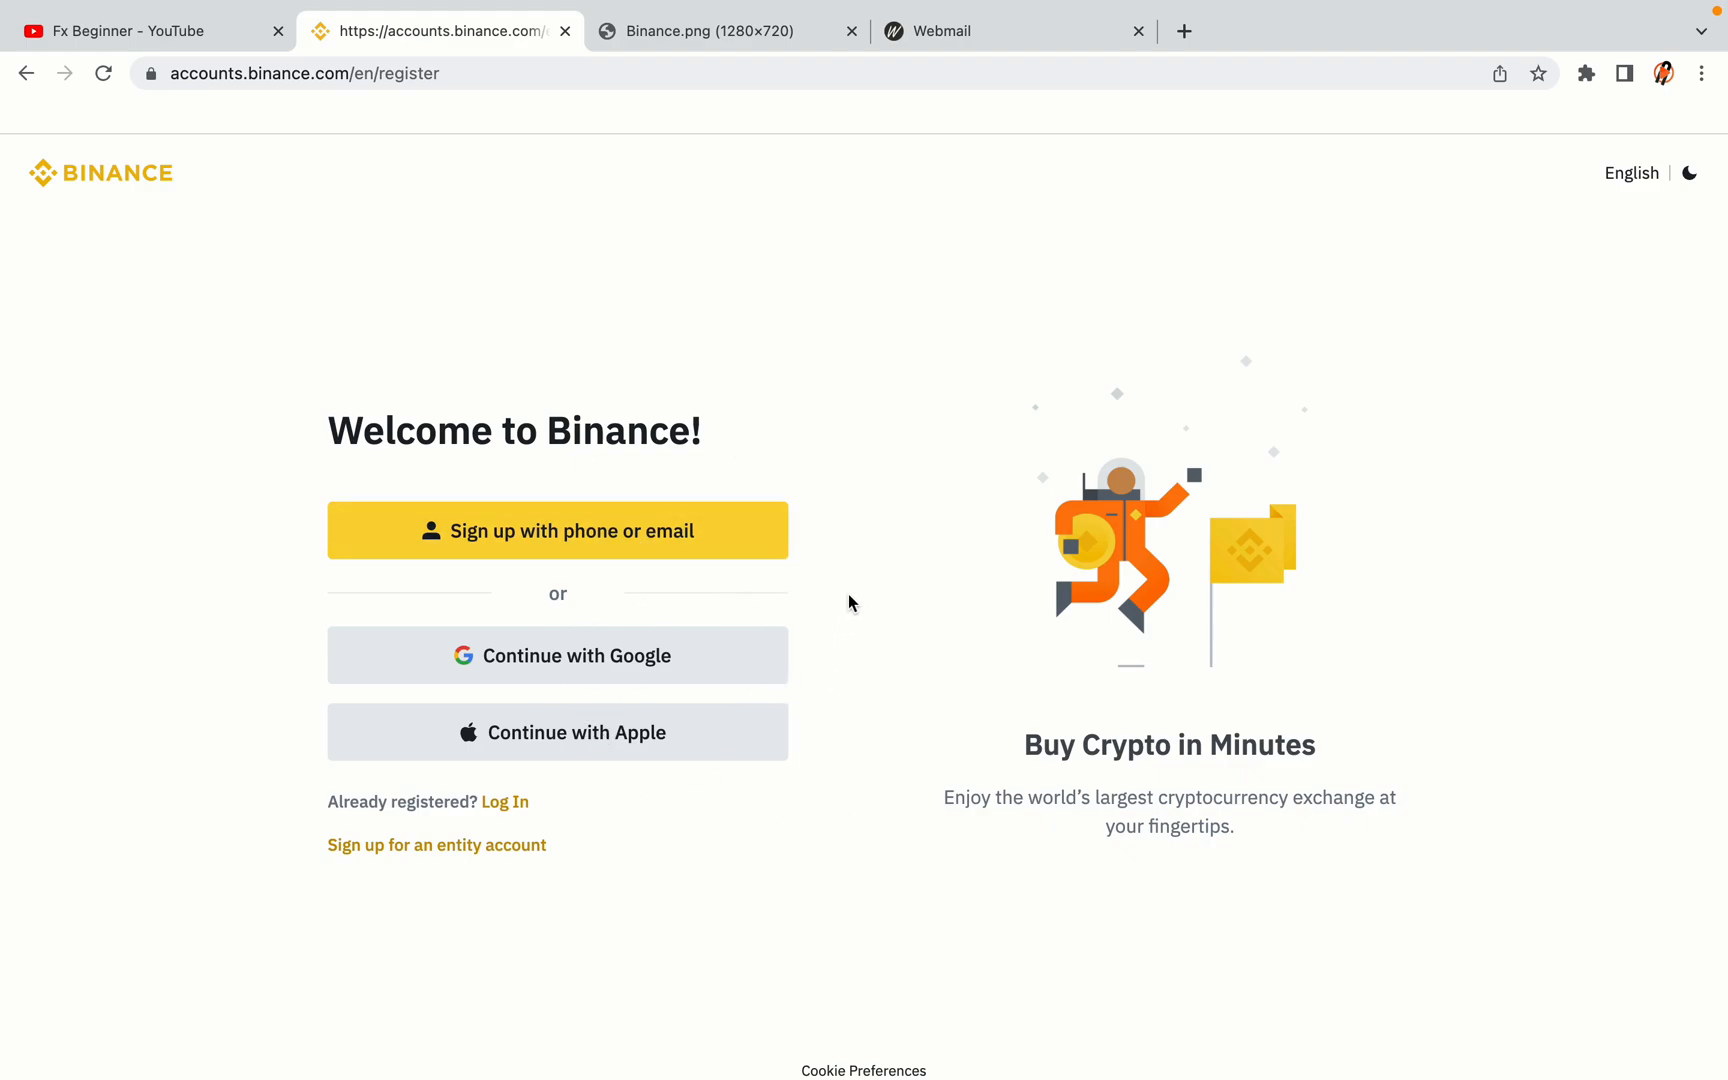
mouse_move(797, 660)
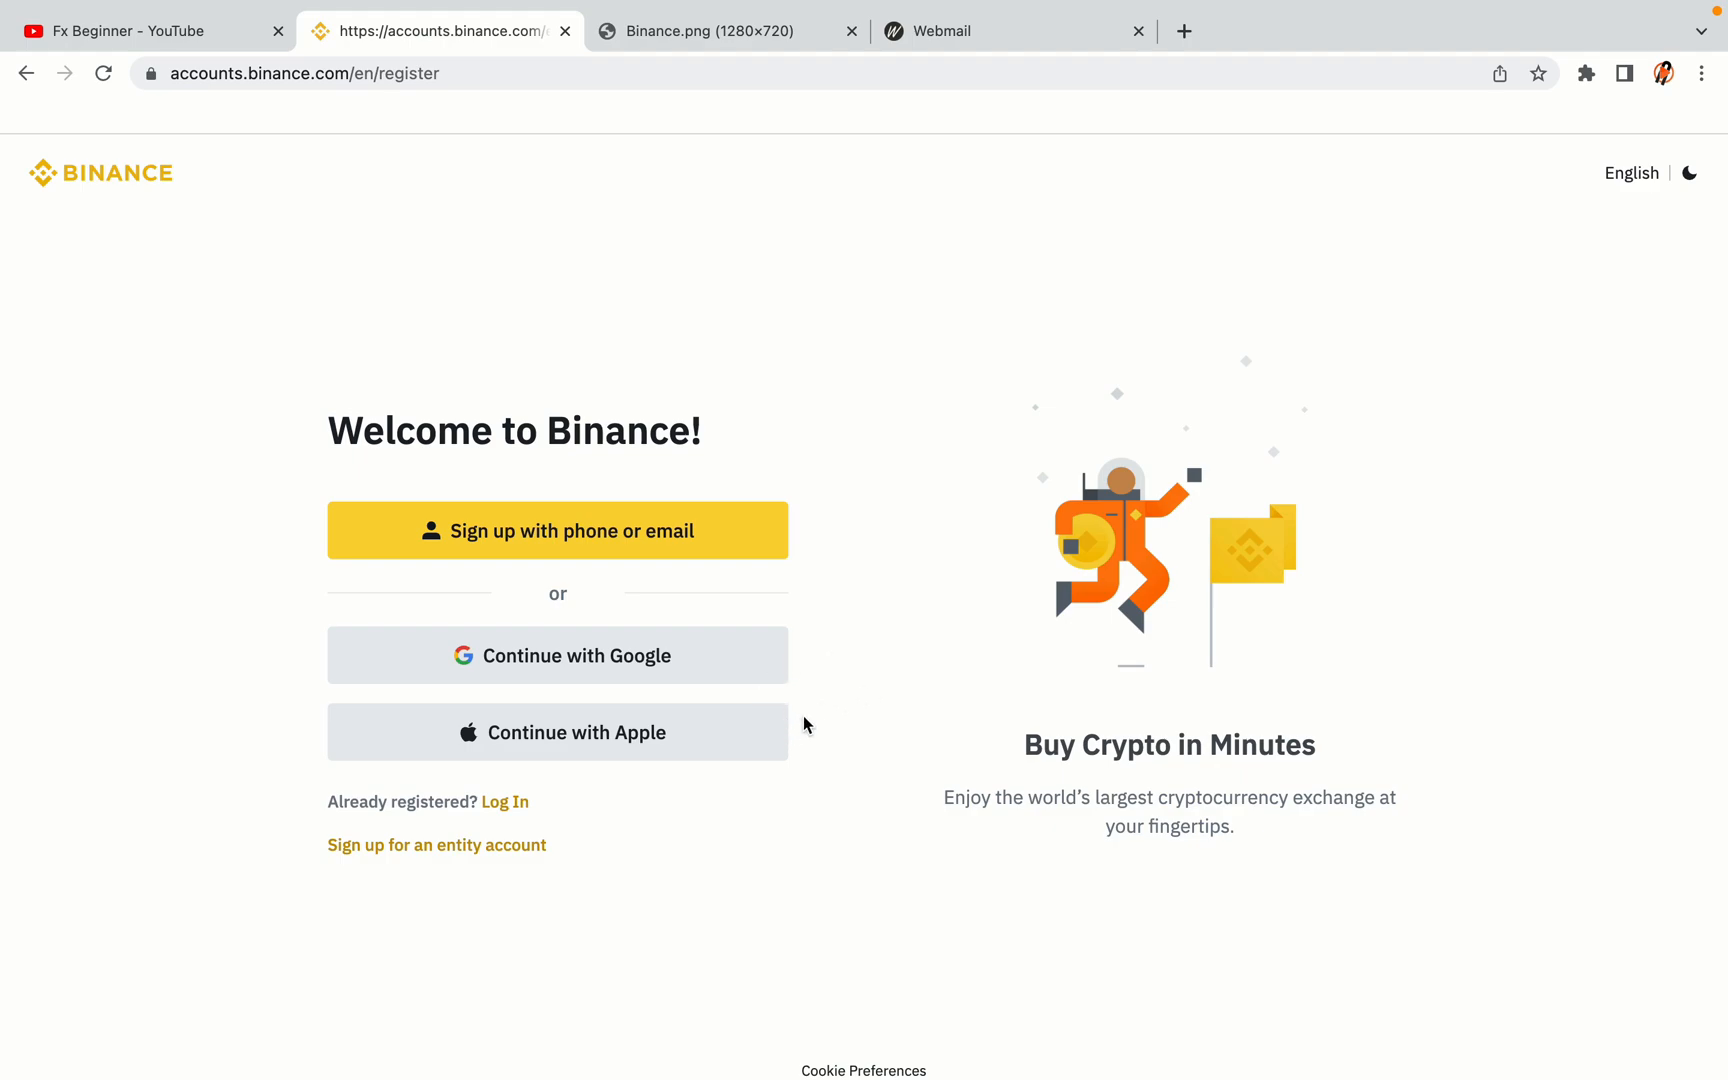
mouse_move(852, 596)
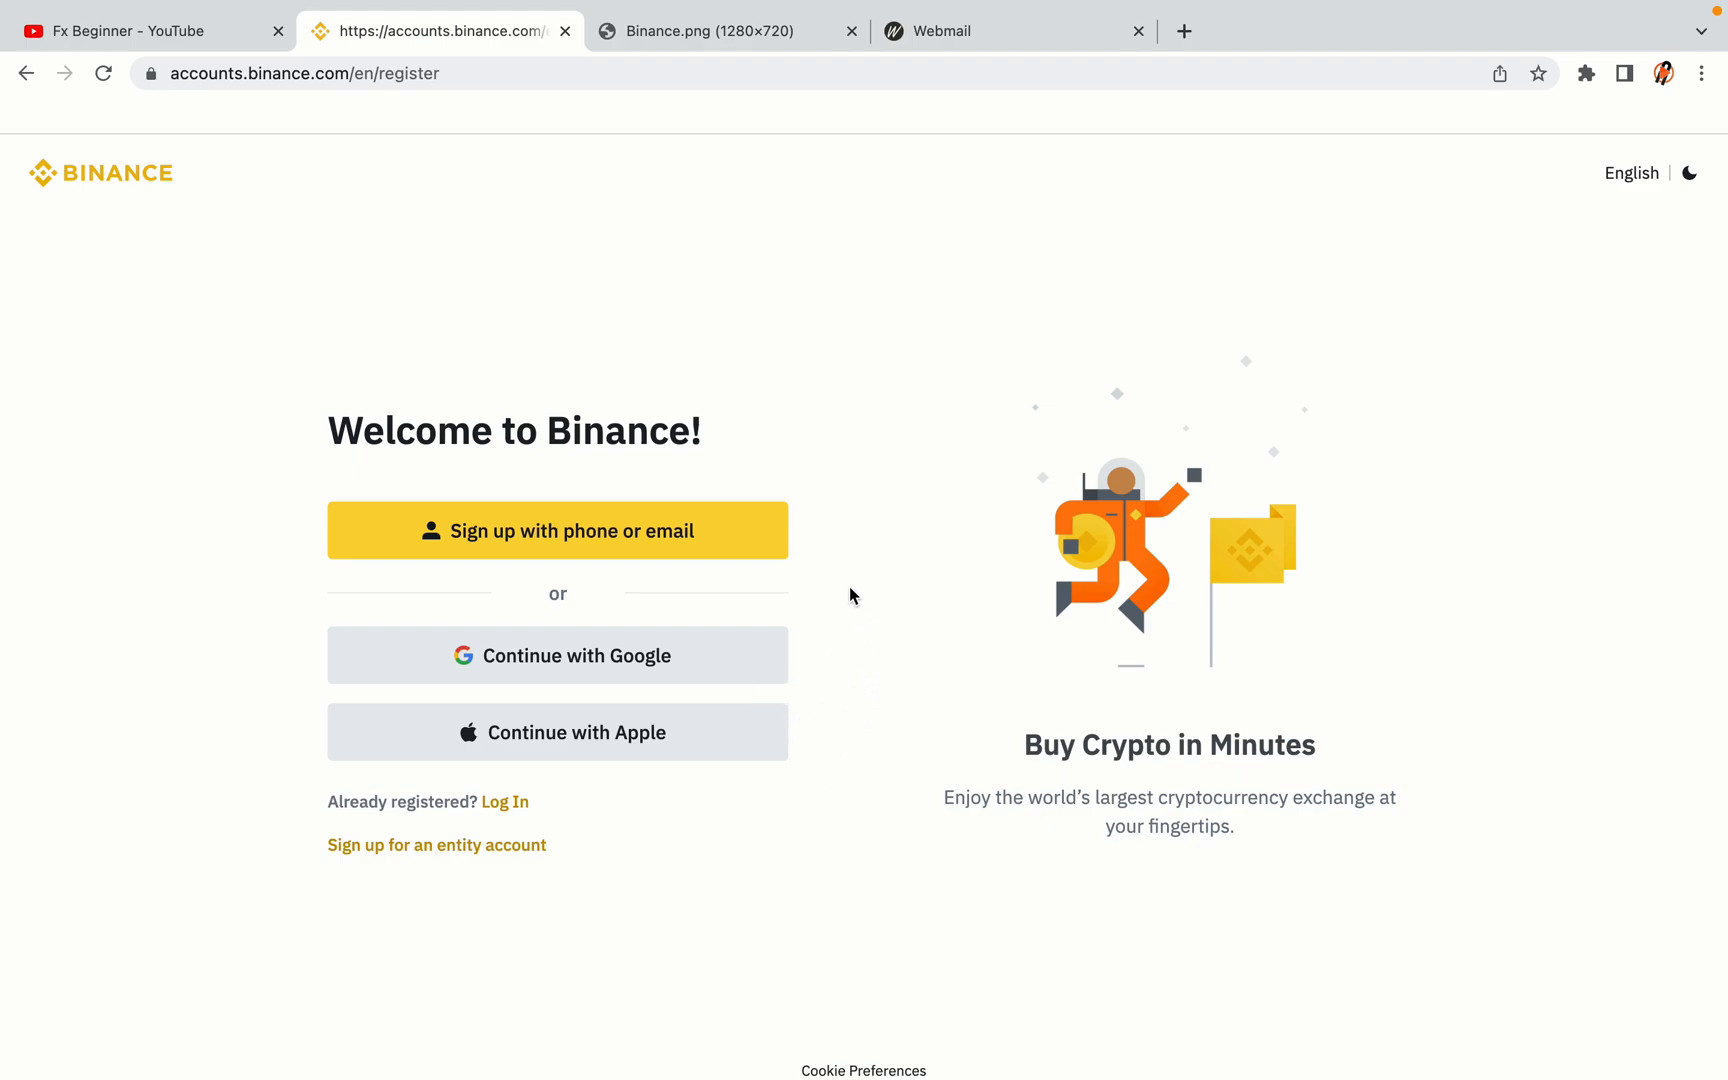
mouse_move(715, 541)
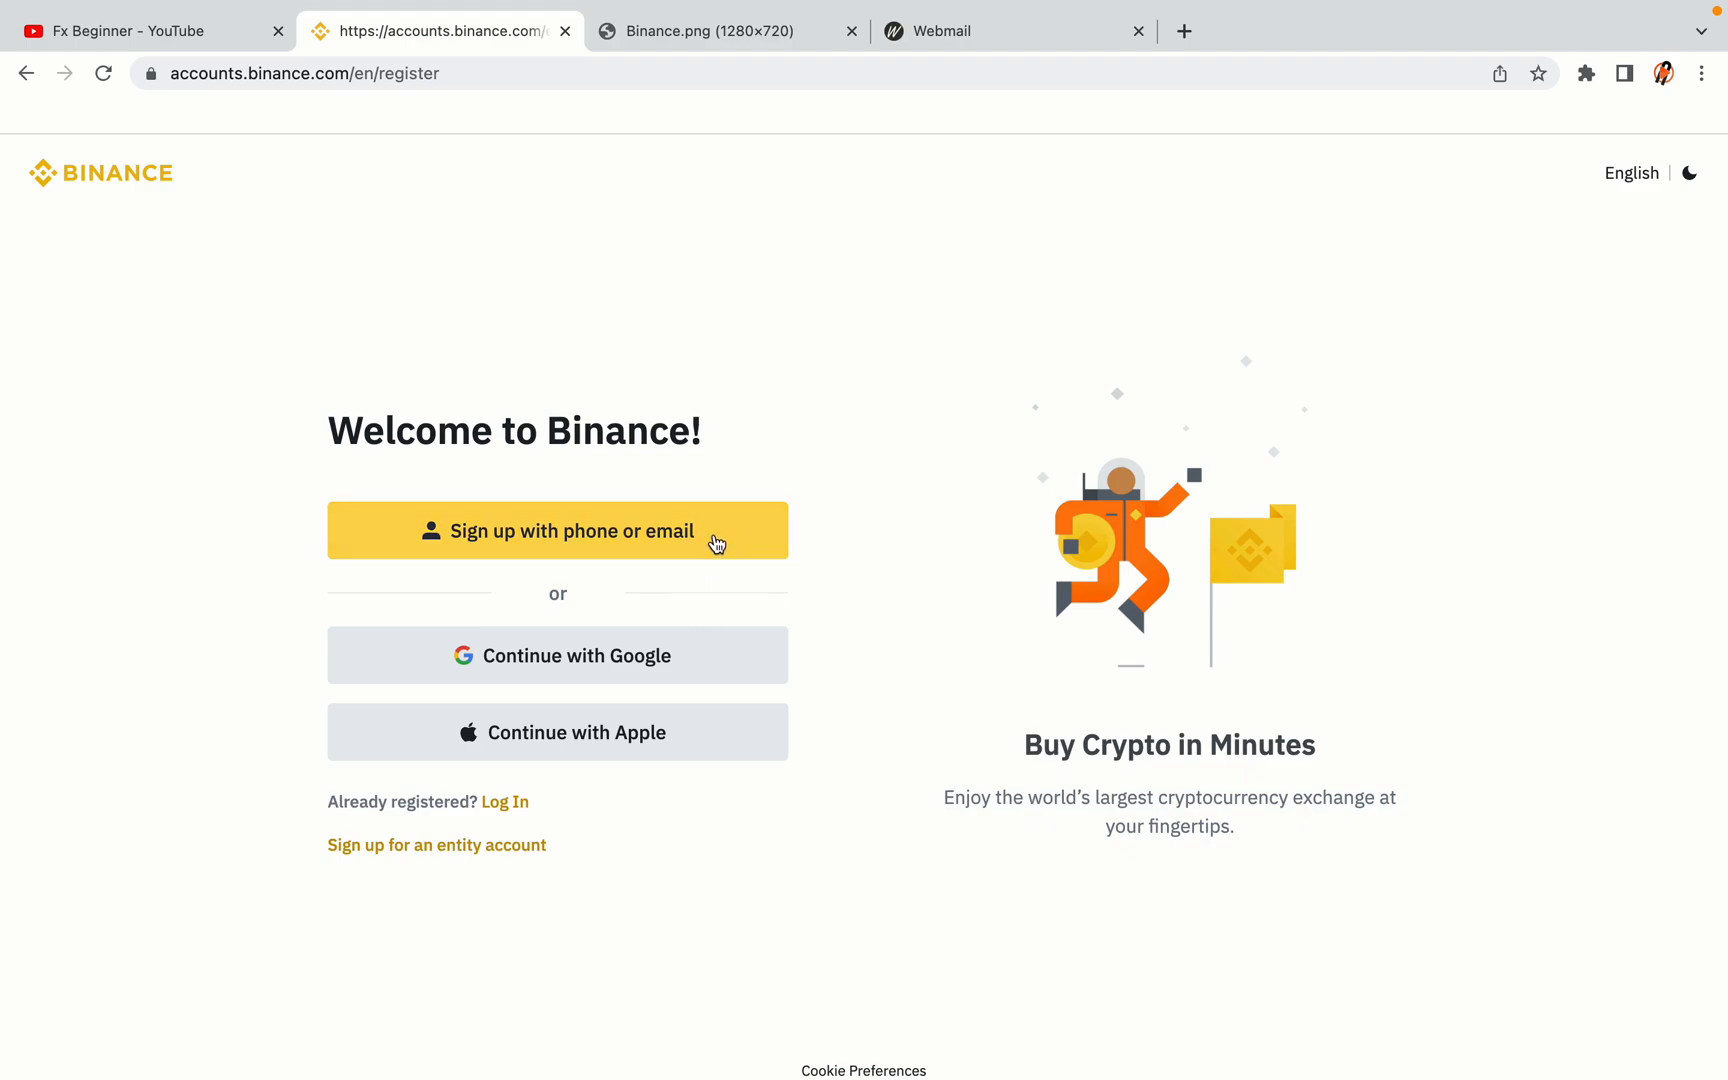
left_click(557, 530)
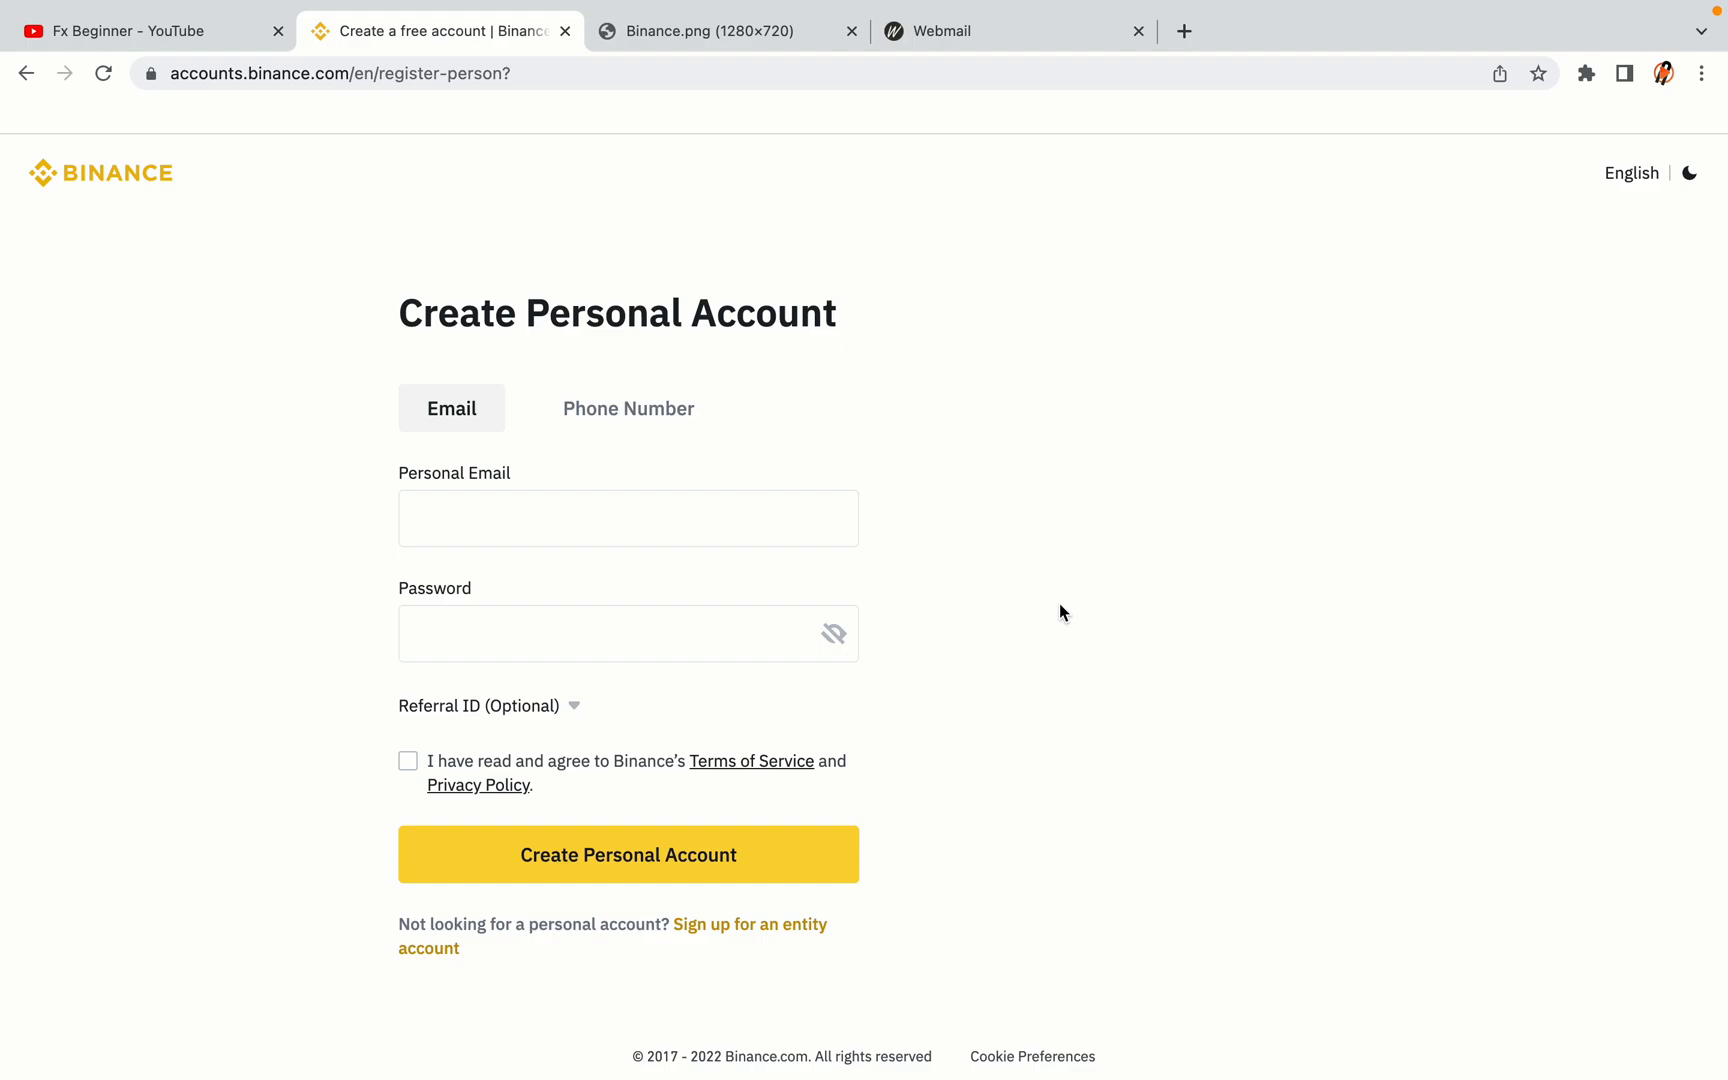
Fill in the email and password, accept the Terms of Service, and create the account.
left_click(408, 760)
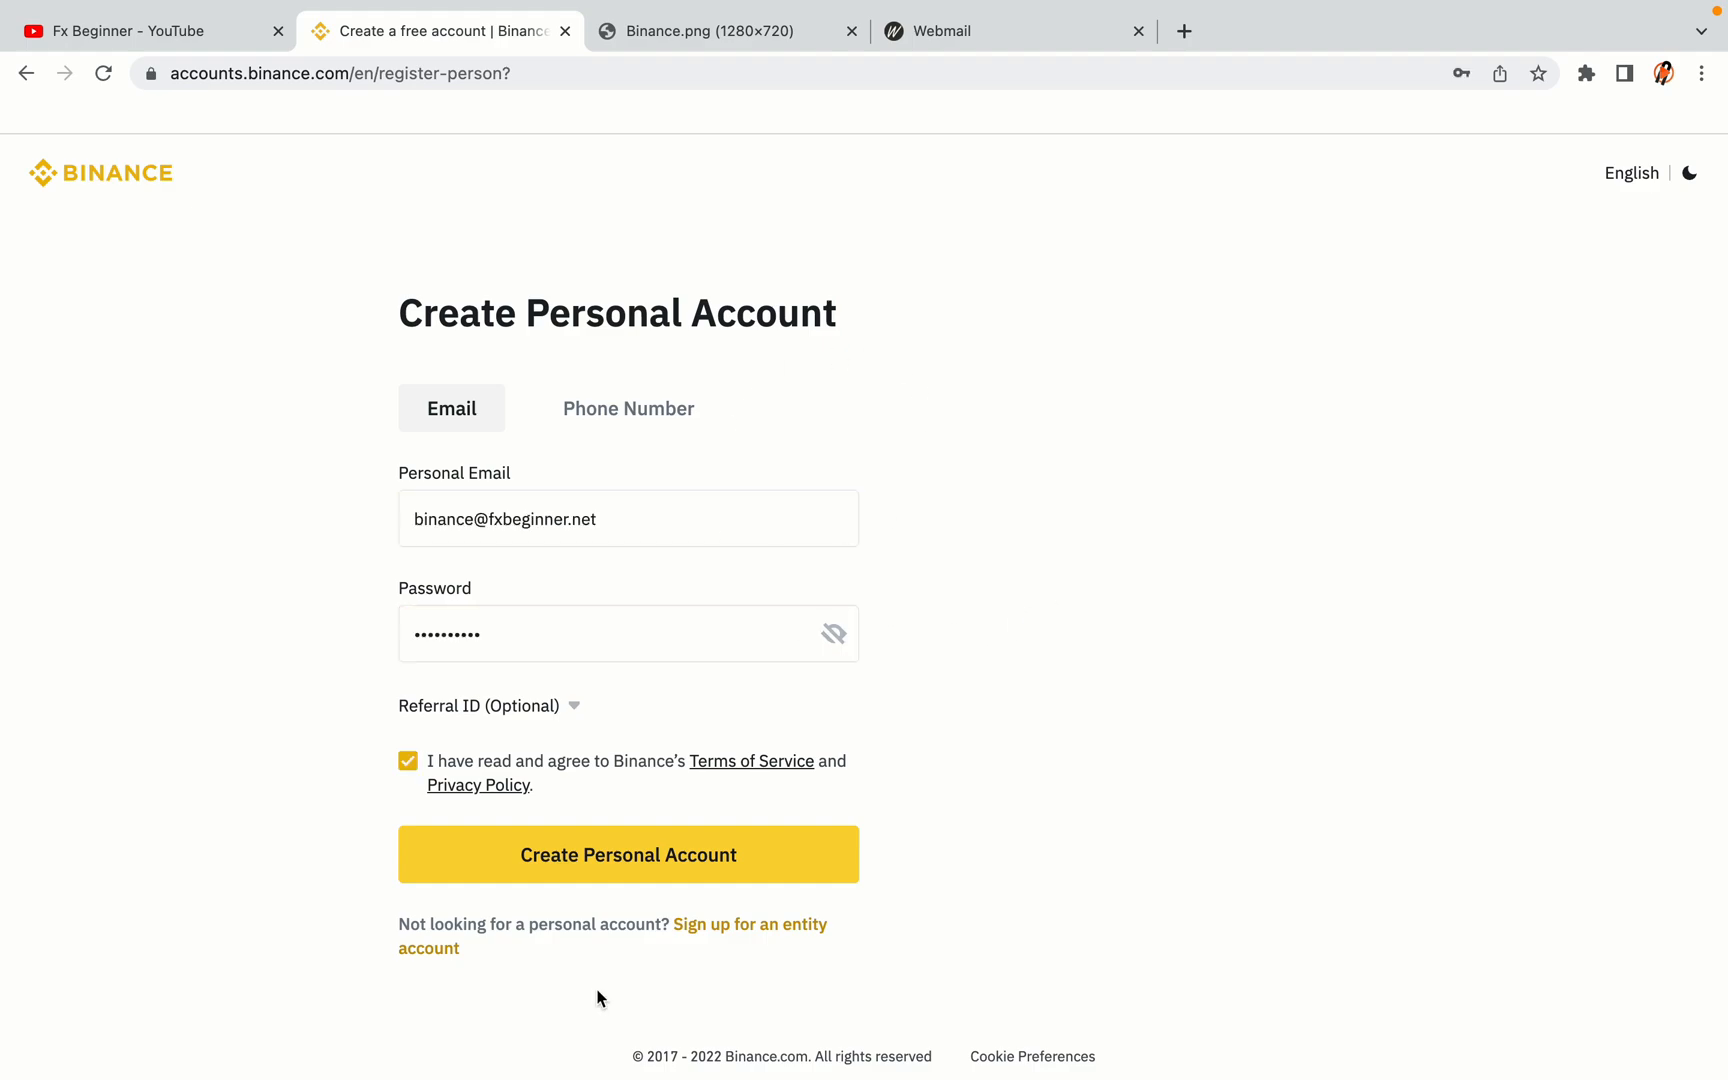
mouse_move(611, 879)
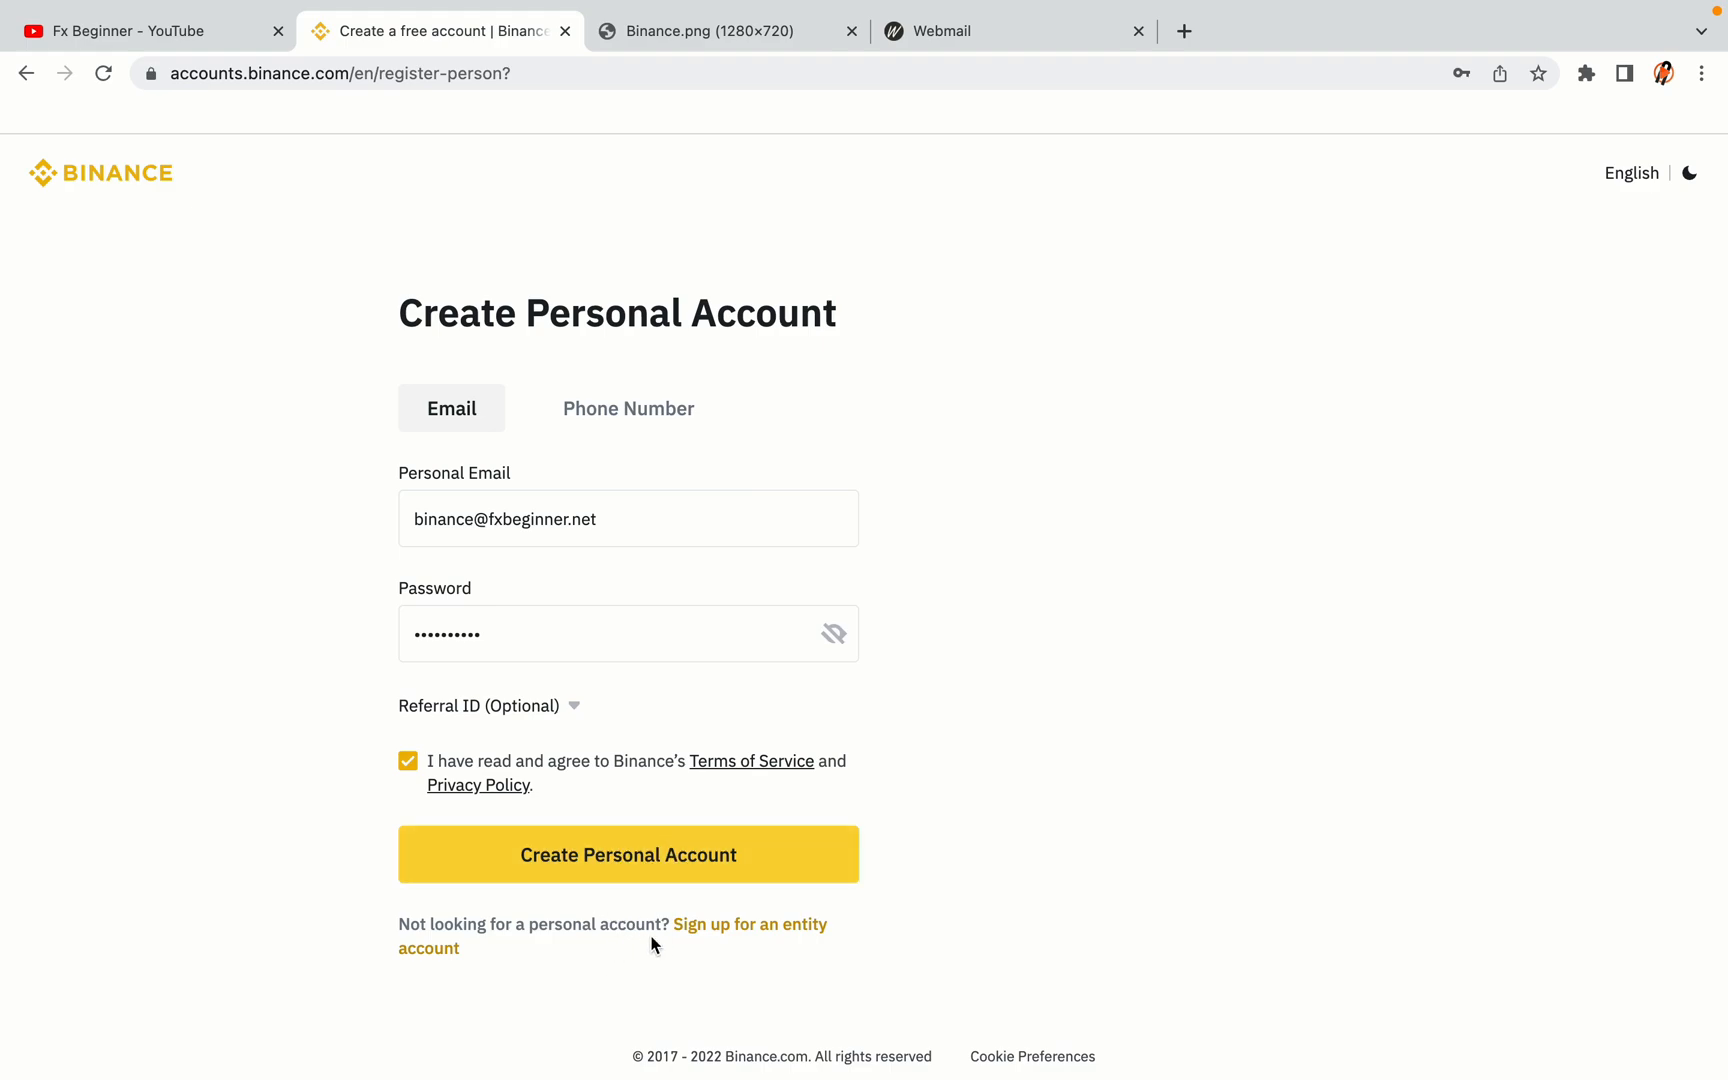
mouse_move(661, 868)
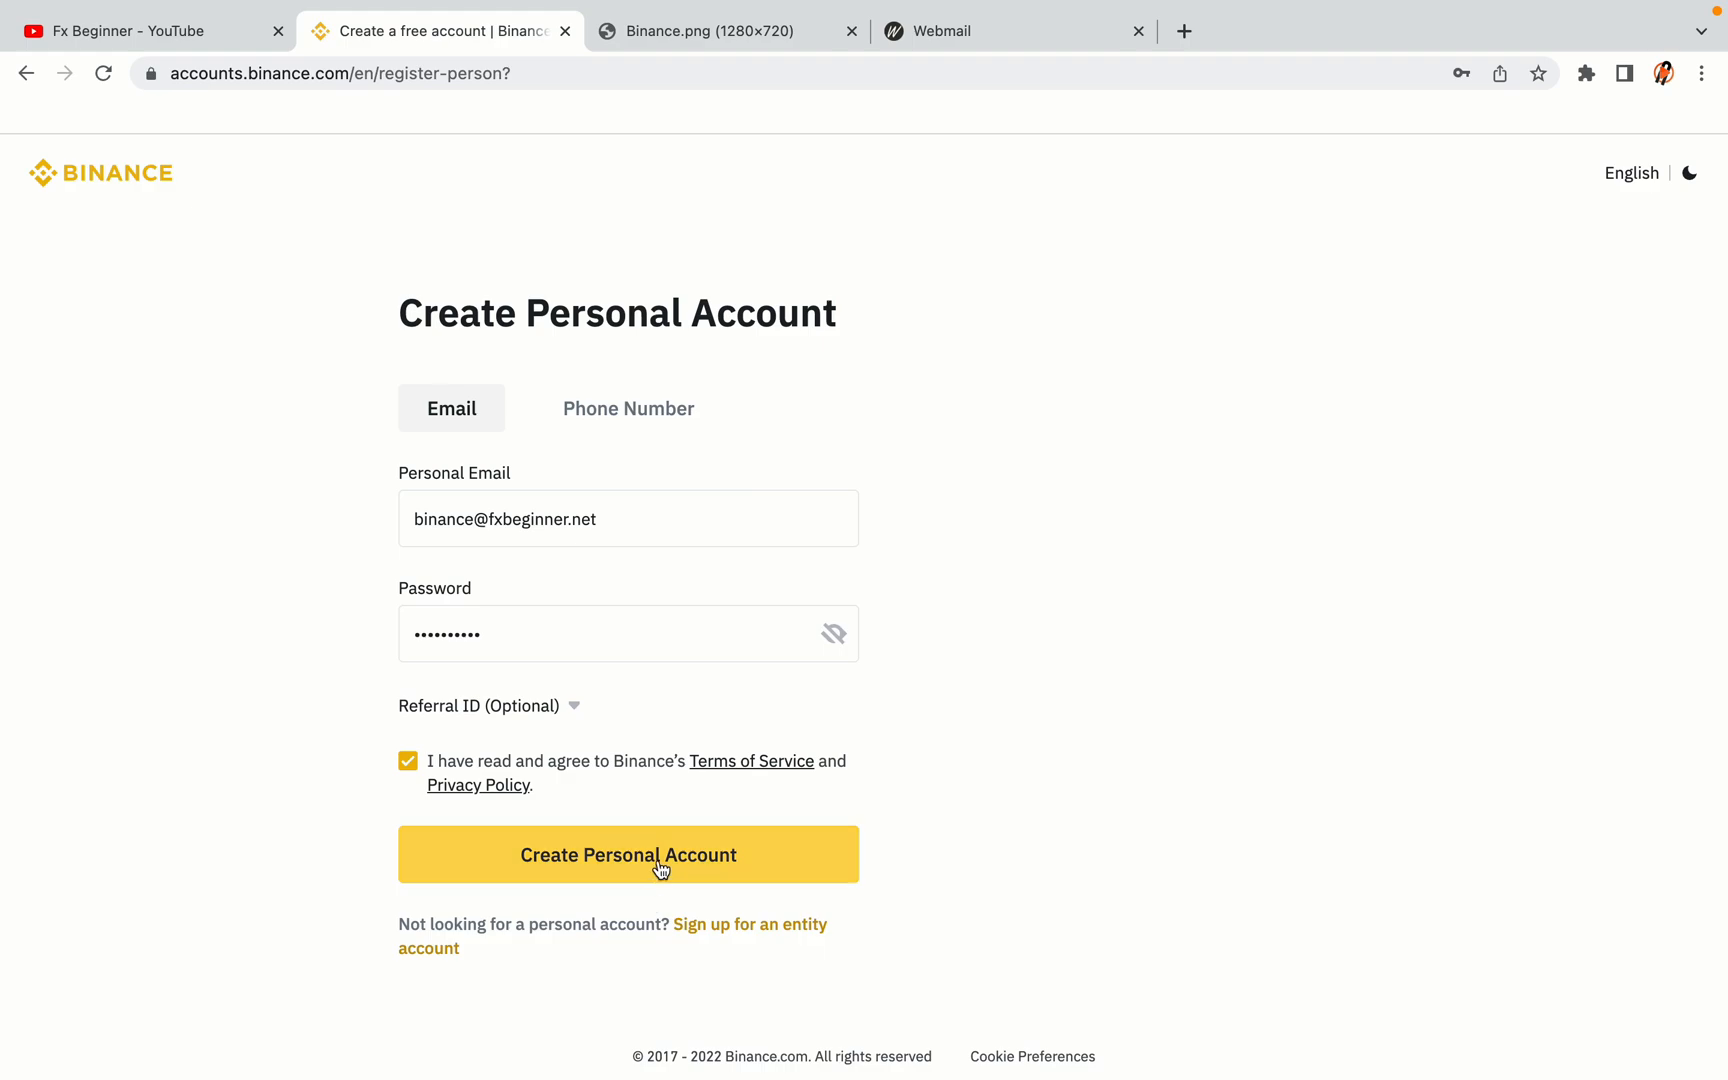
left_click(627, 854)
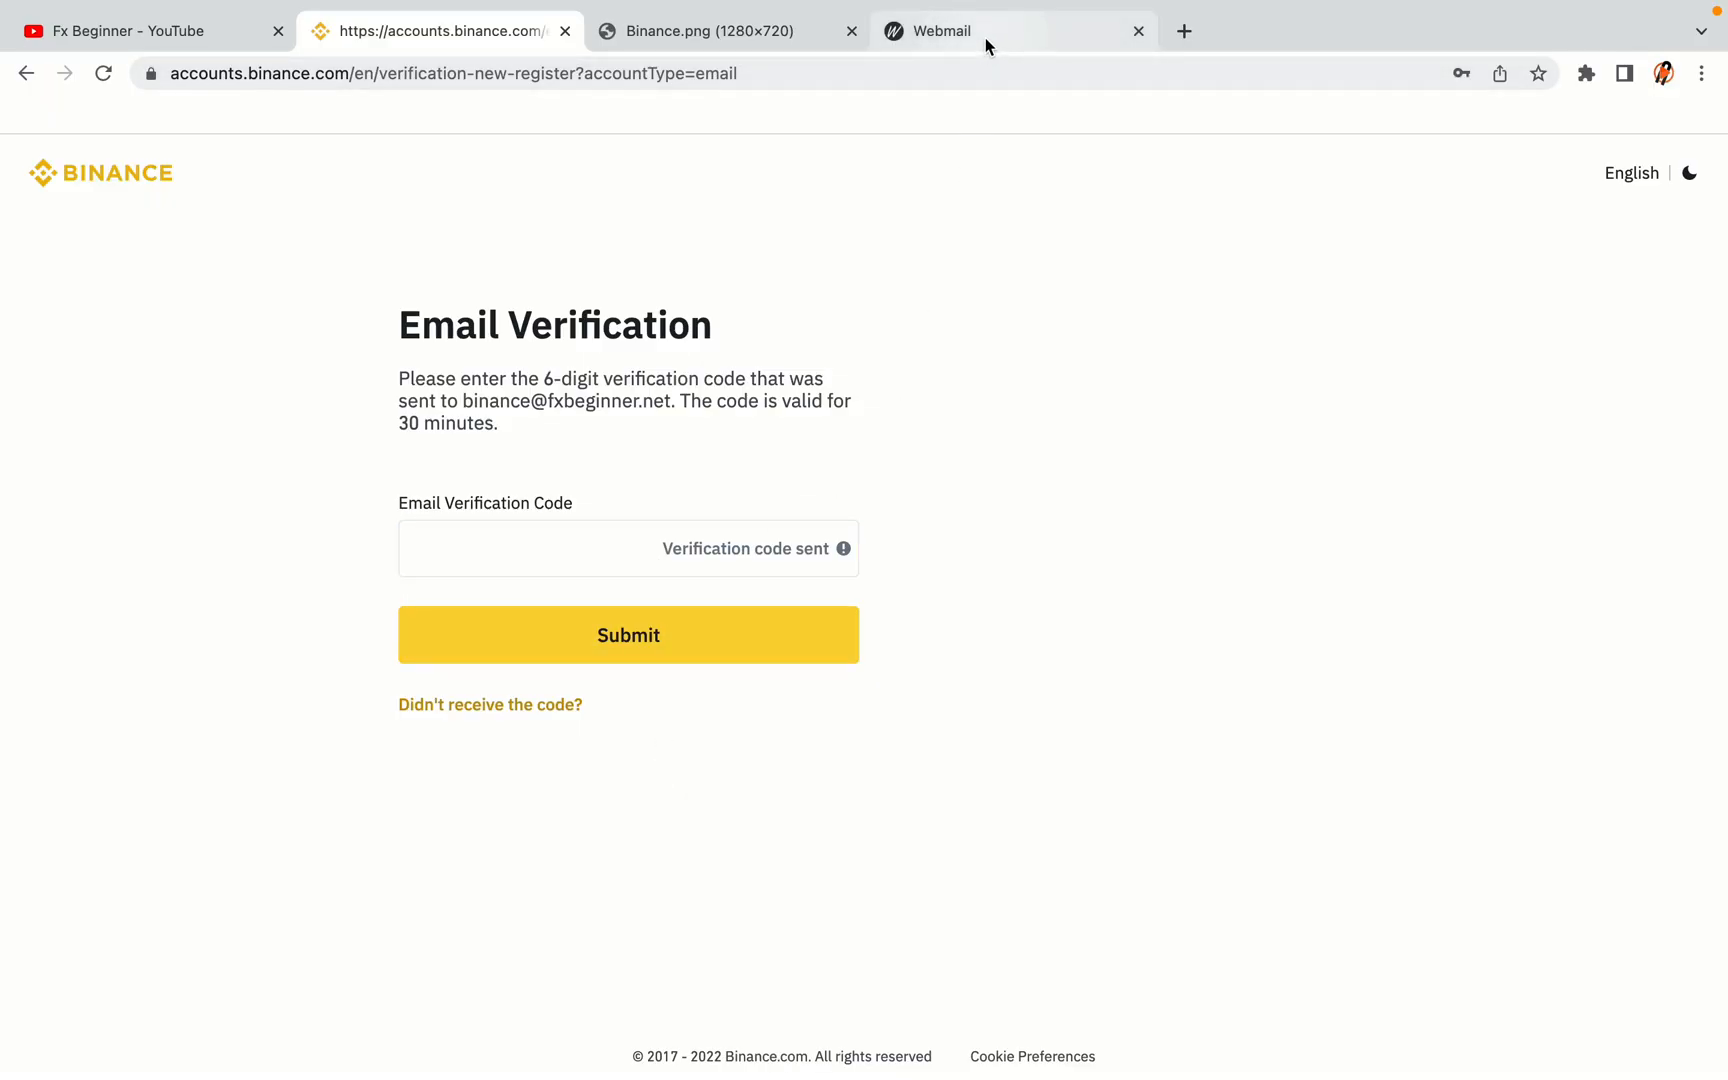
left_click(940, 30)
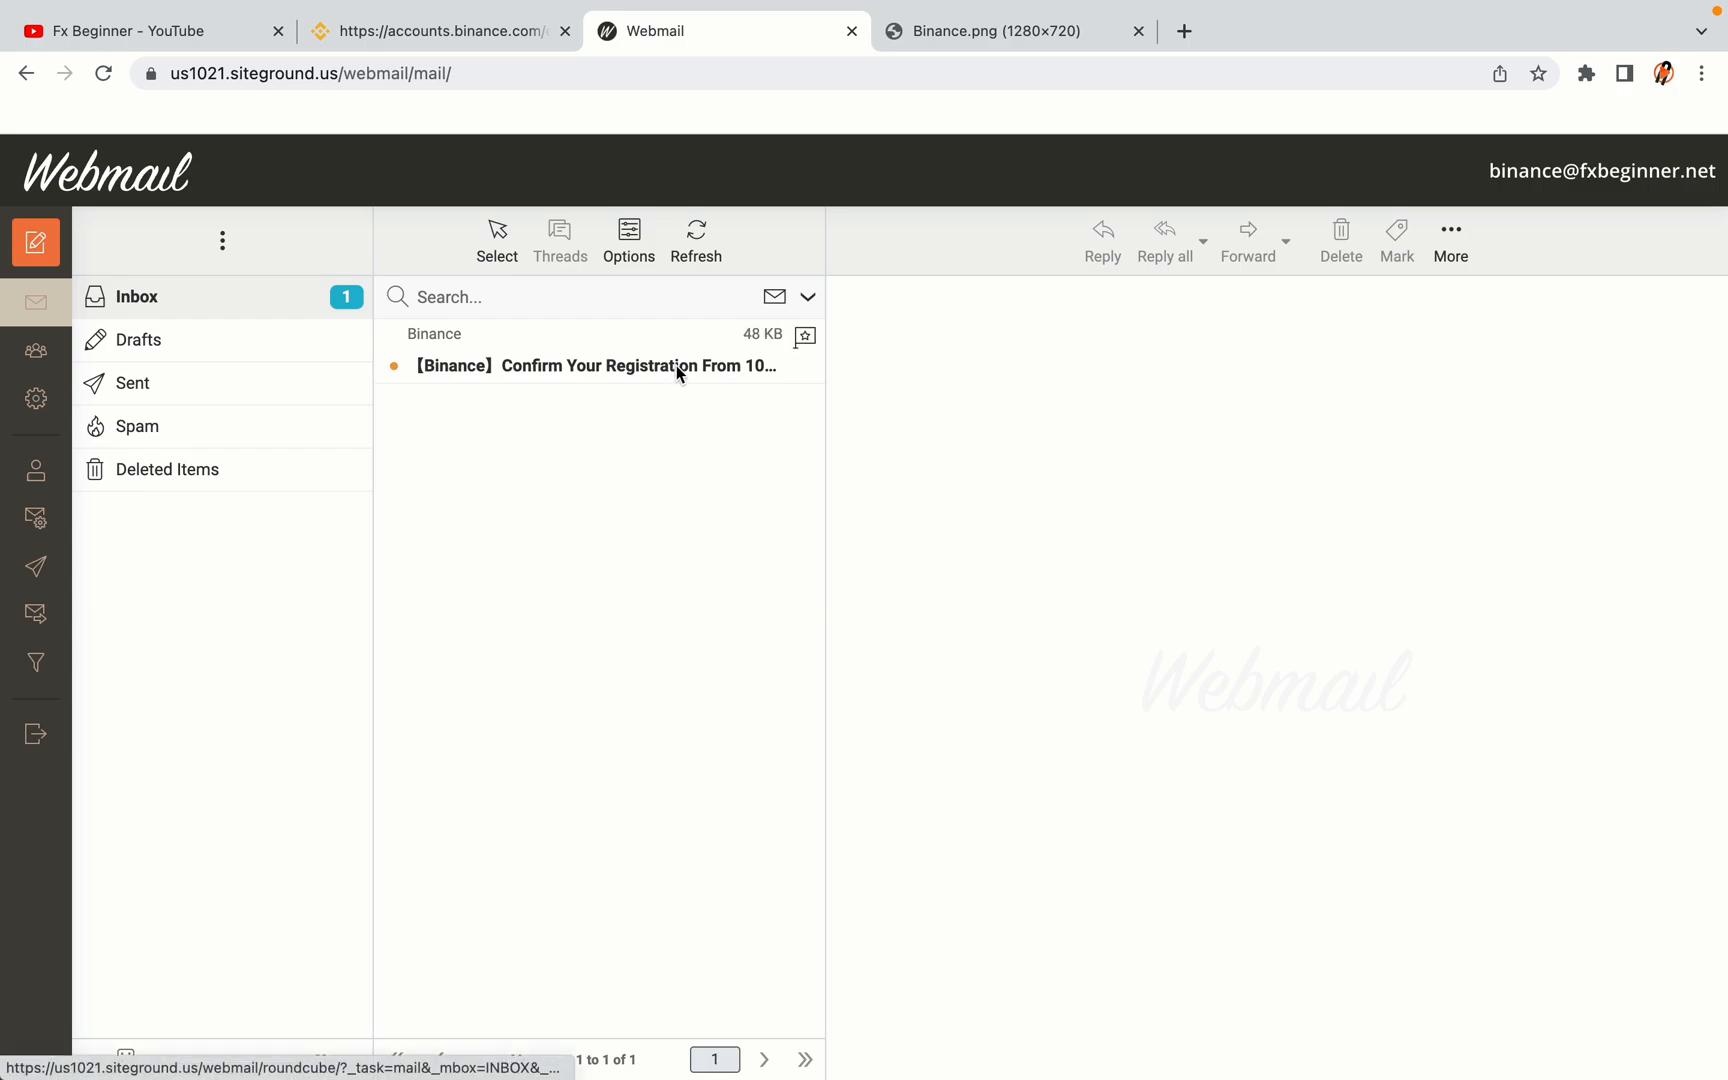
mouse_move(595, 353)
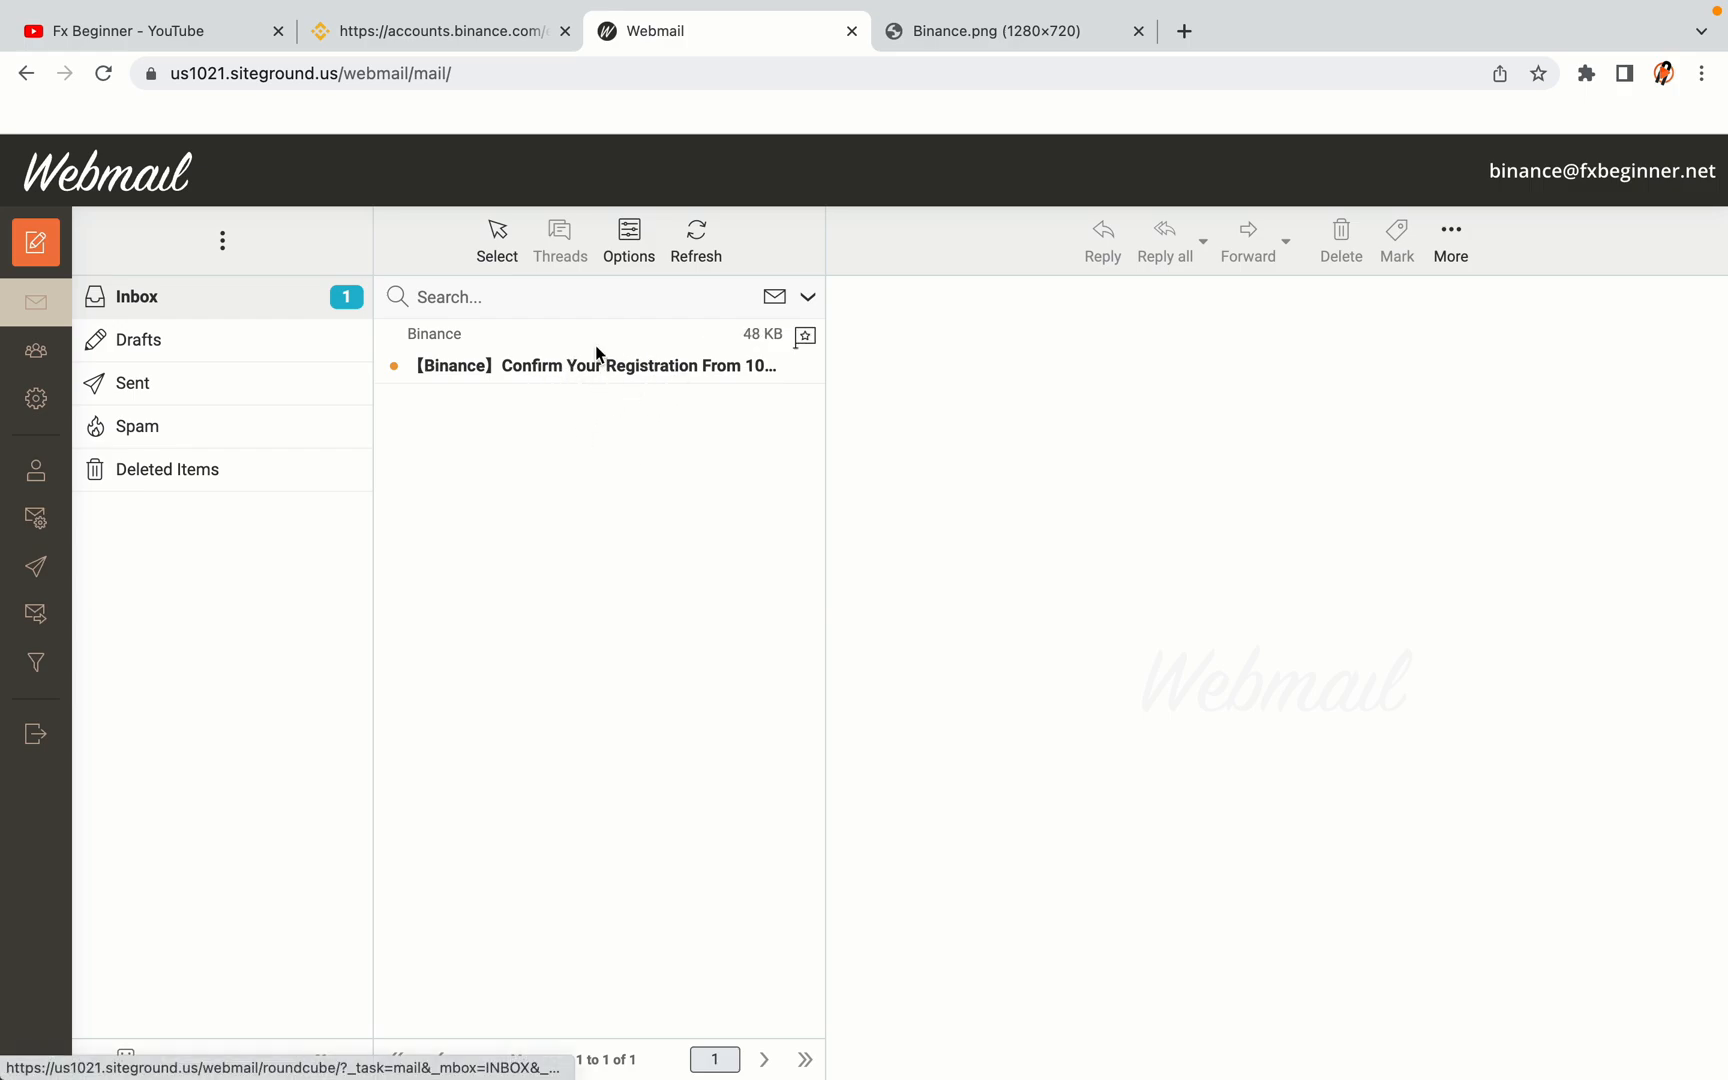
left_click(595, 365)
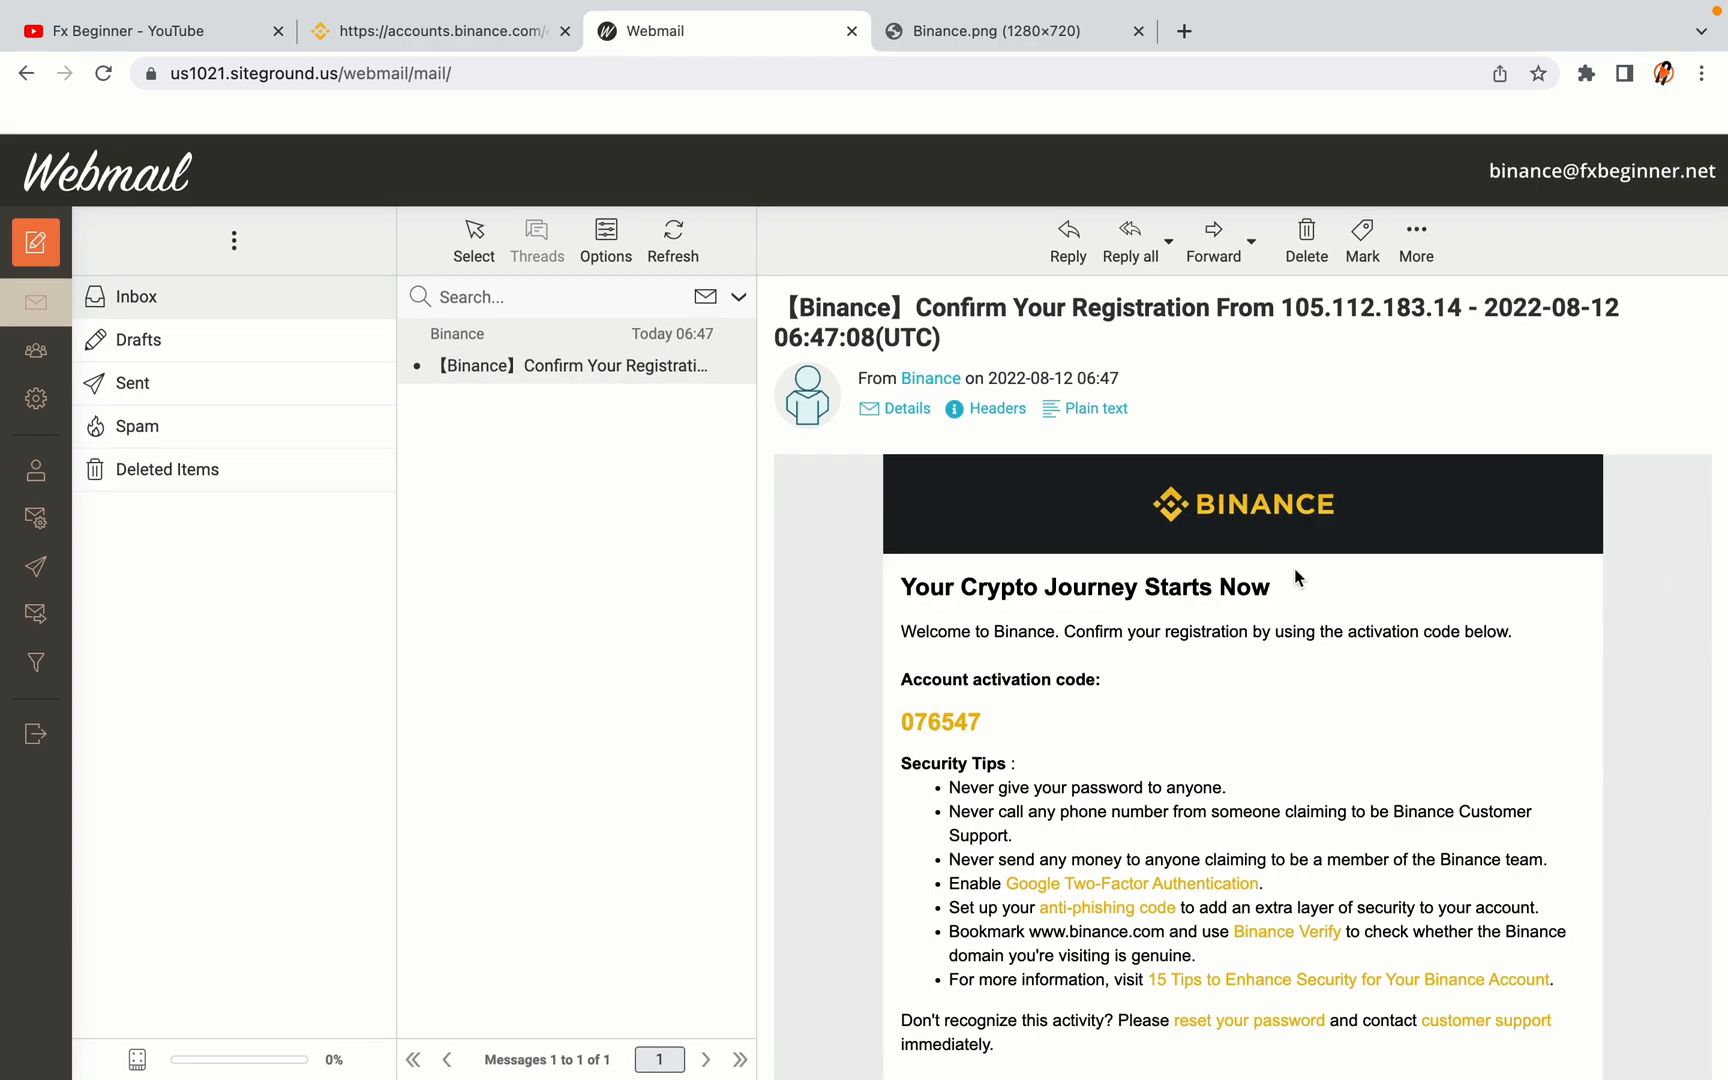
scroll("down", 3)
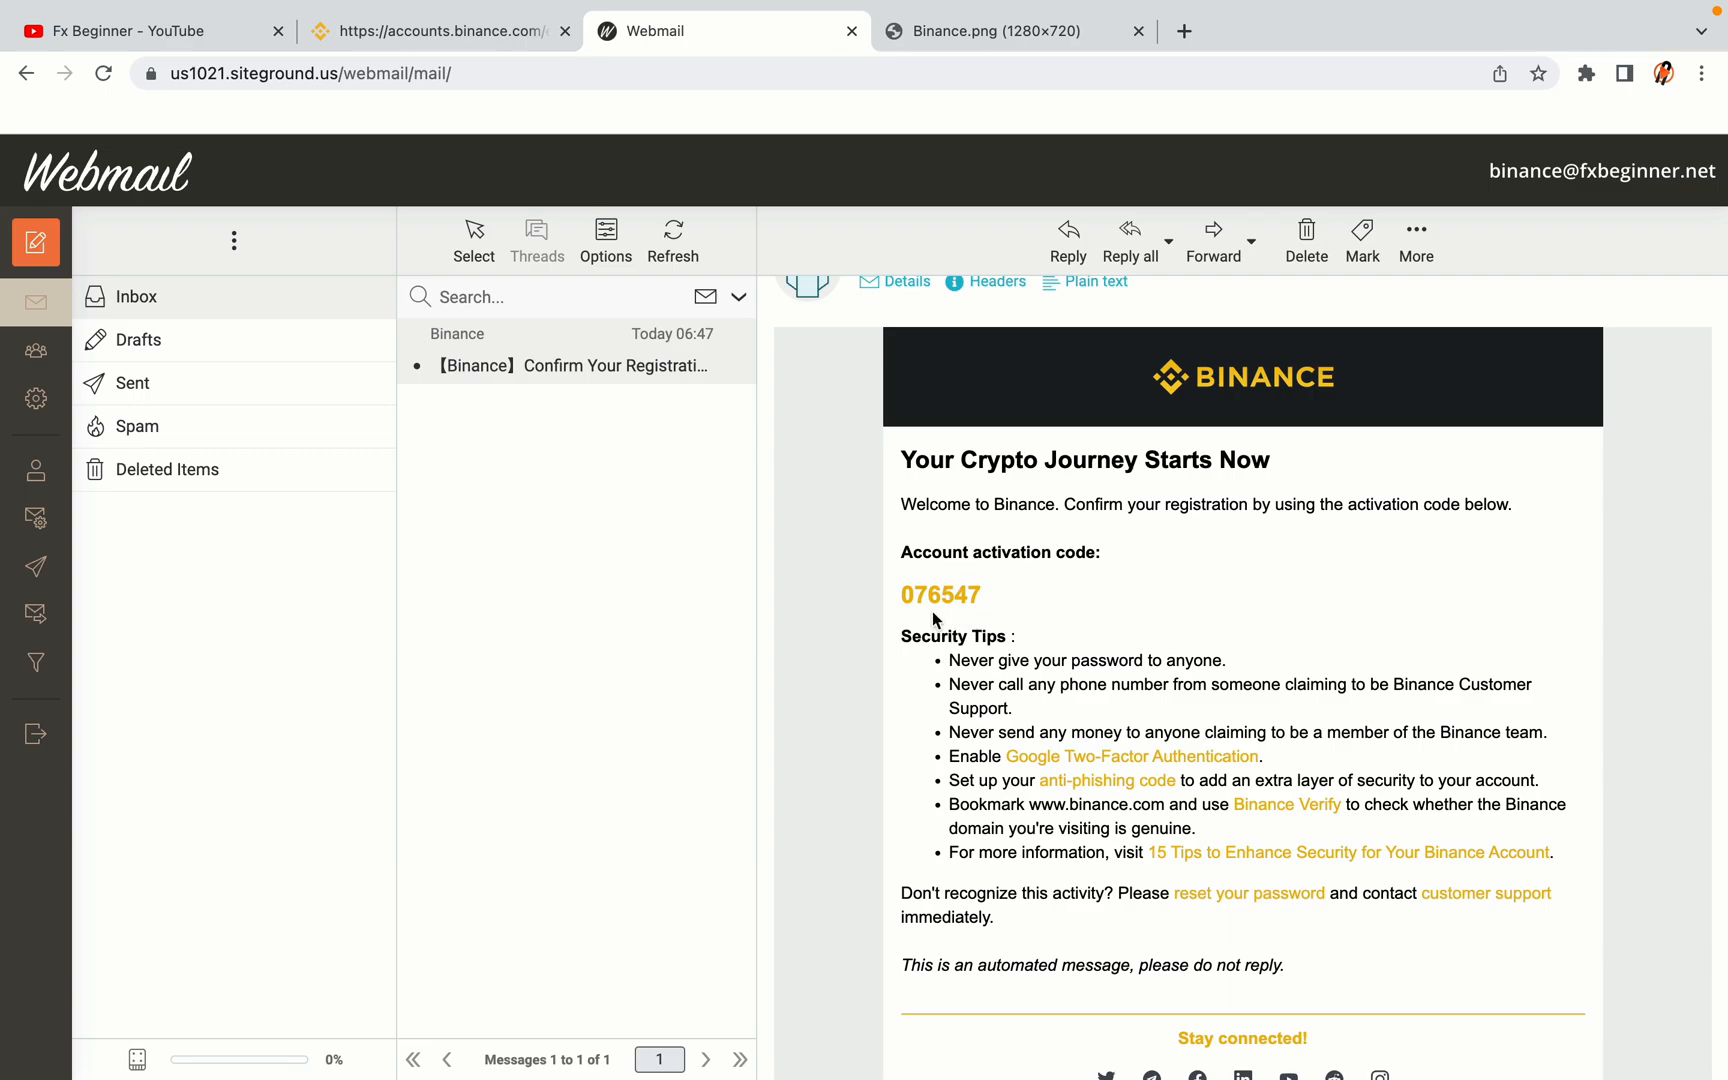
double_click(940, 595)
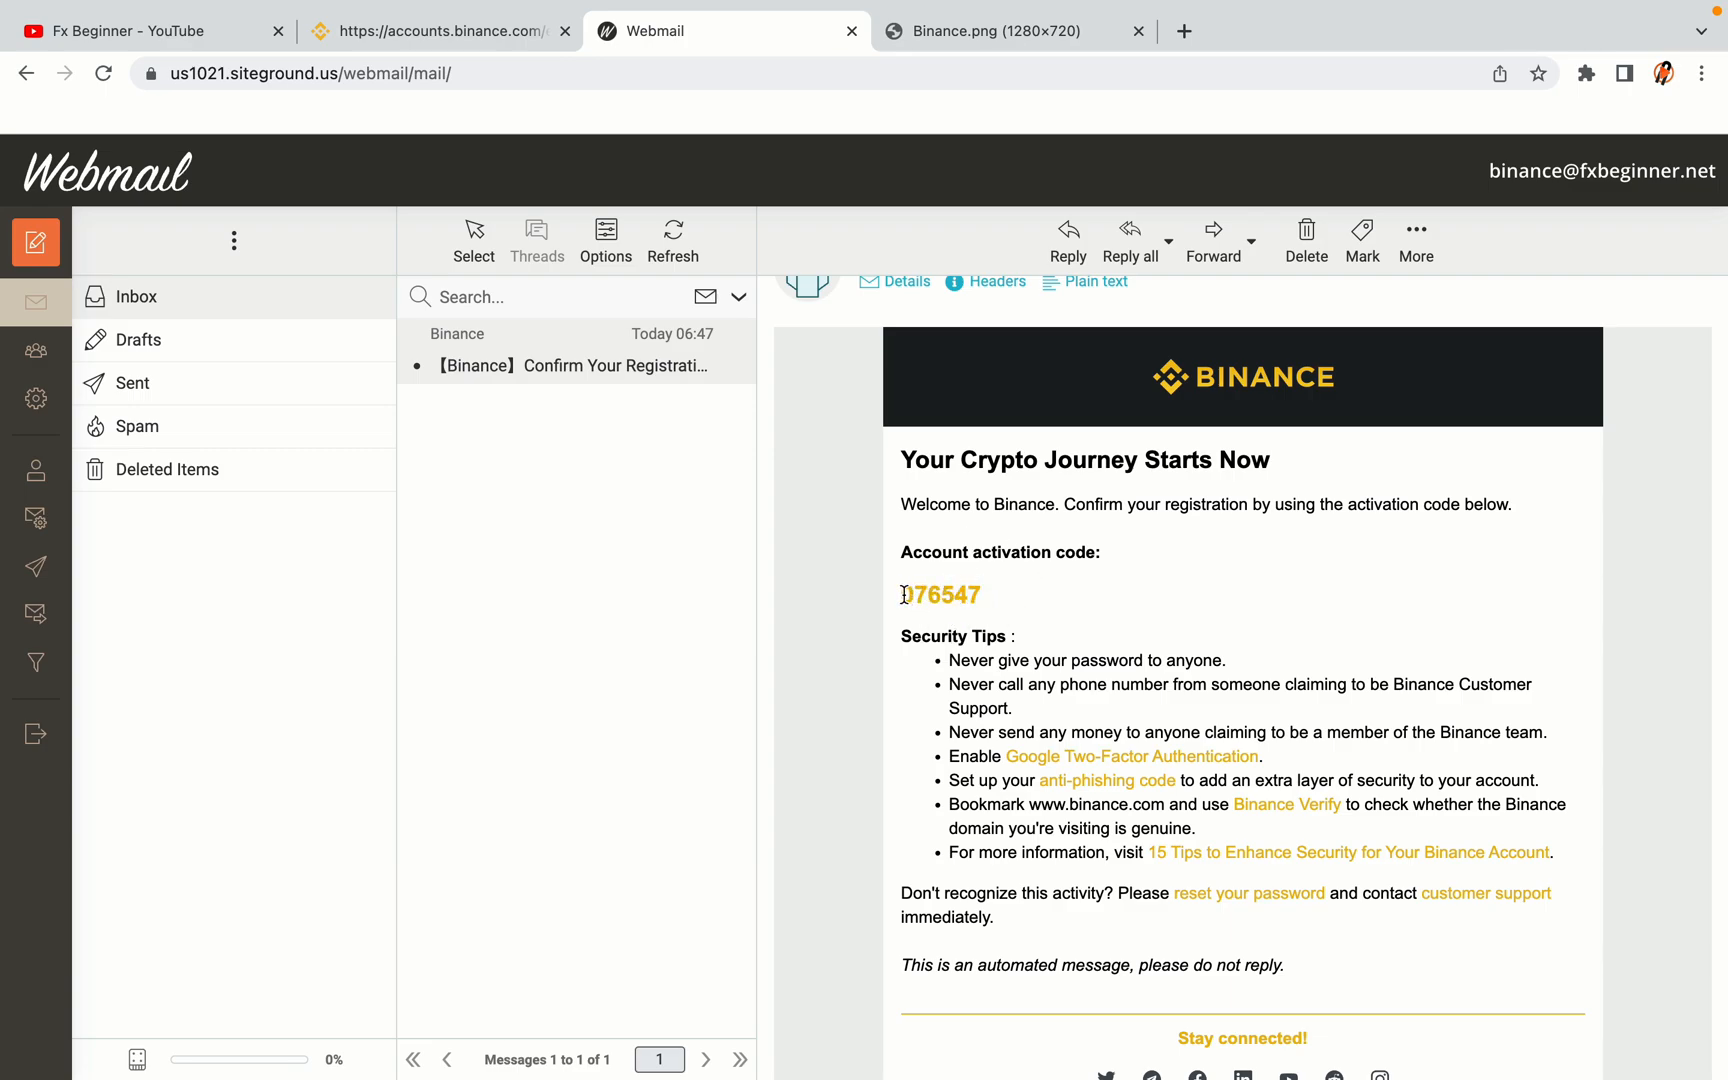
right_click(939, 595)
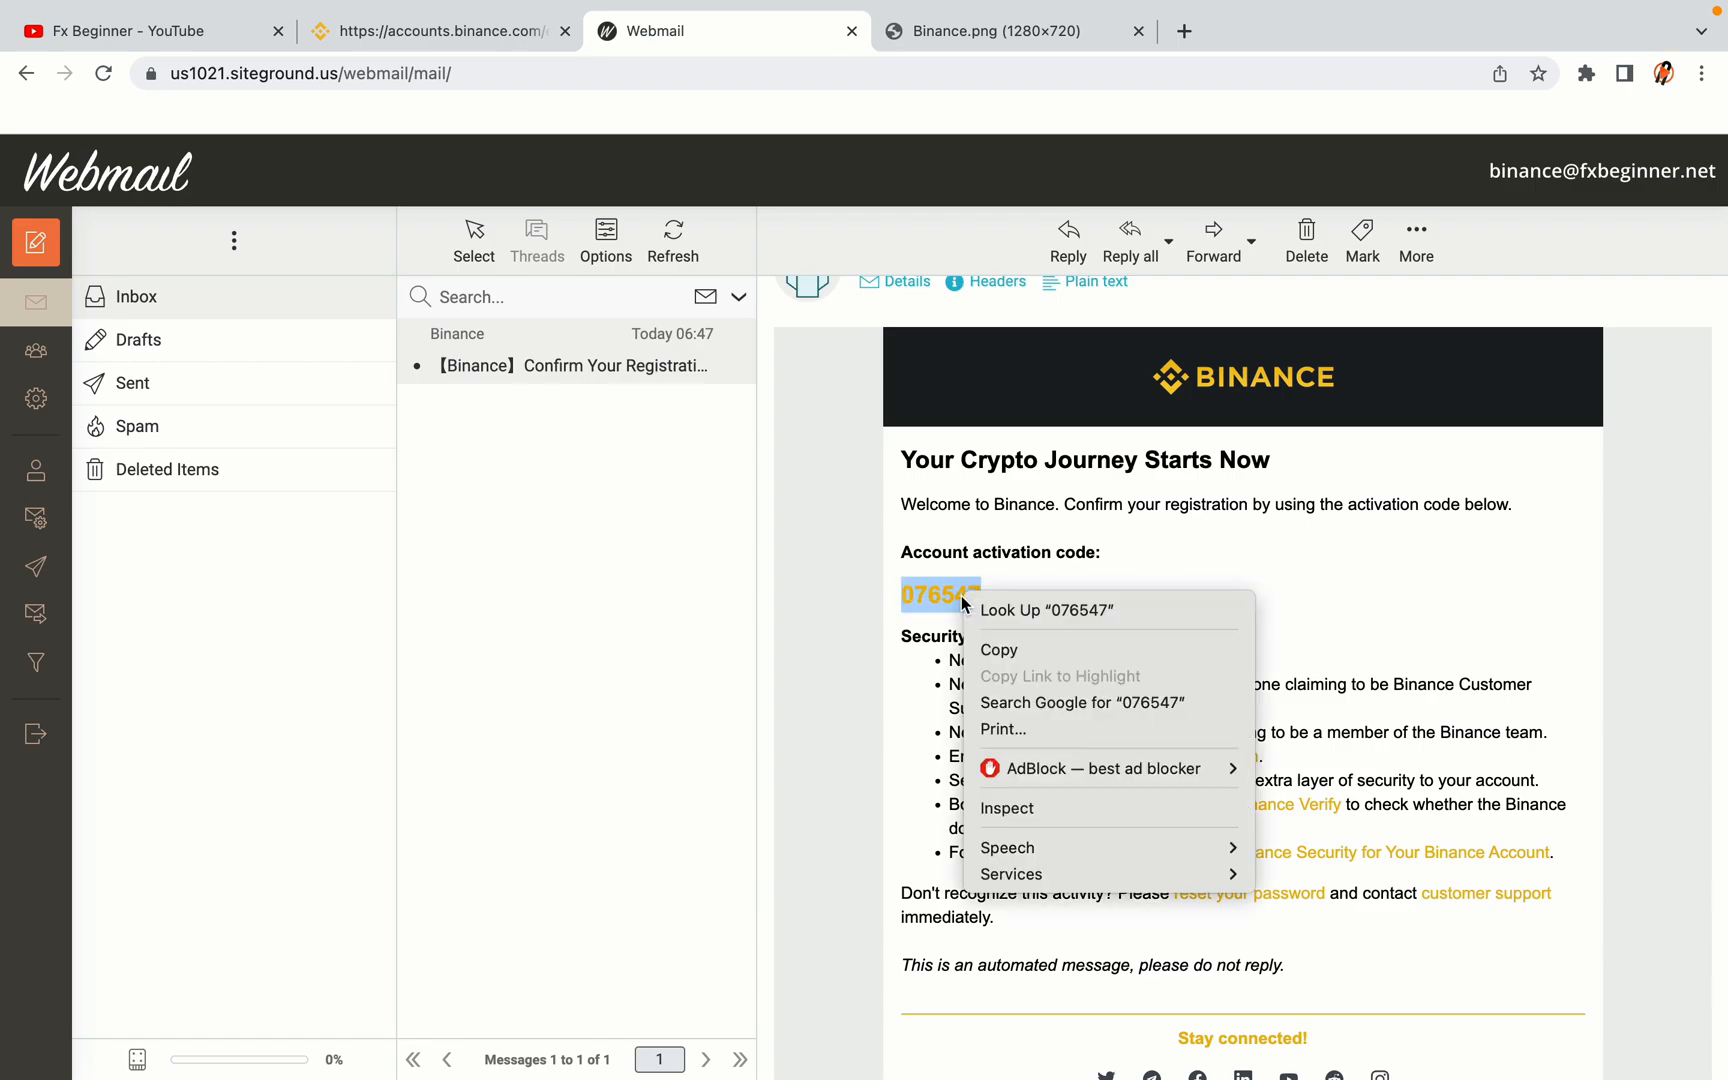
left_click(713, 256)
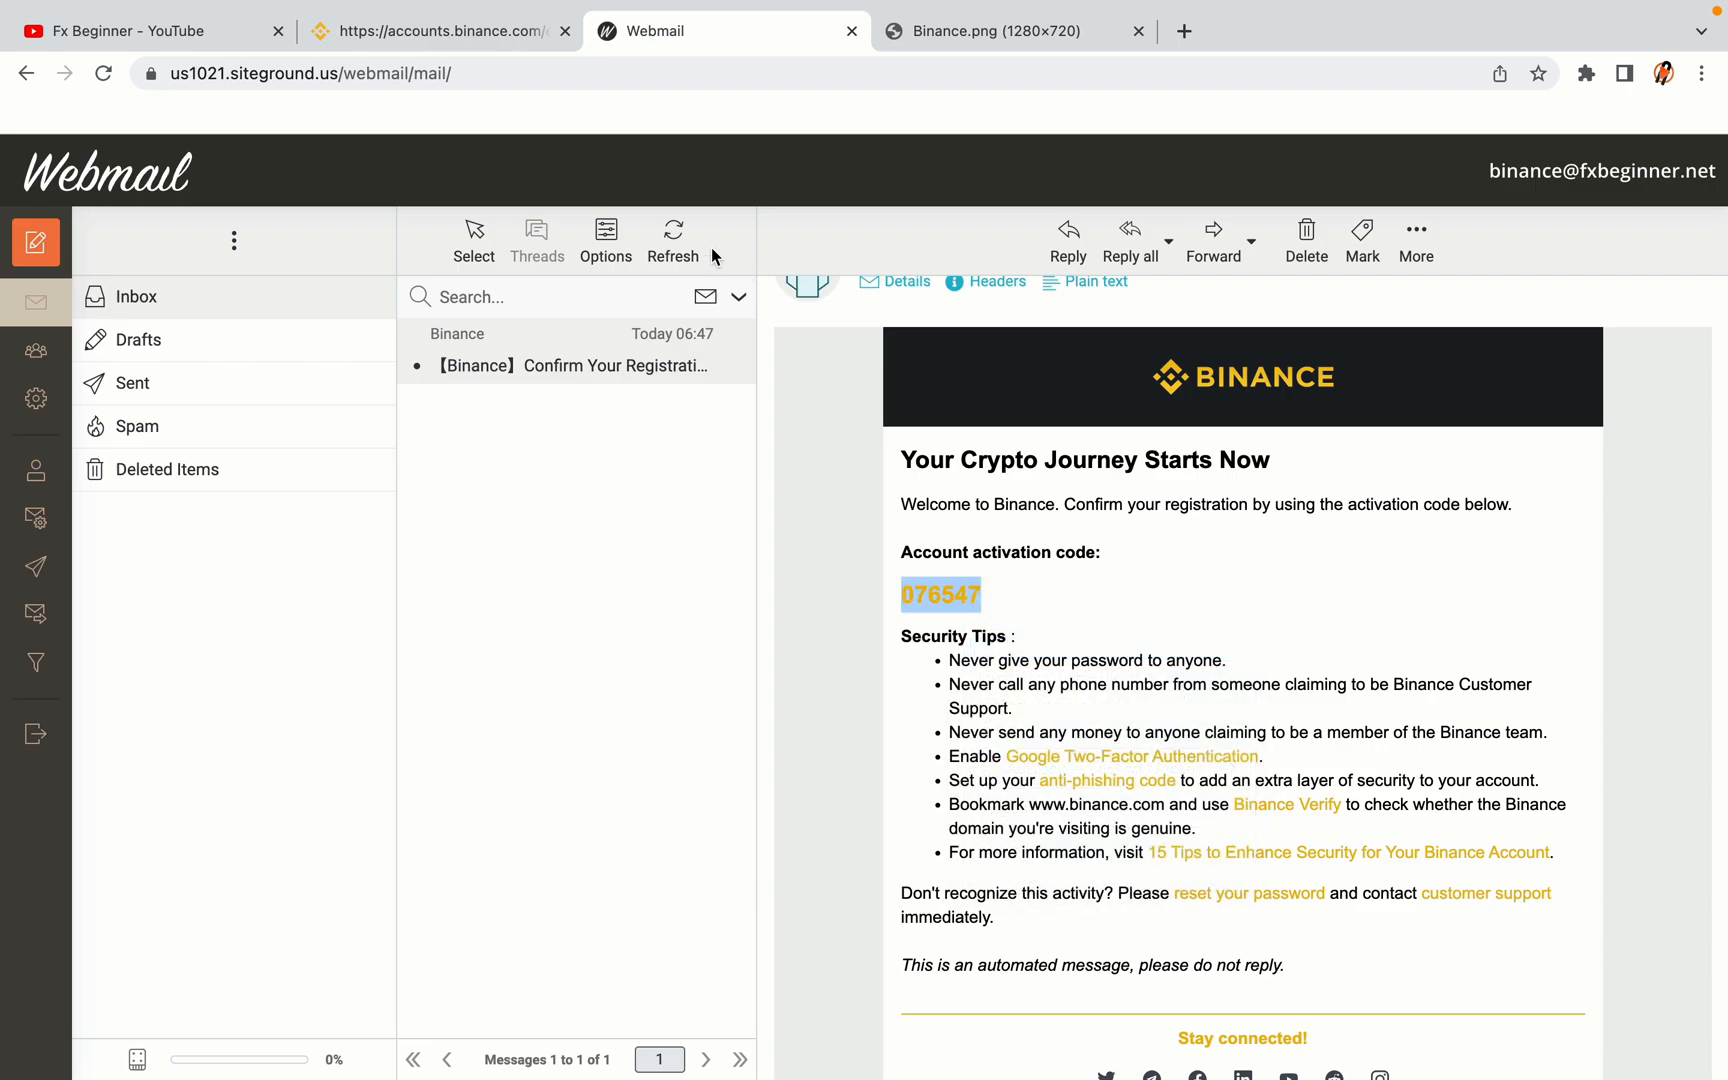
left_click(439, 30)
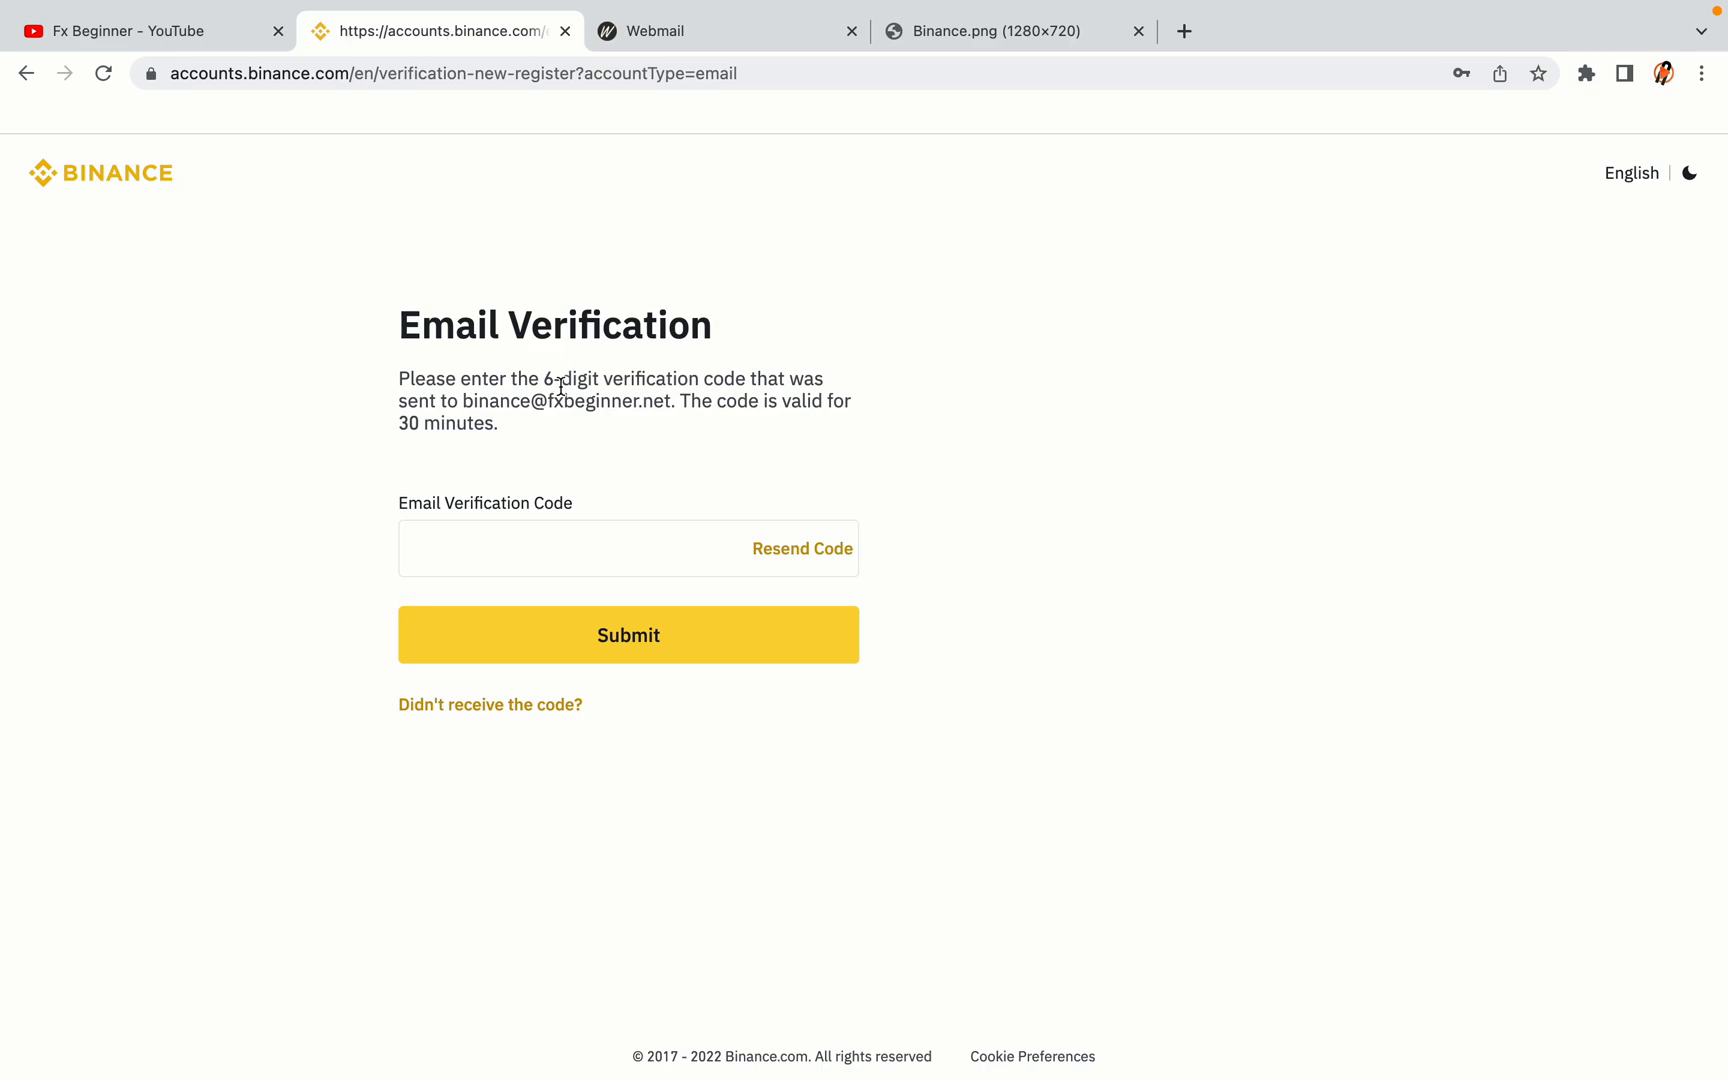
left_click(551, 548)
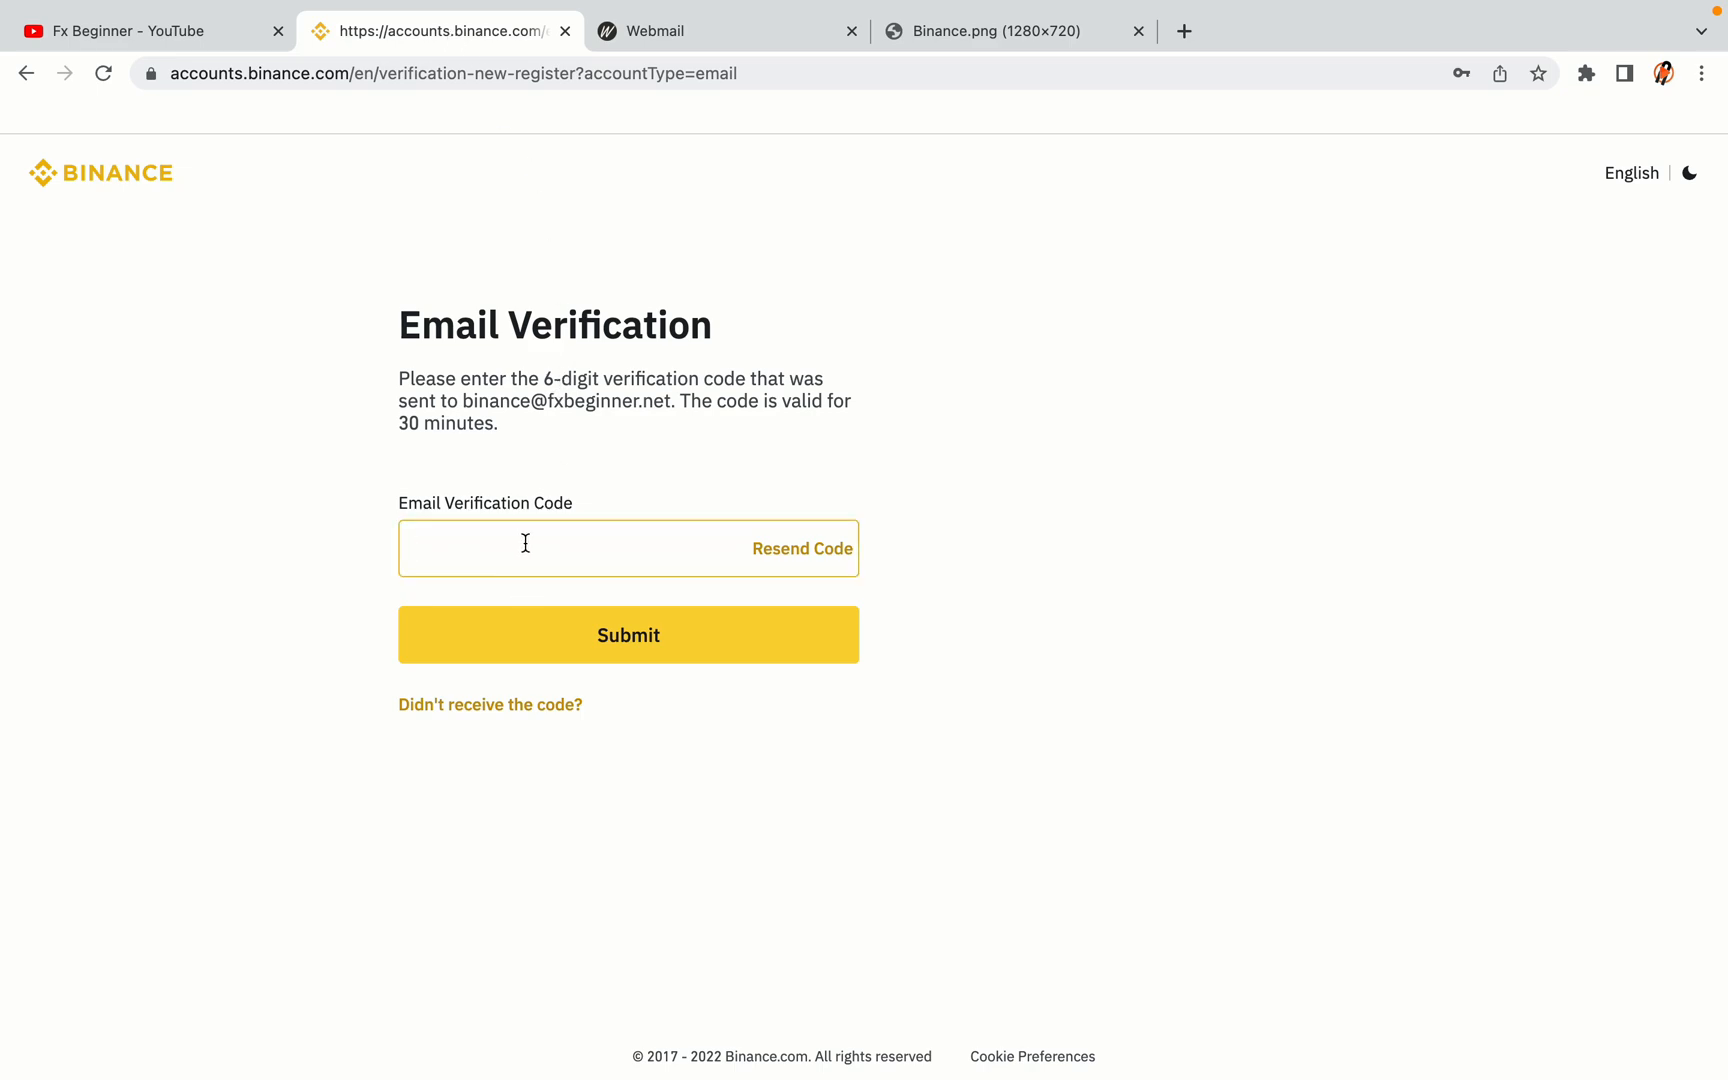
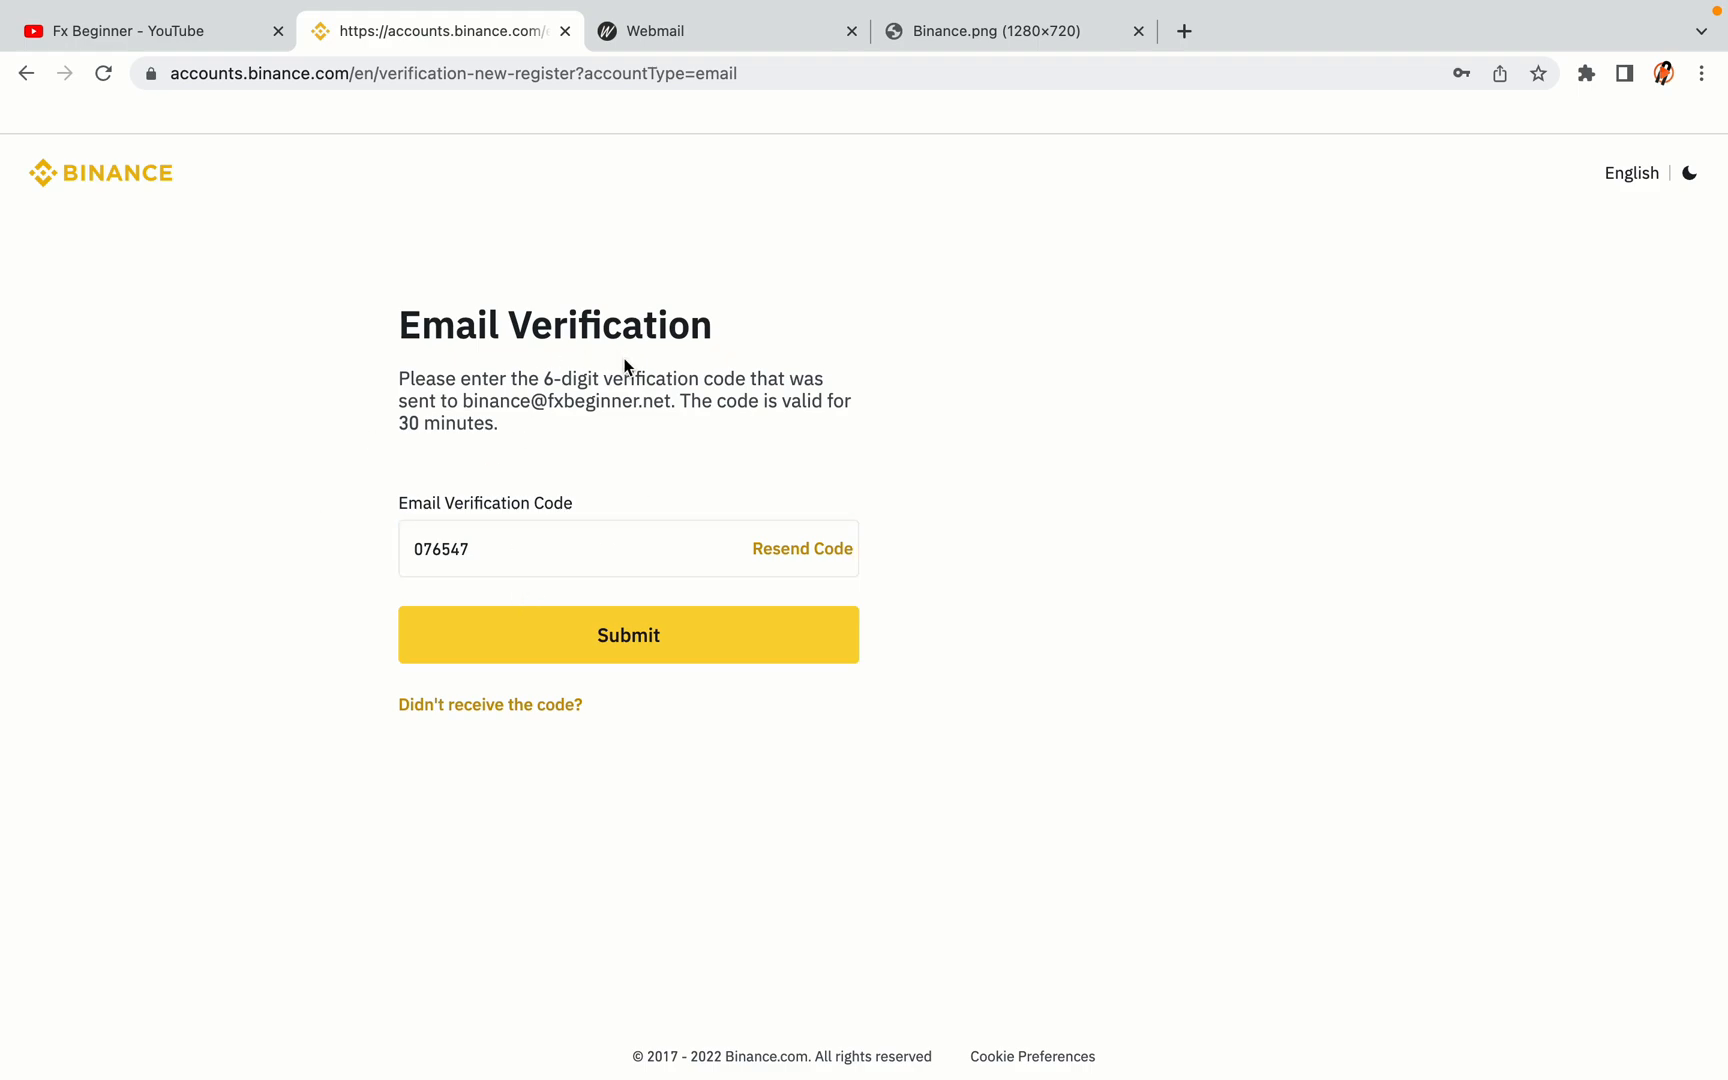
mouse_move(801, 666)
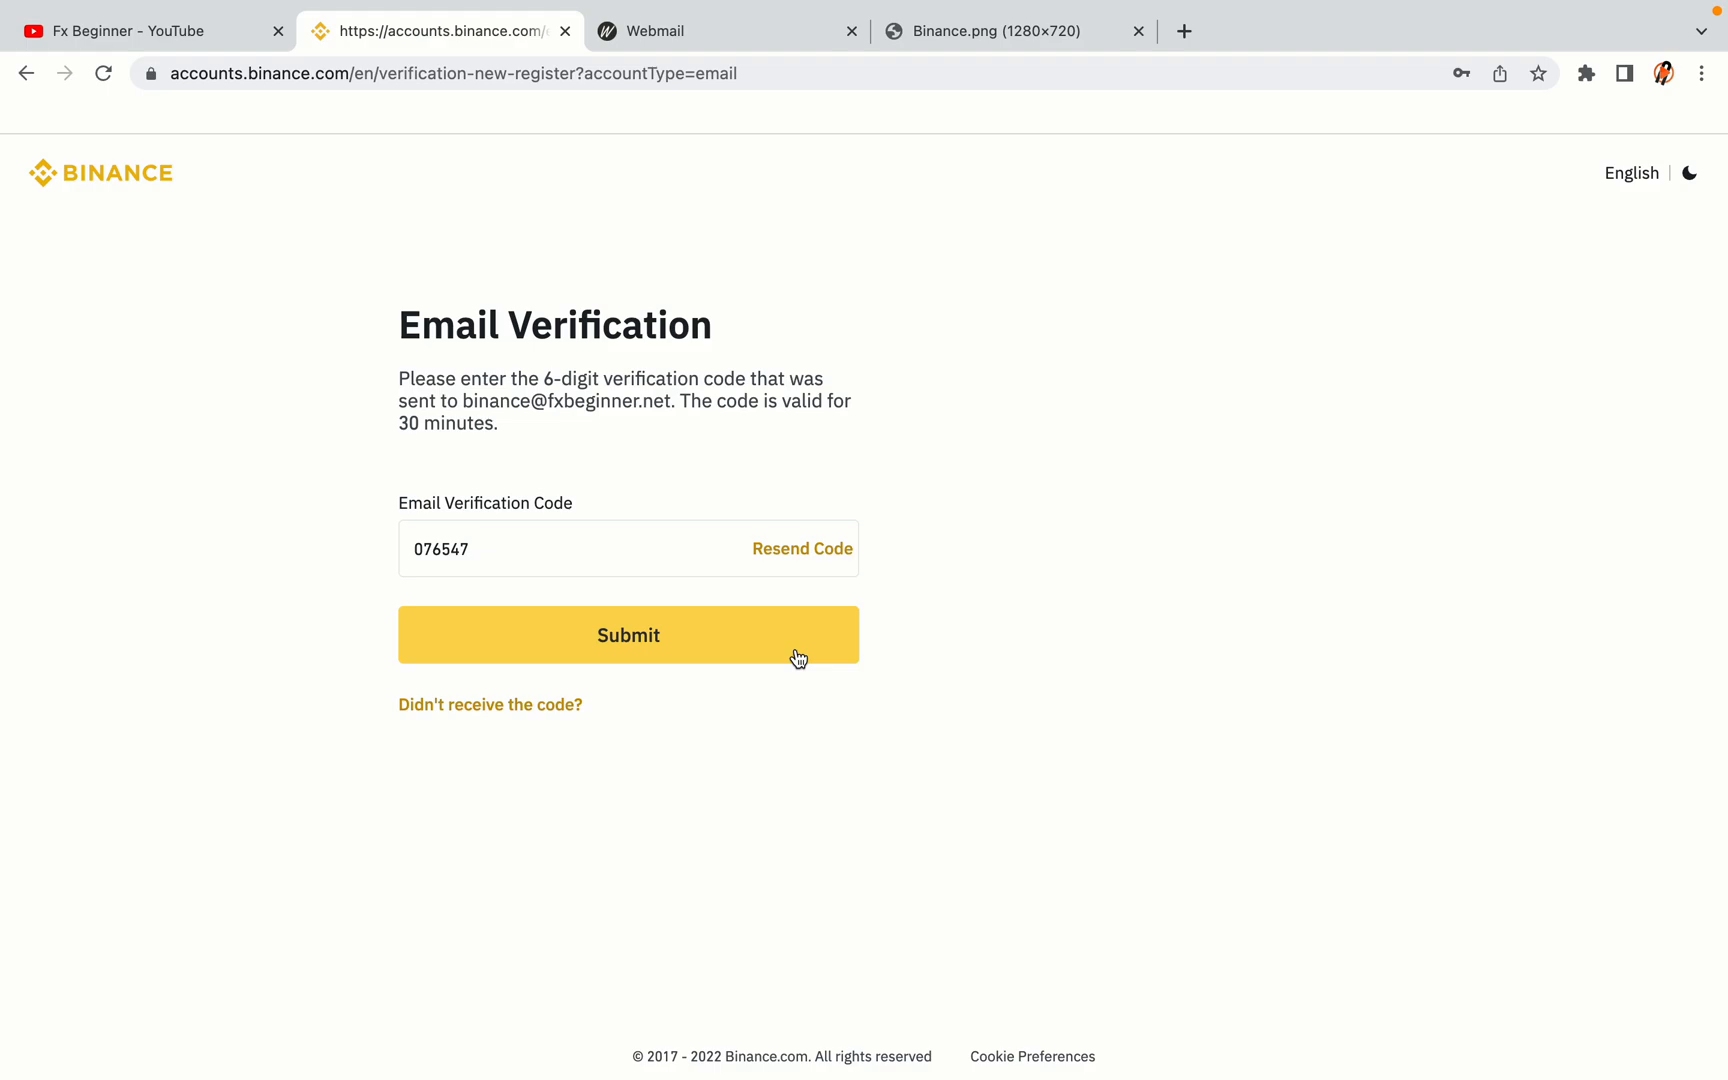
left_click(627, 635)
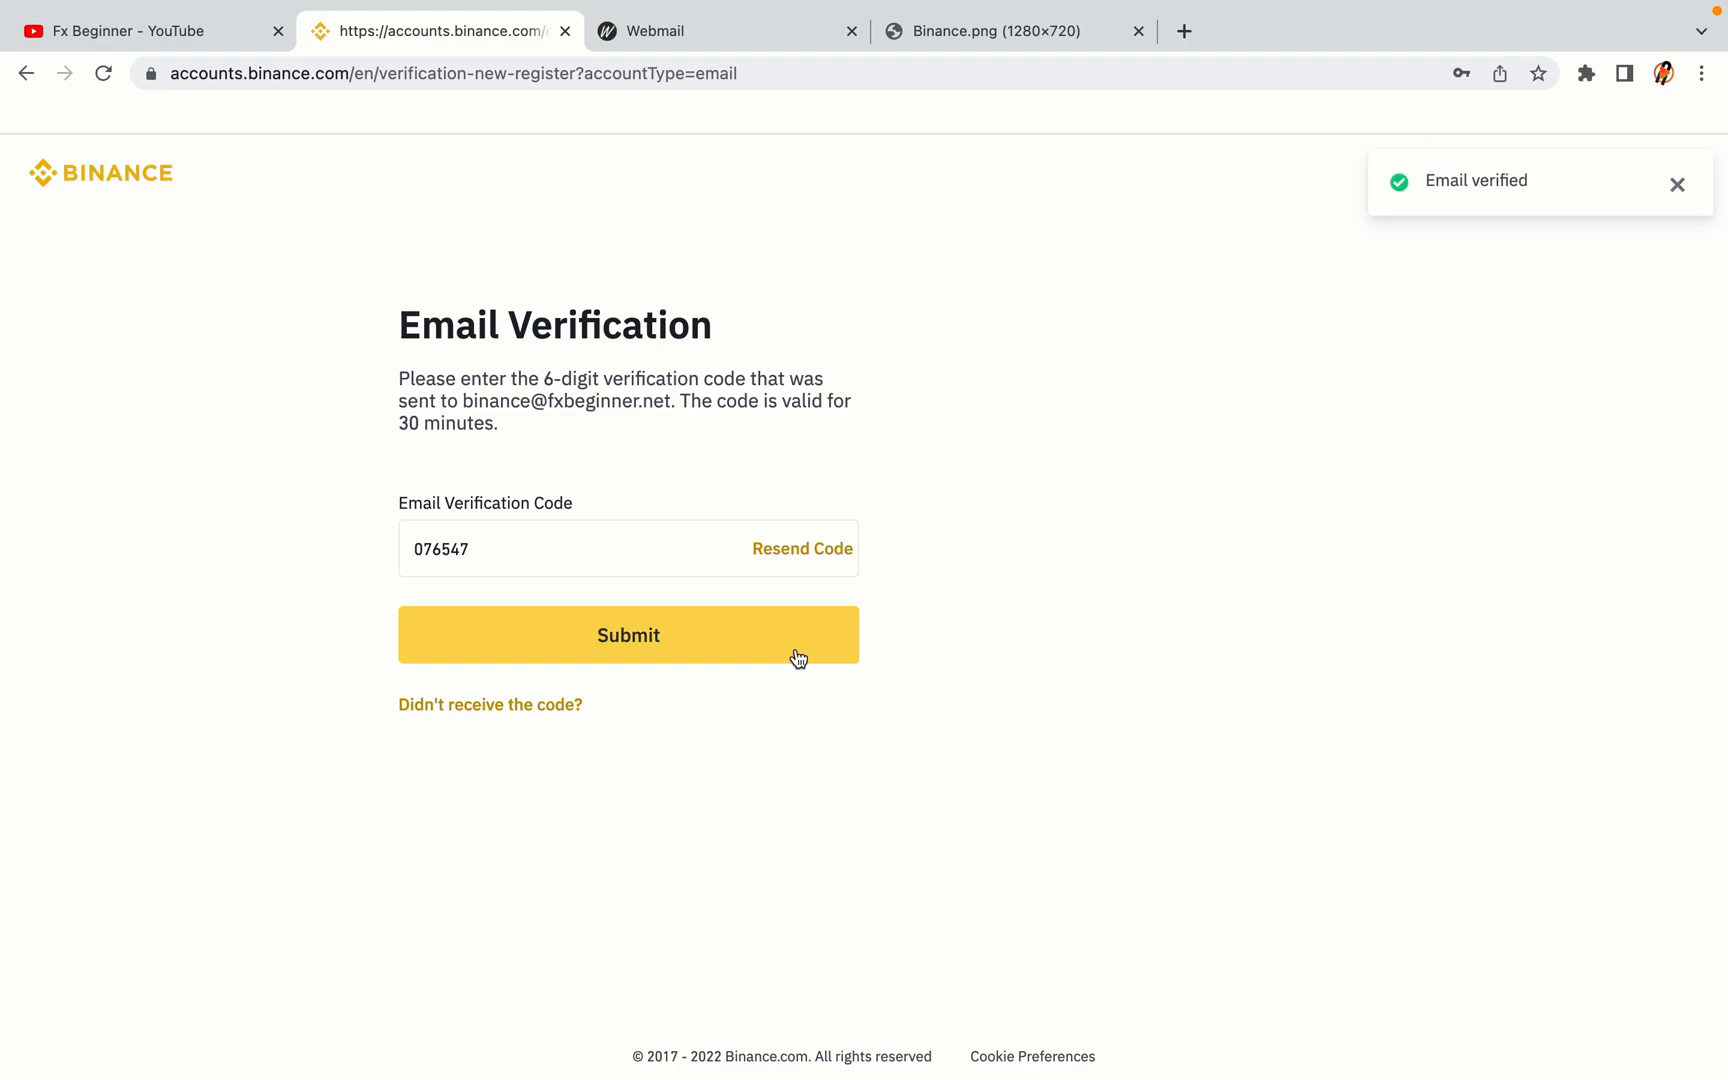
left_click(627, 635)
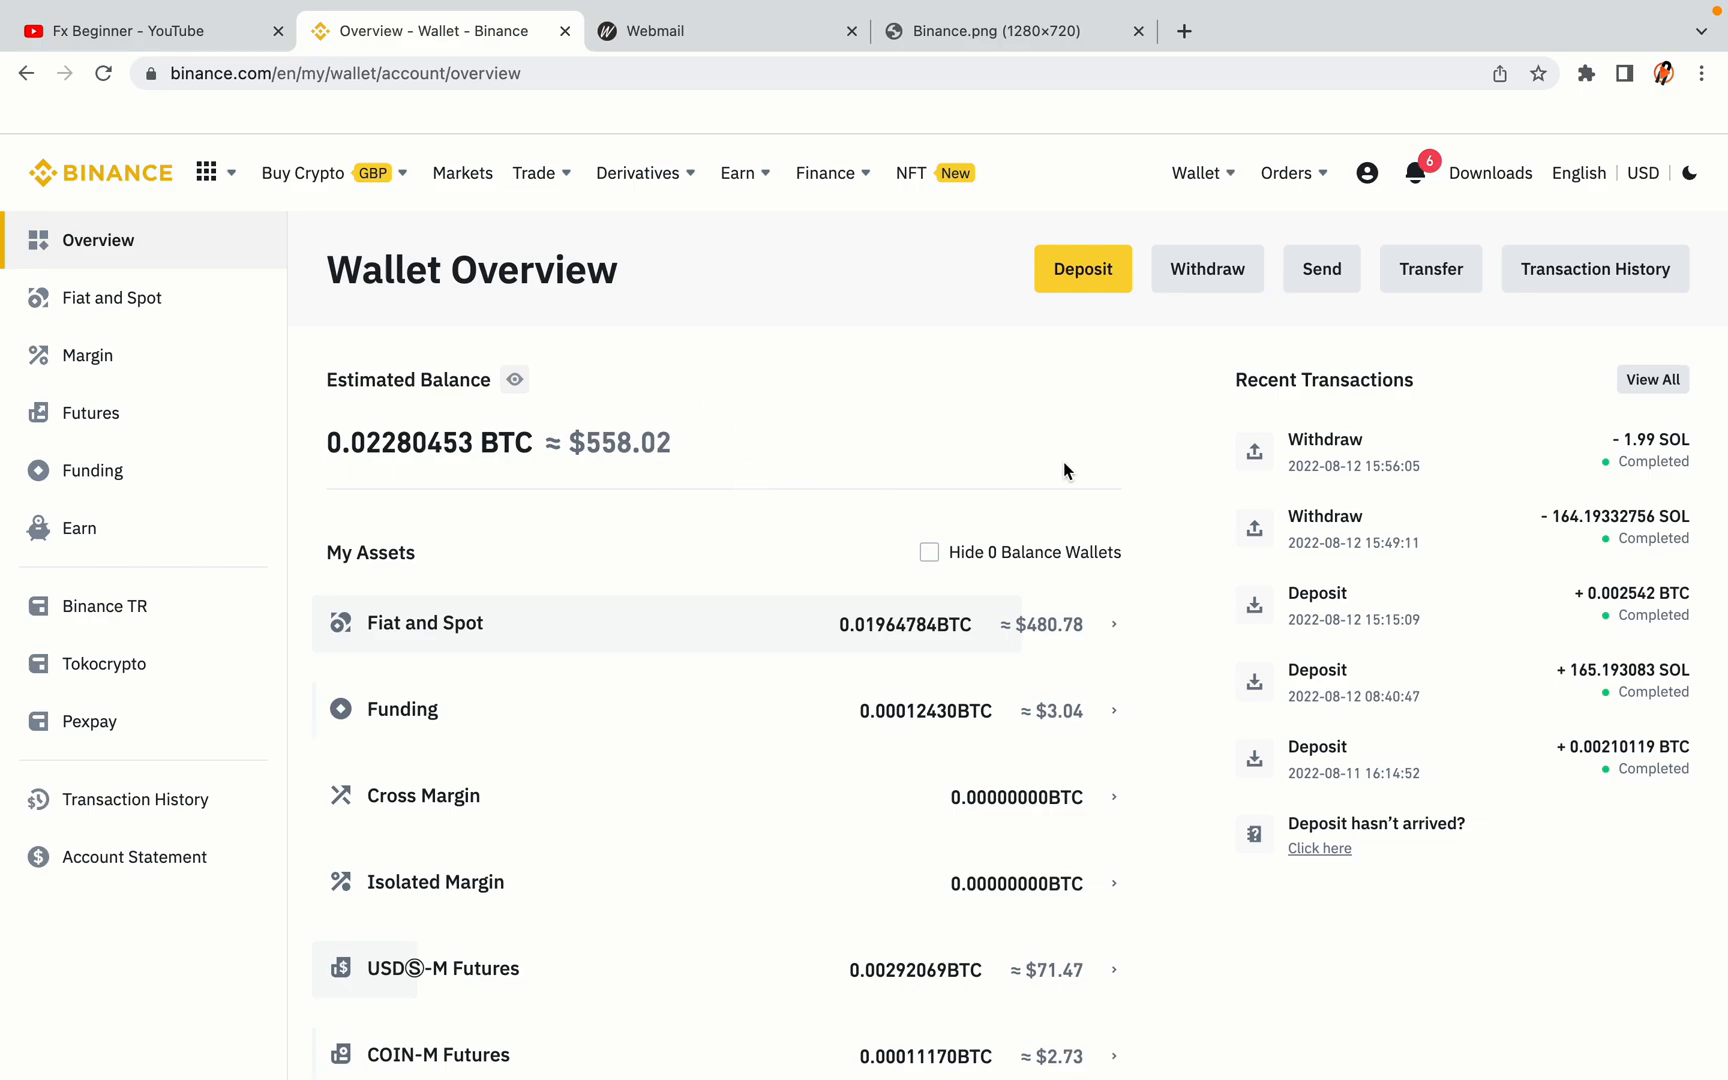
Browse the Buy Crypto options and go to Spot trading.
scroll("down", 3)
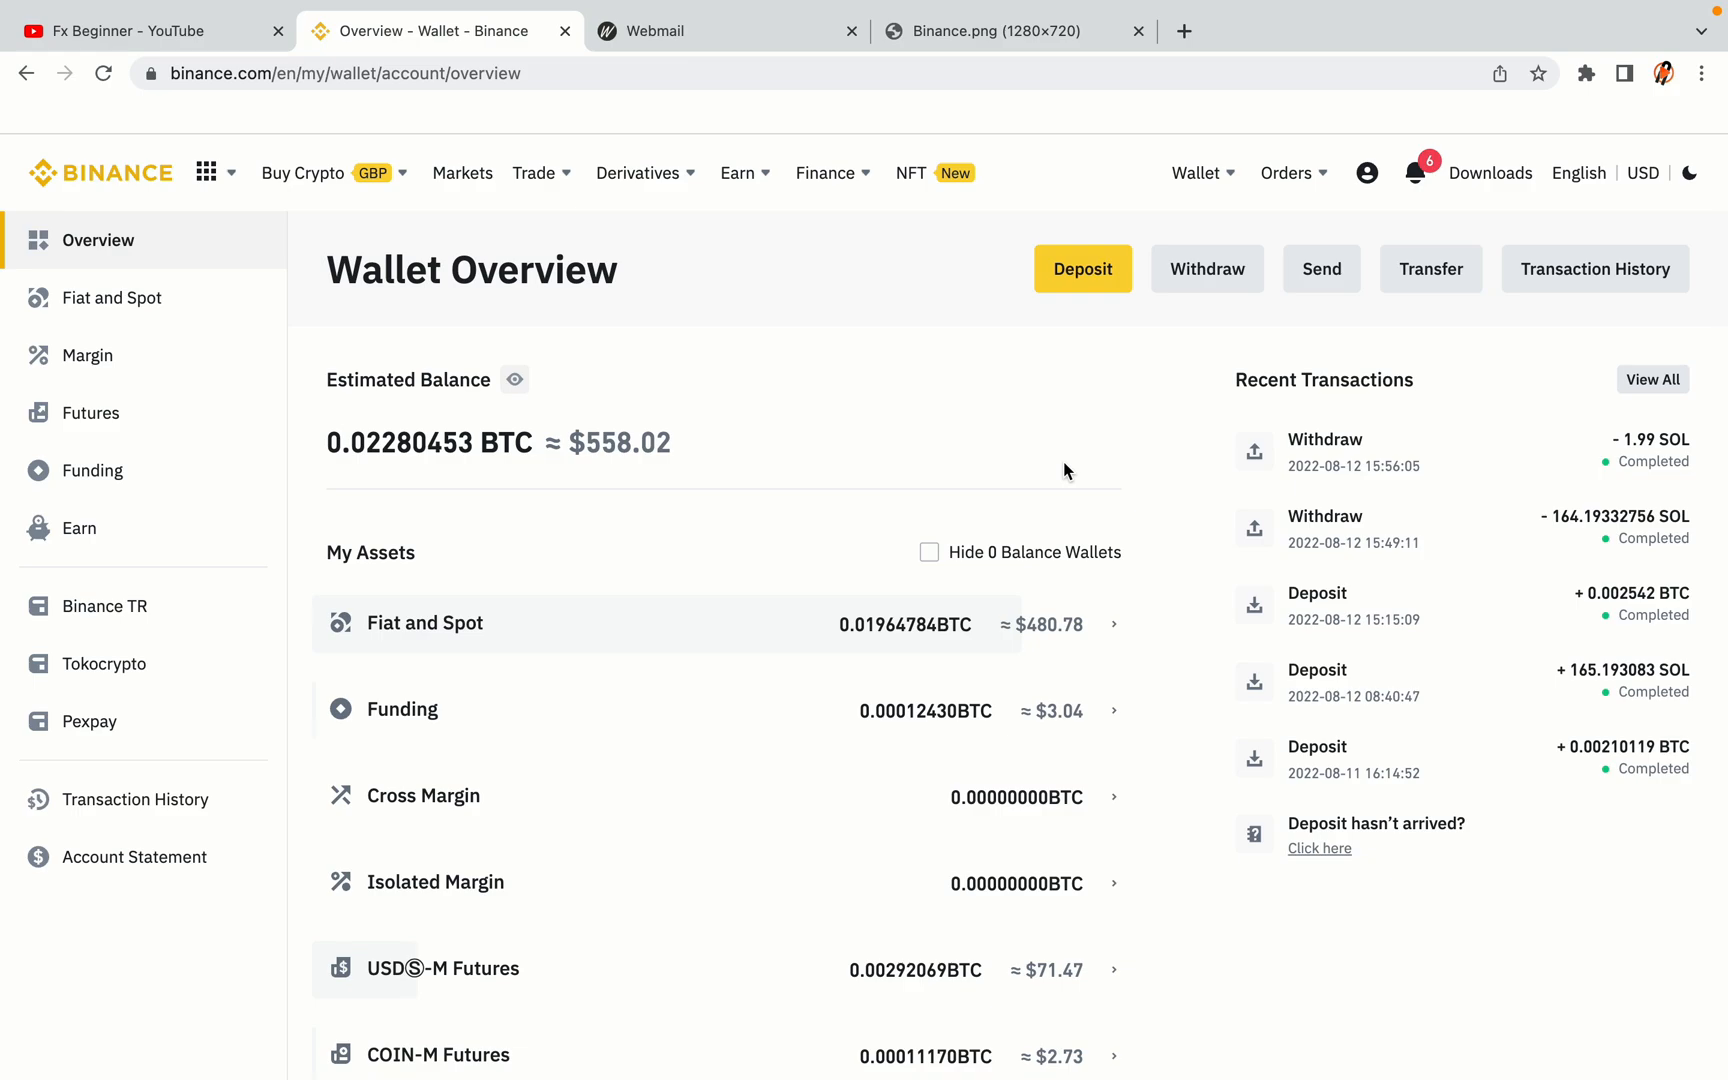
mouse_move(820, 348)
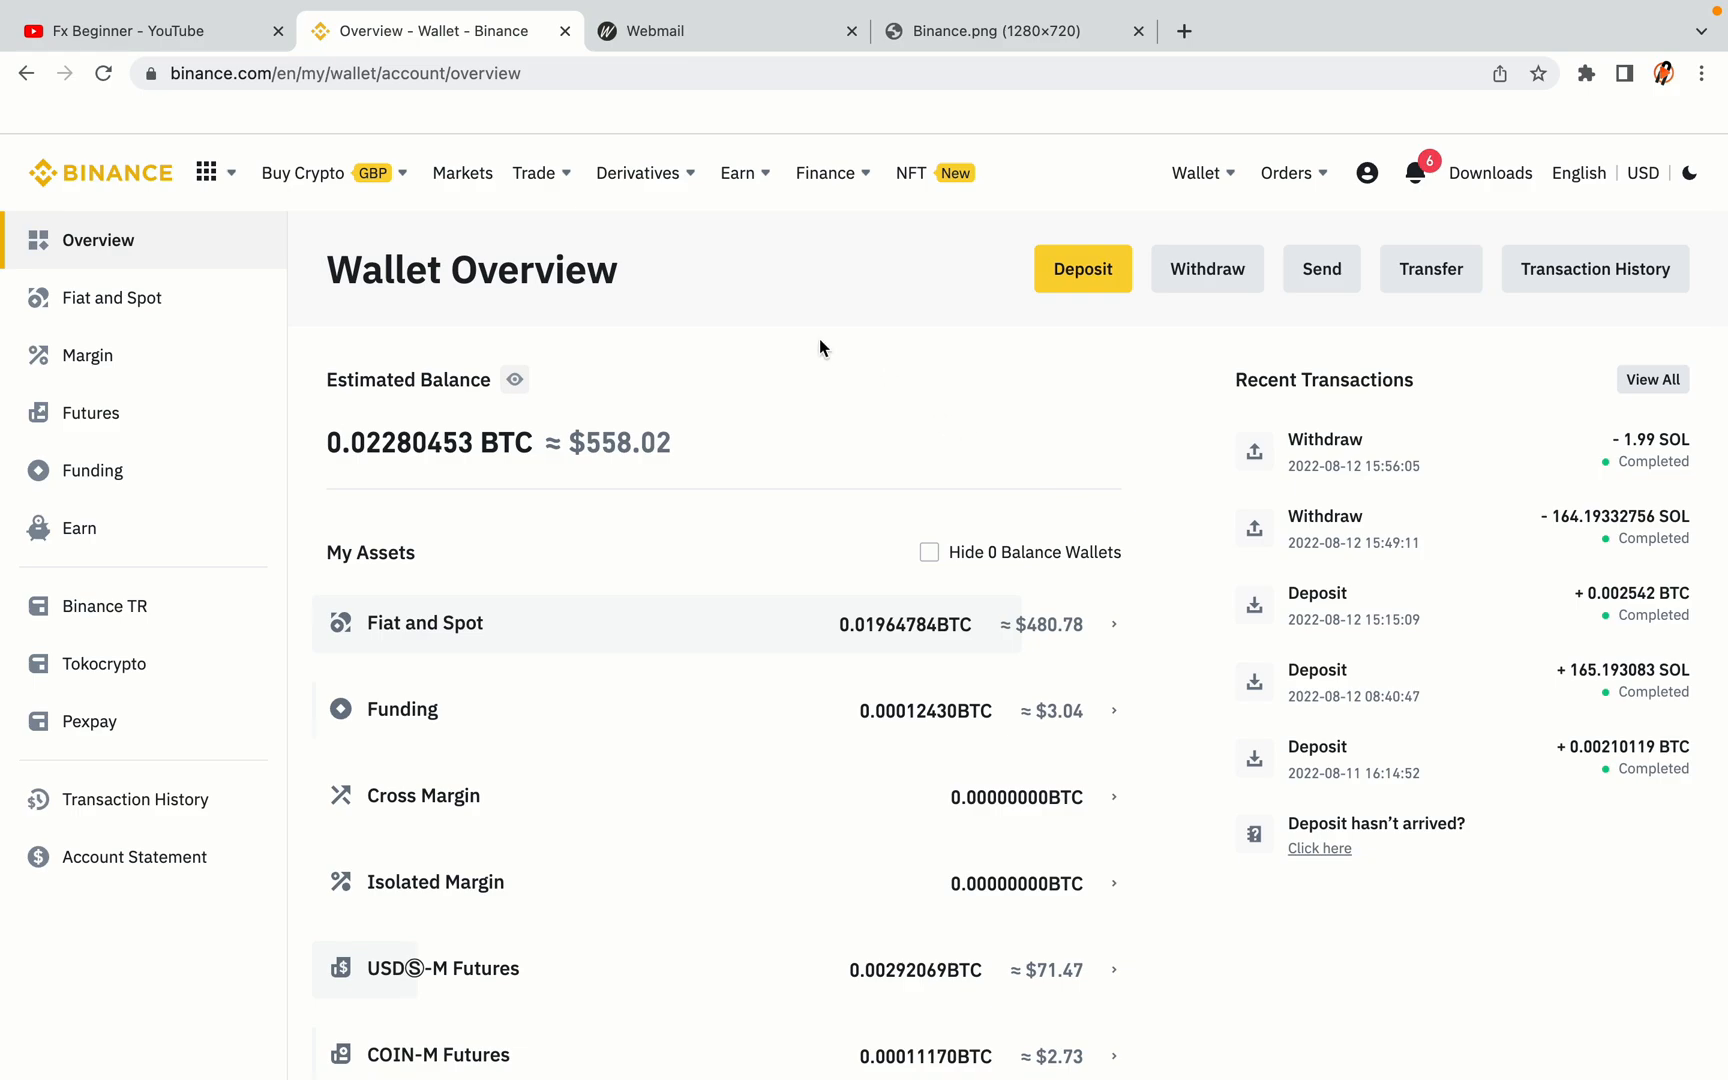
left_click(305, 173)
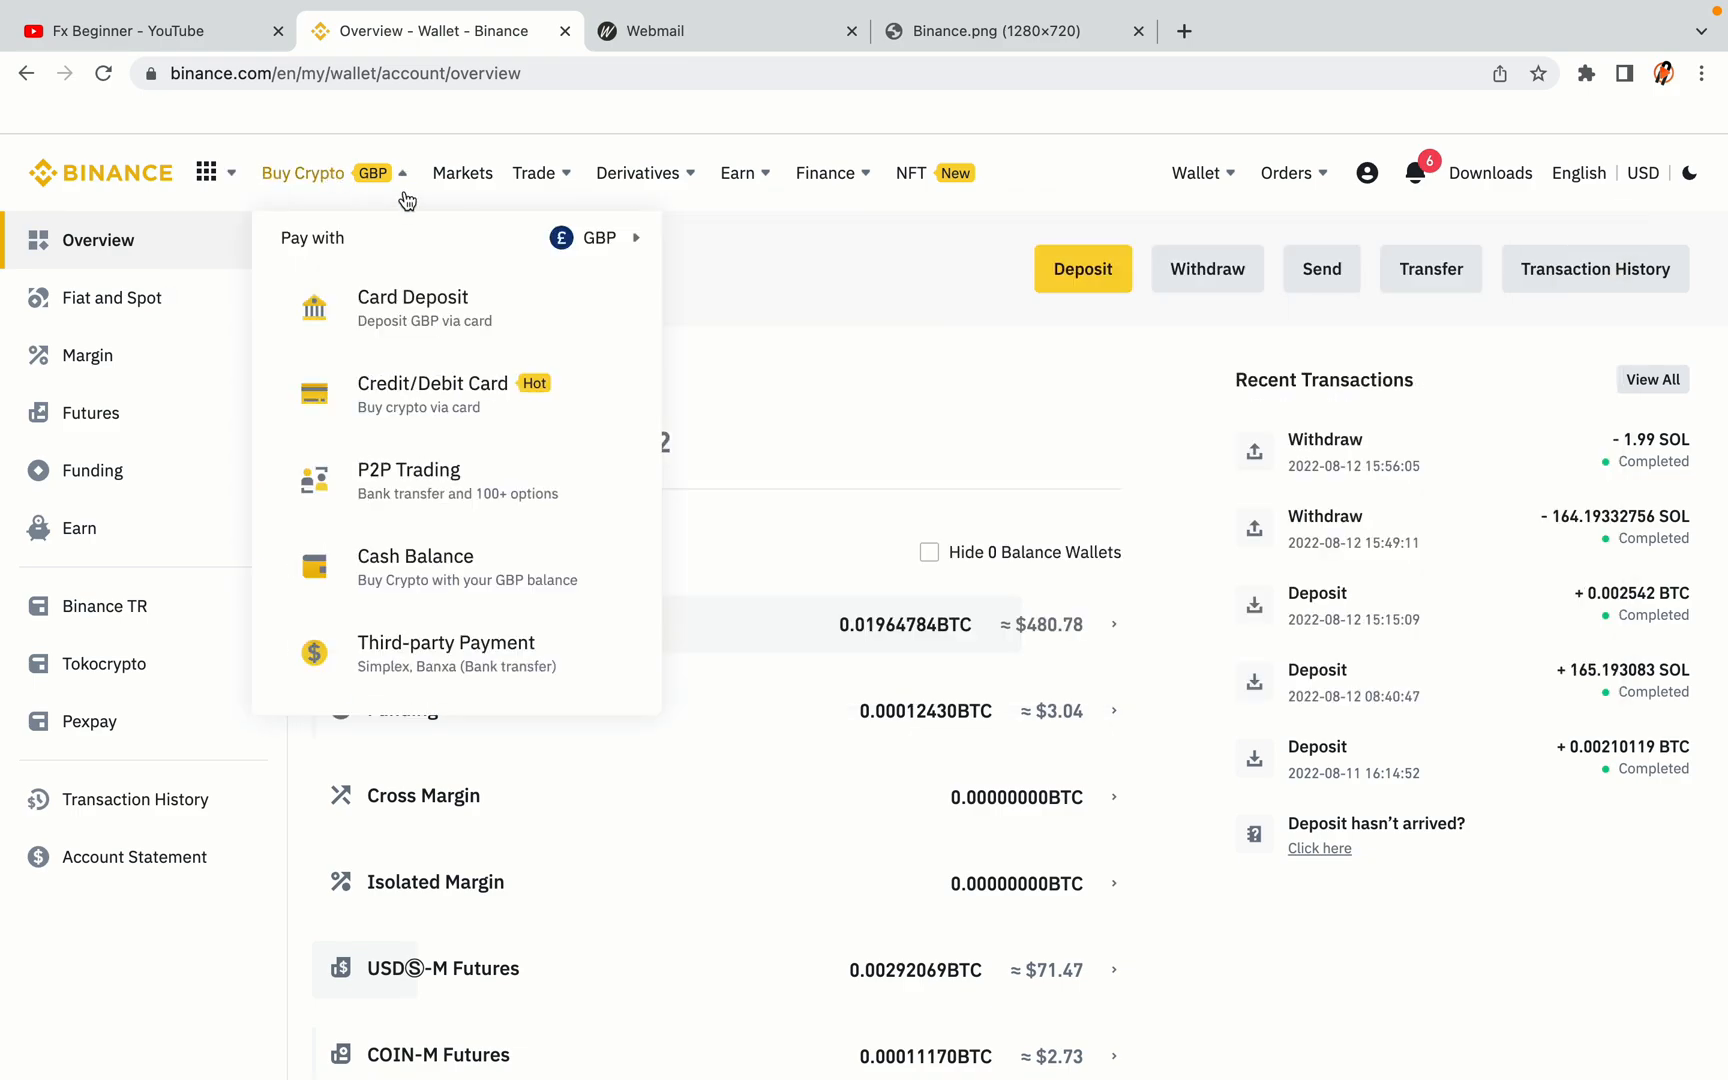
mouse_move(413, 306)
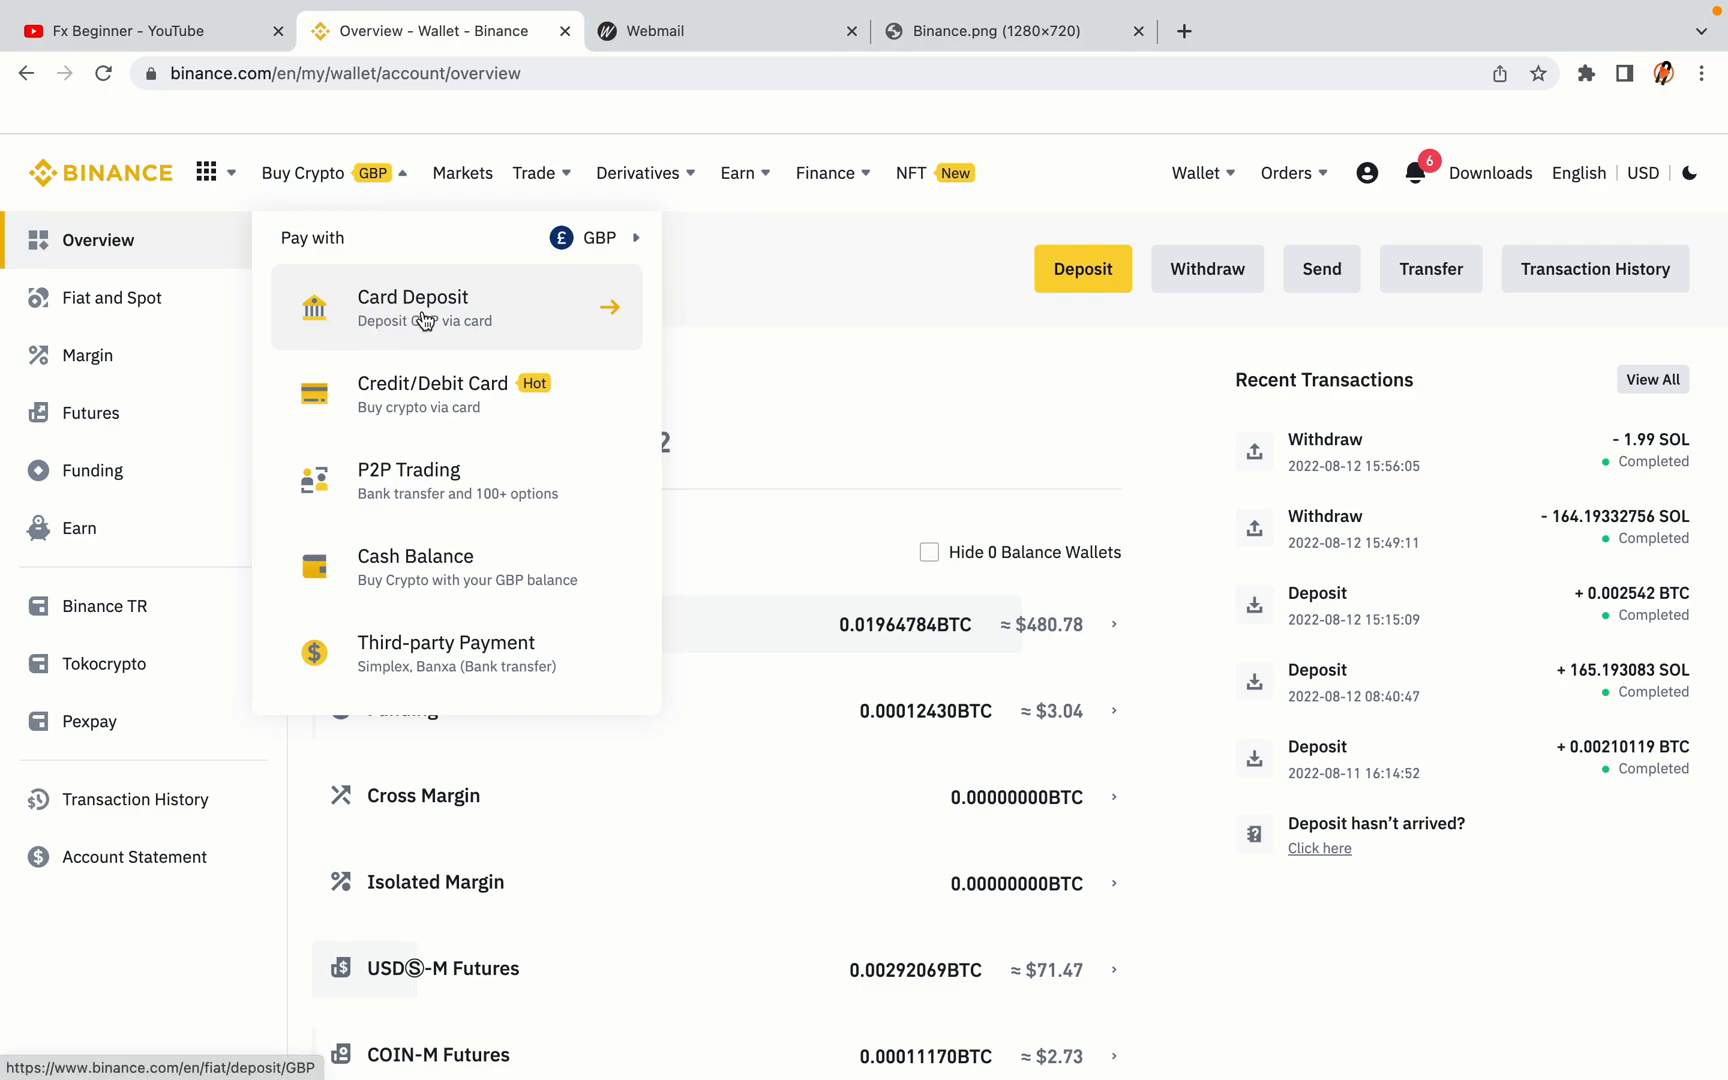
mouse_move(393, 426)
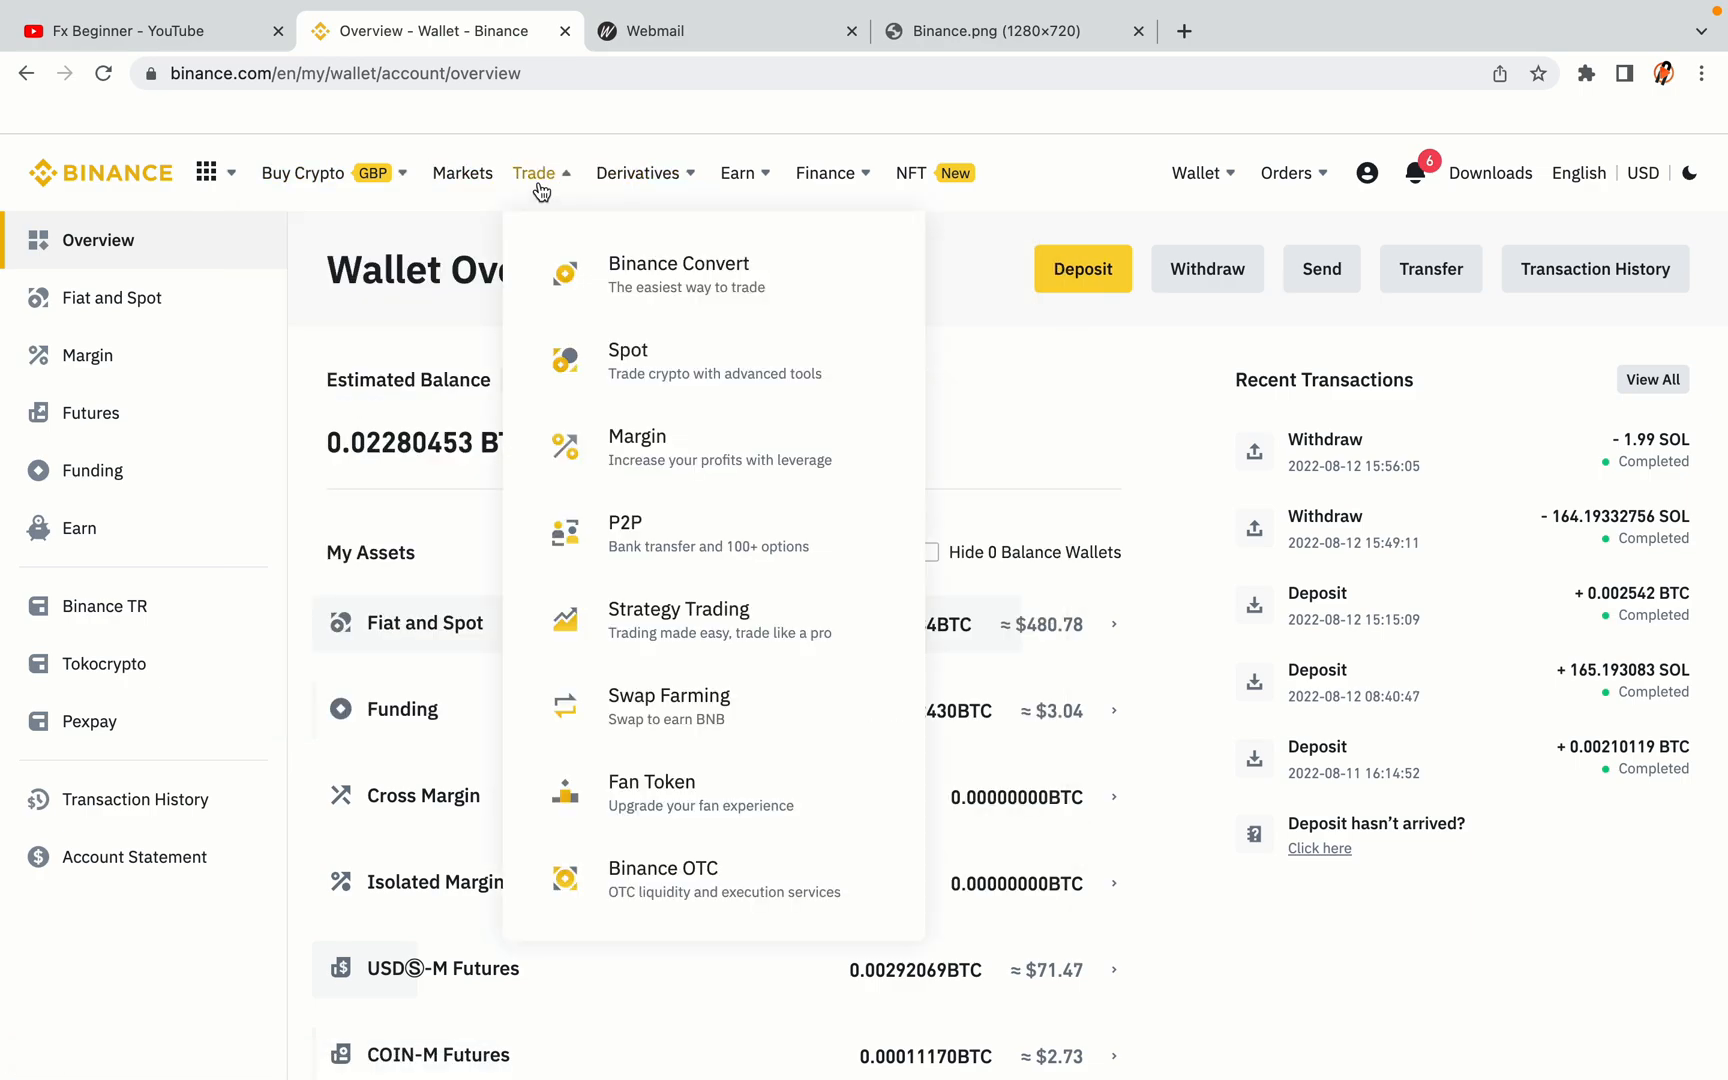
mouse_move(634, 384)
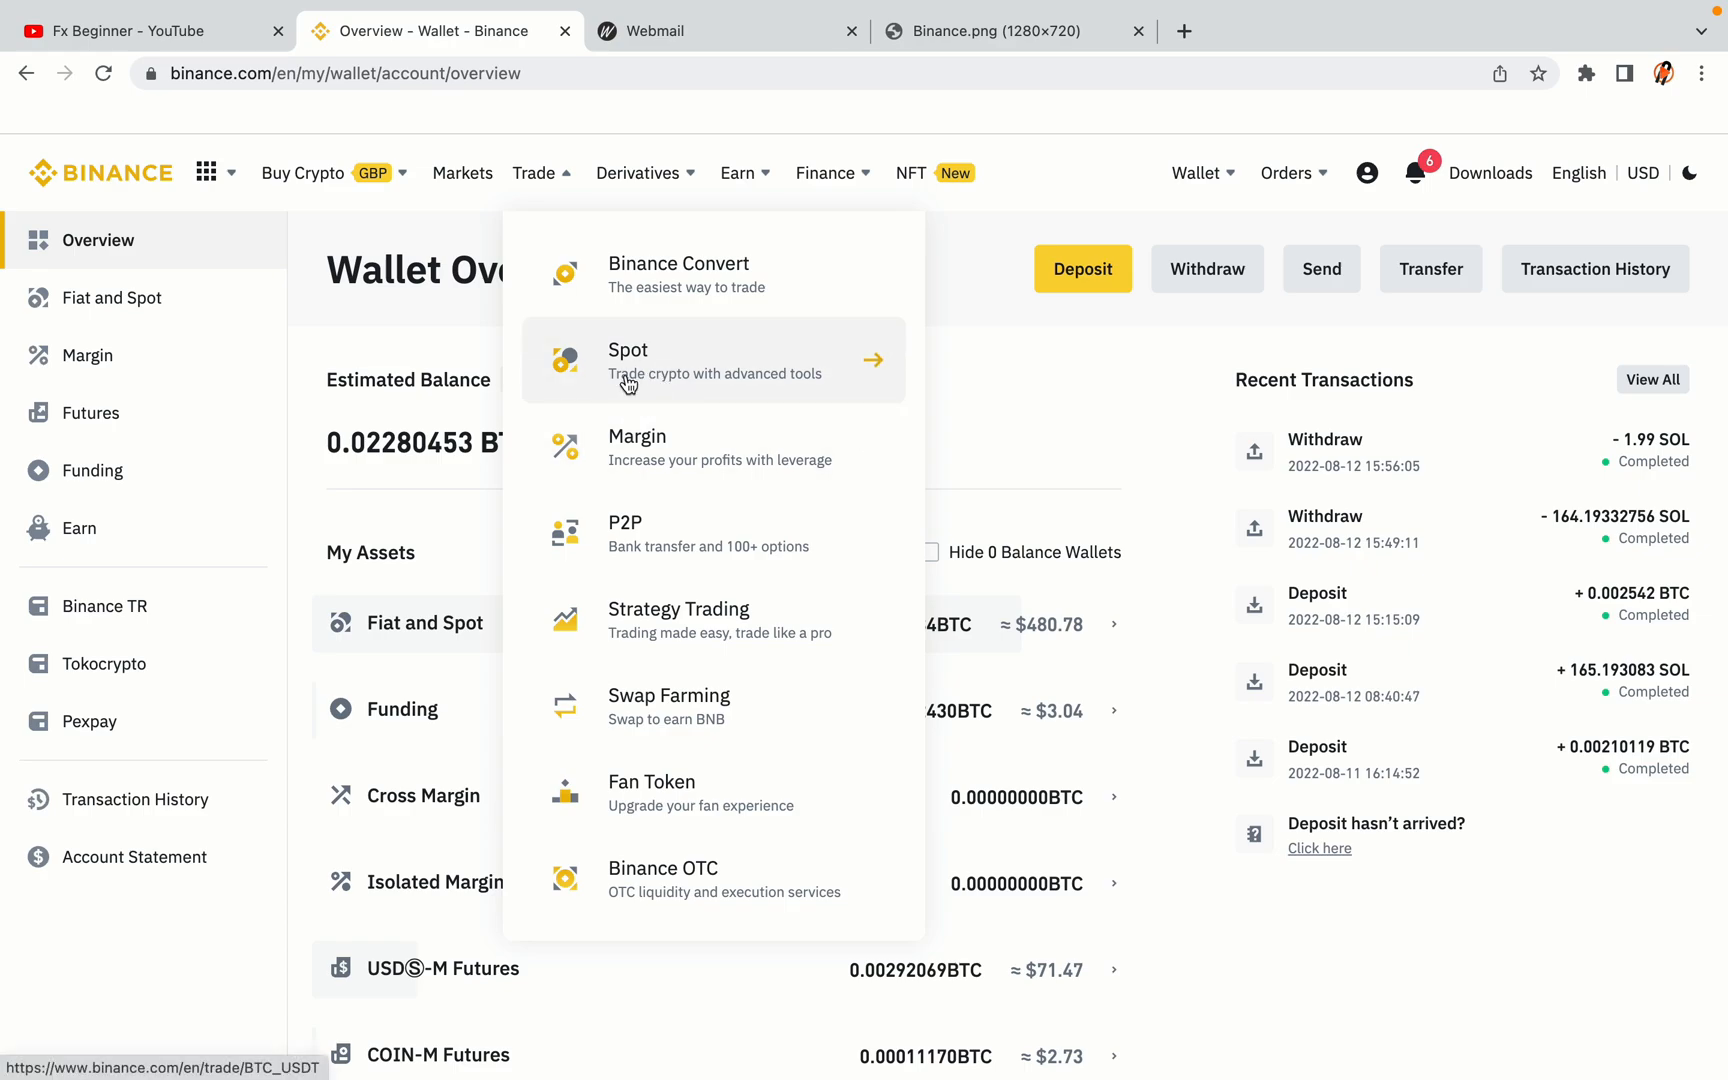
left_click(628, 360)
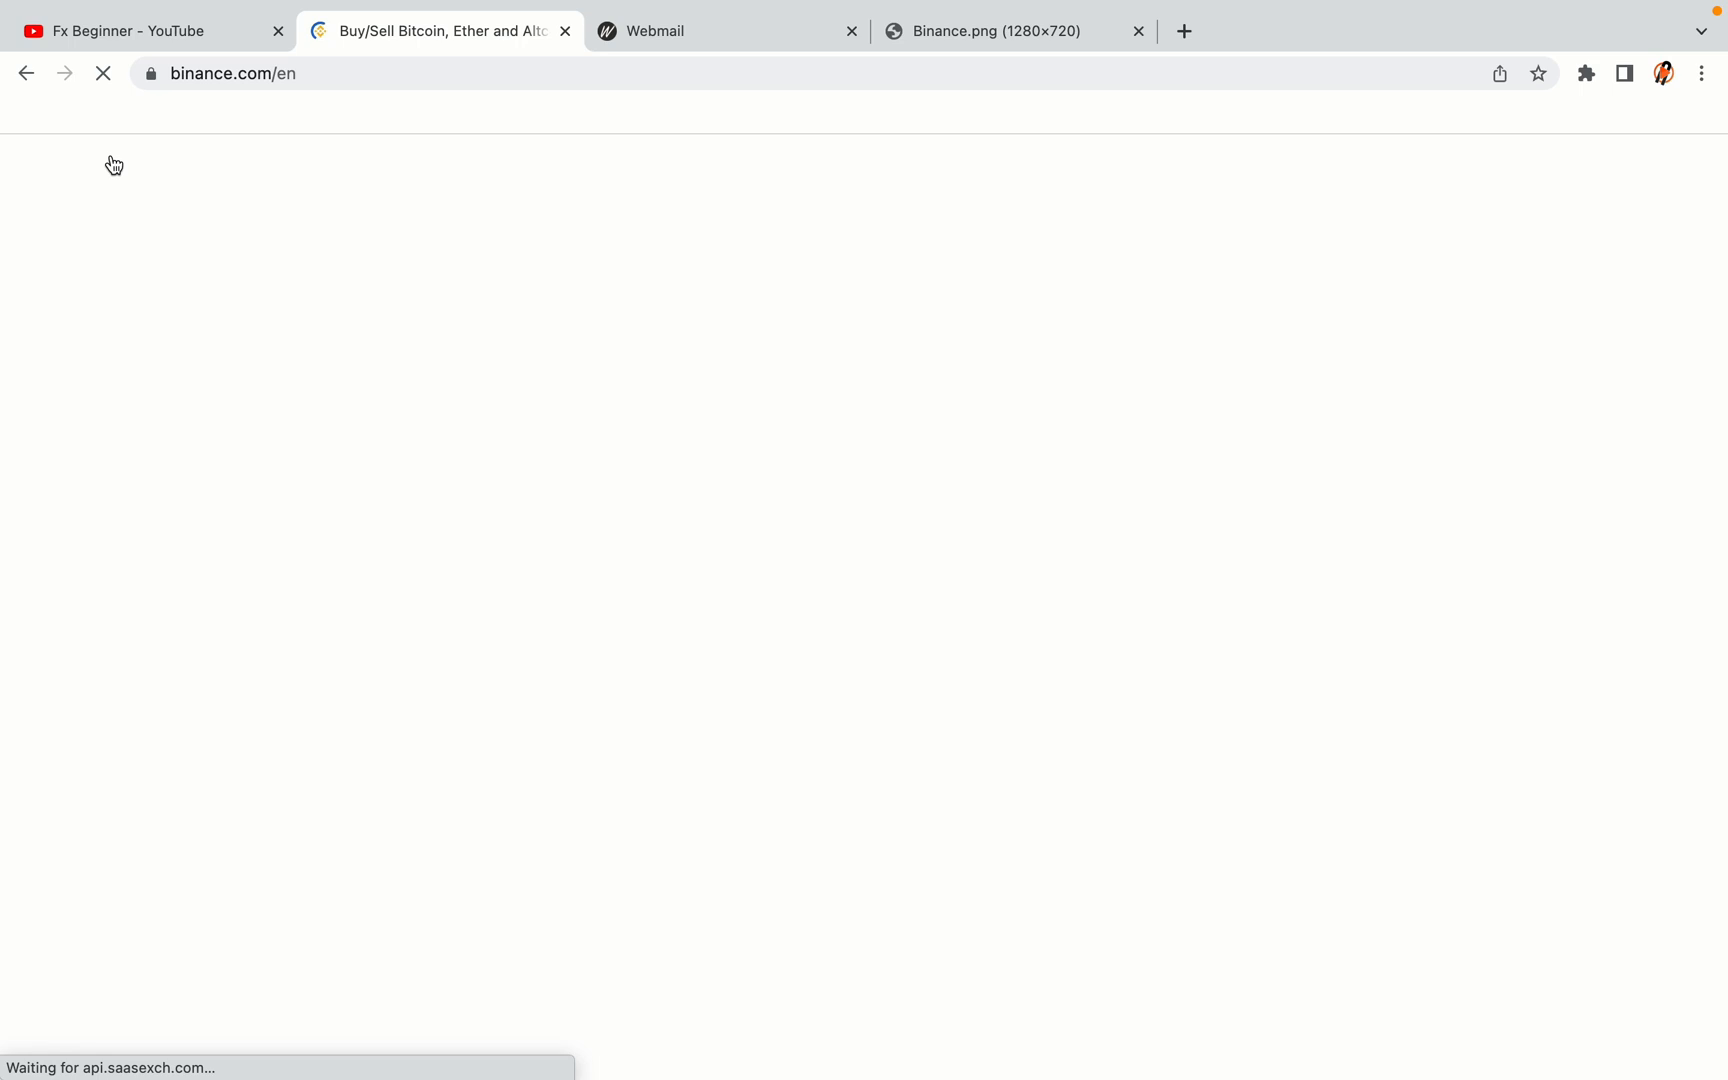